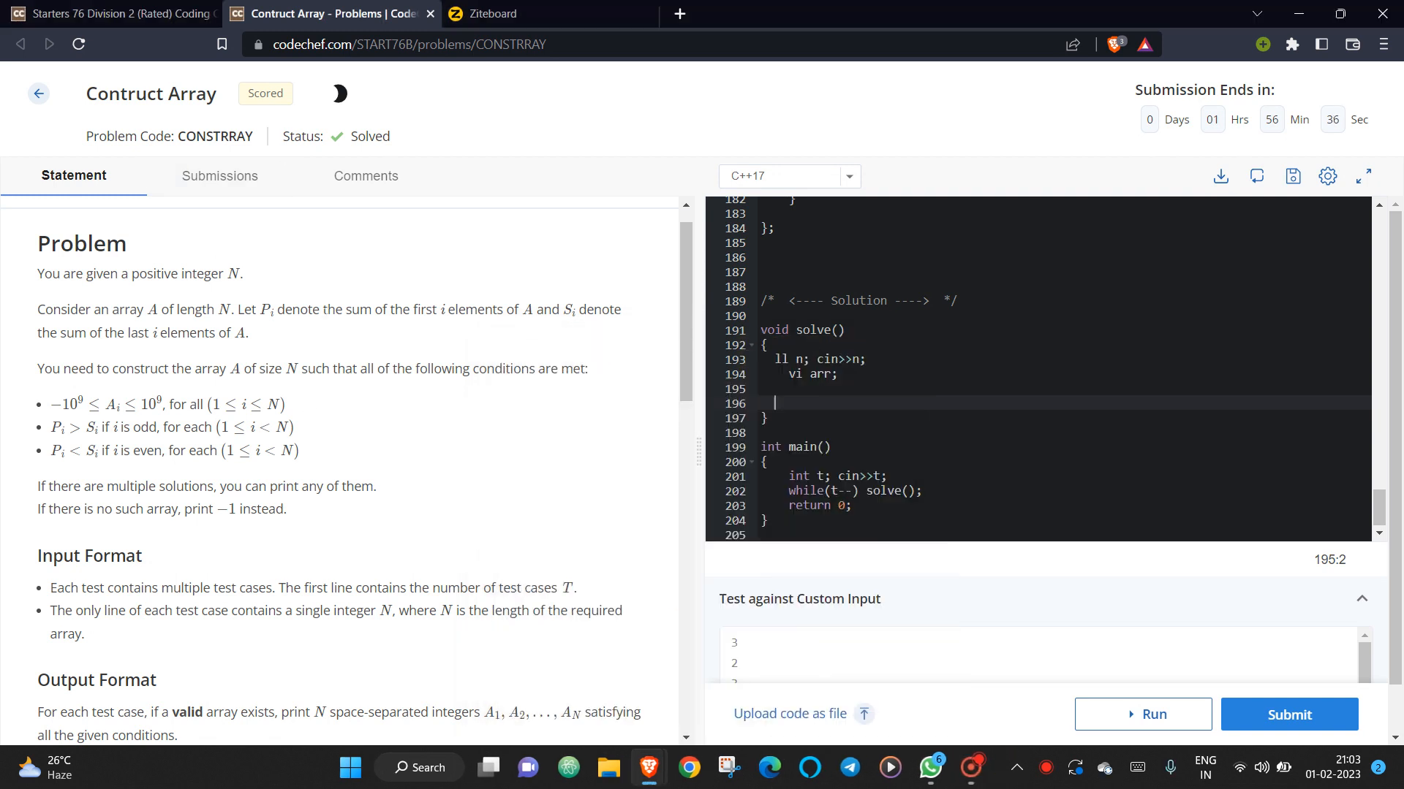
mouse_move(364, 339)
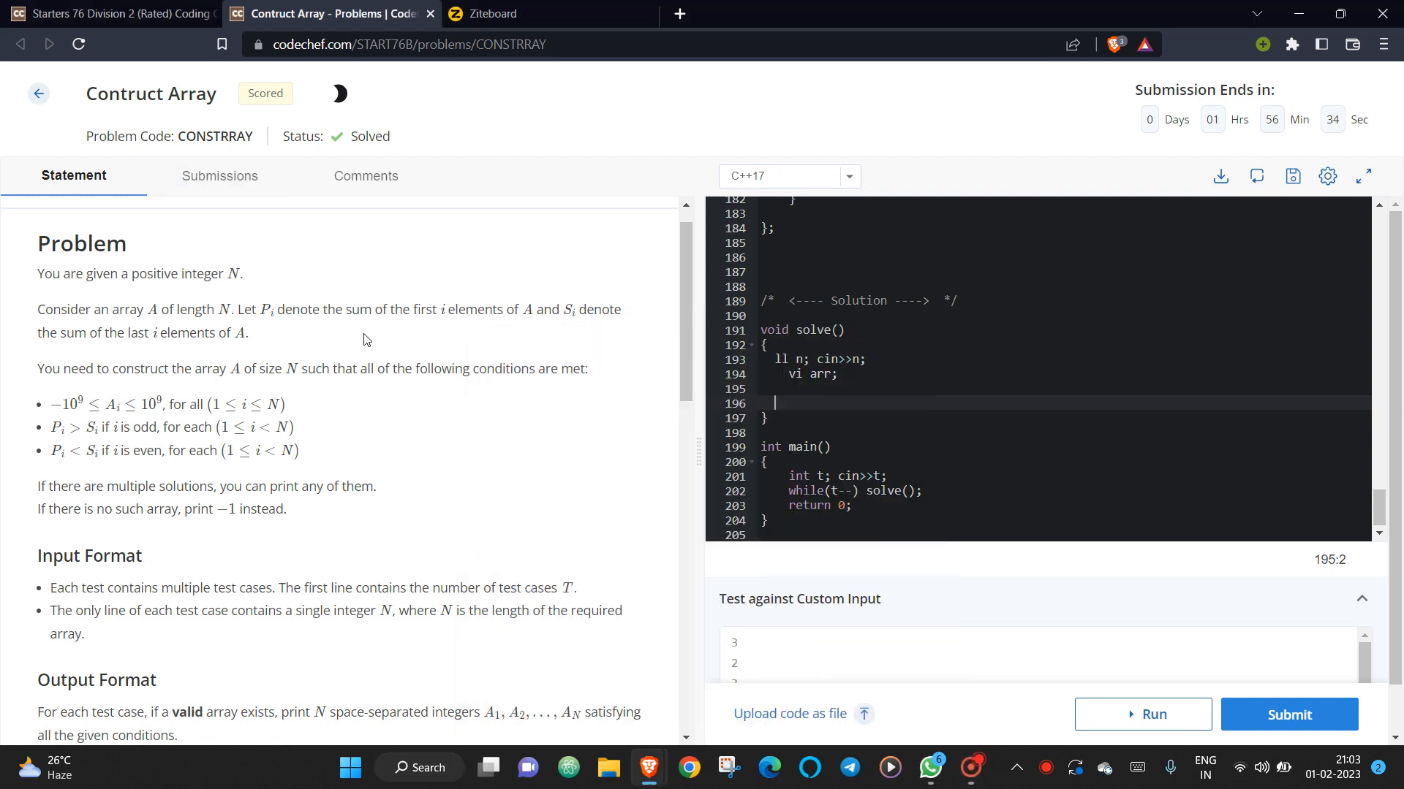
Read through the Contruct Array statement, briefly highlighting the 'if i is even' condition.
scroll(down, 3)
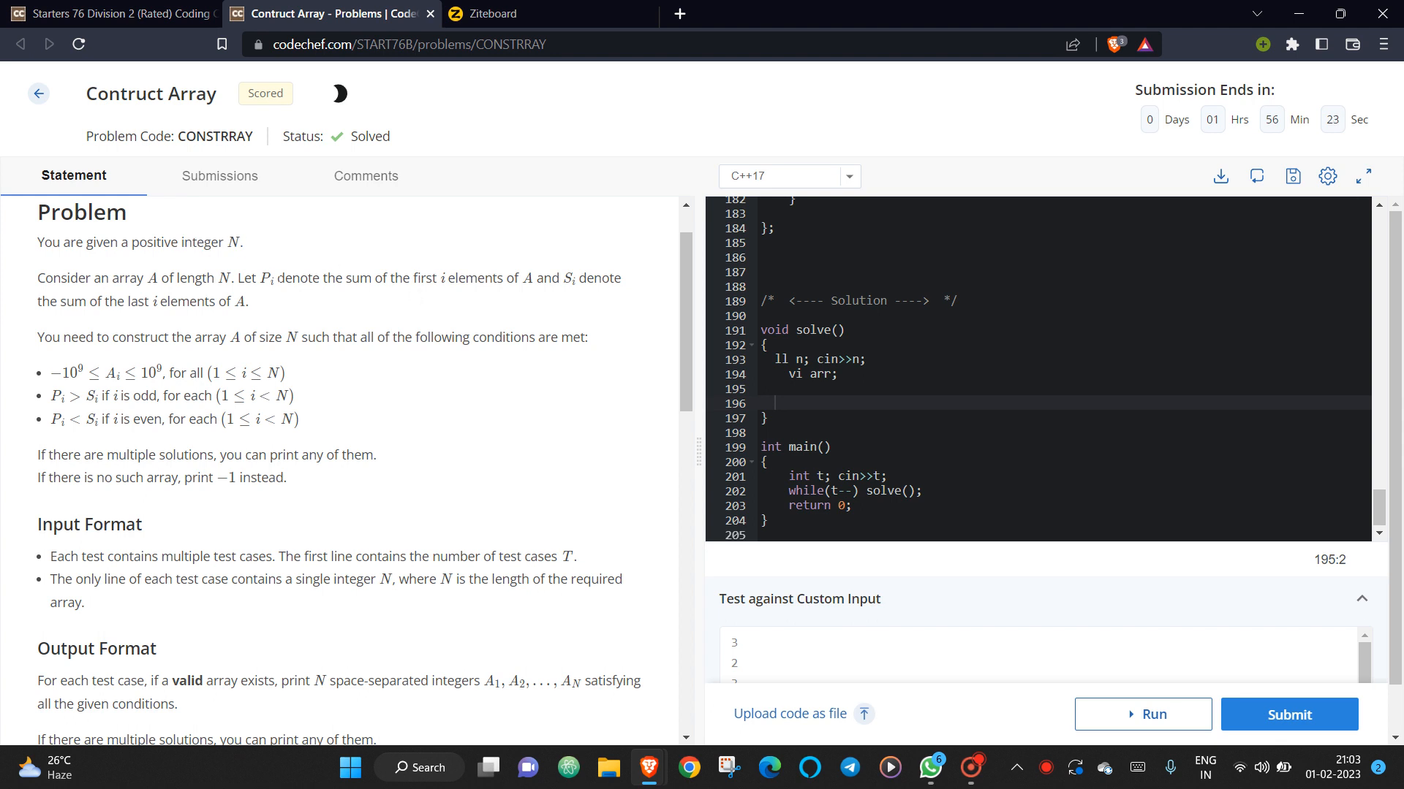
drag(276, 278, 532, 278)
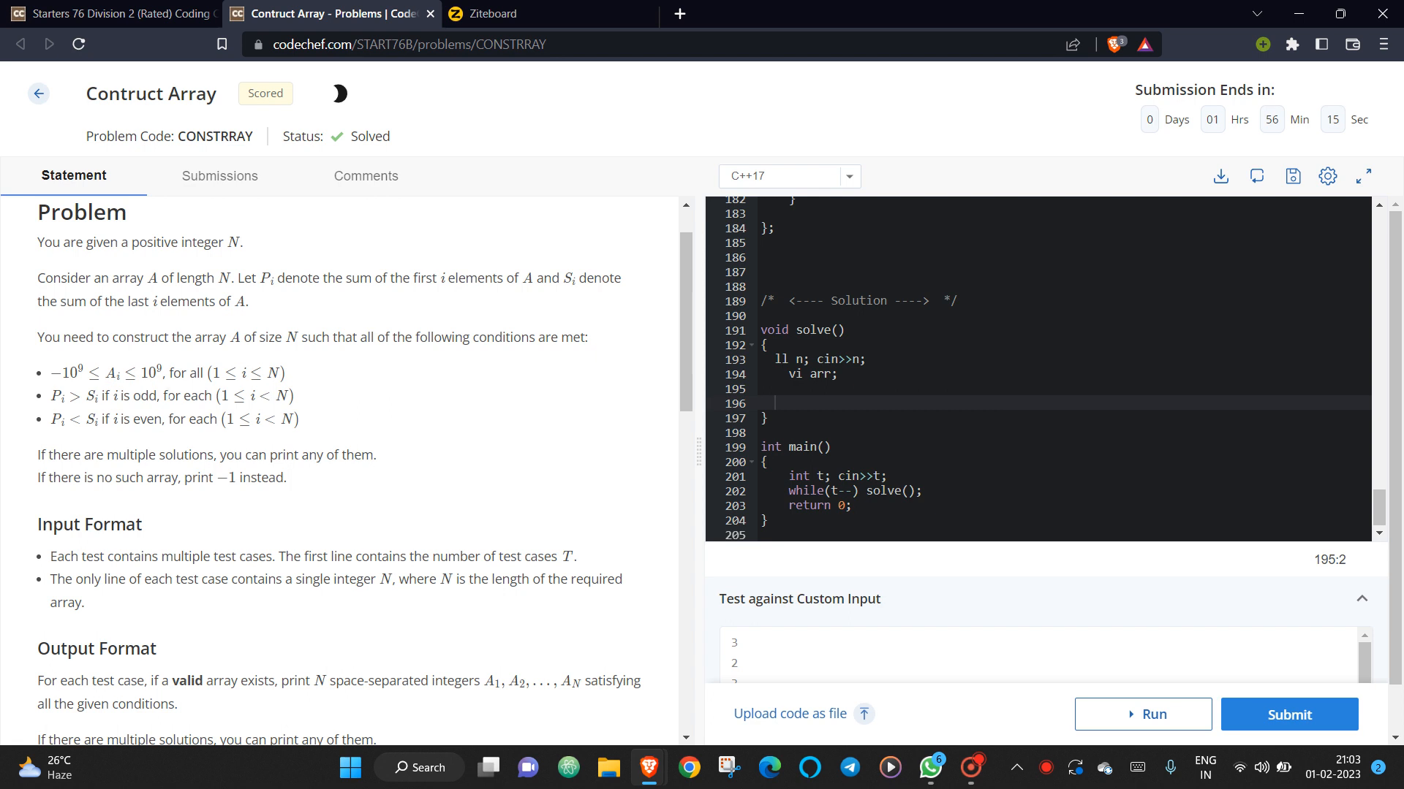
drag(224, 396, 285, 396)
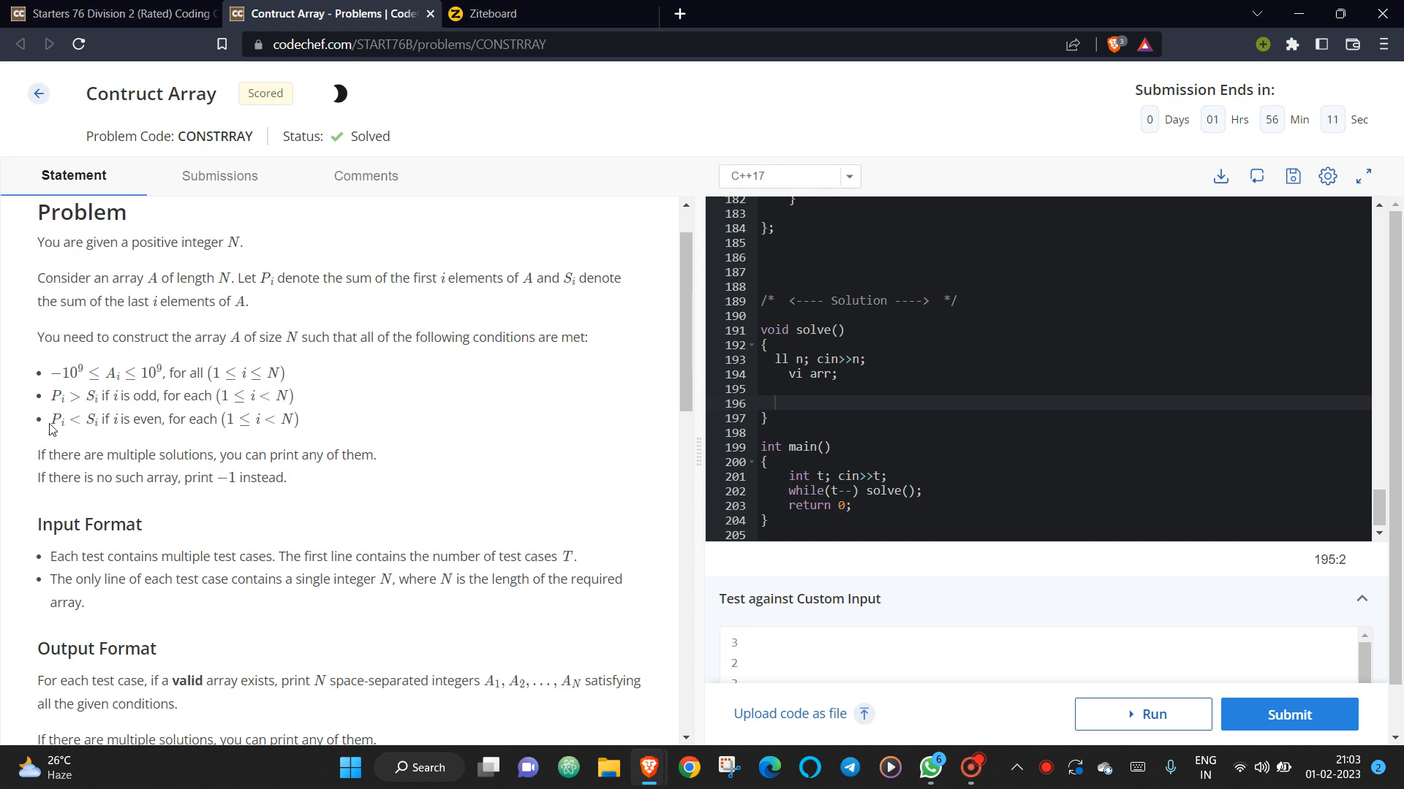
mouse_move(405, 294)
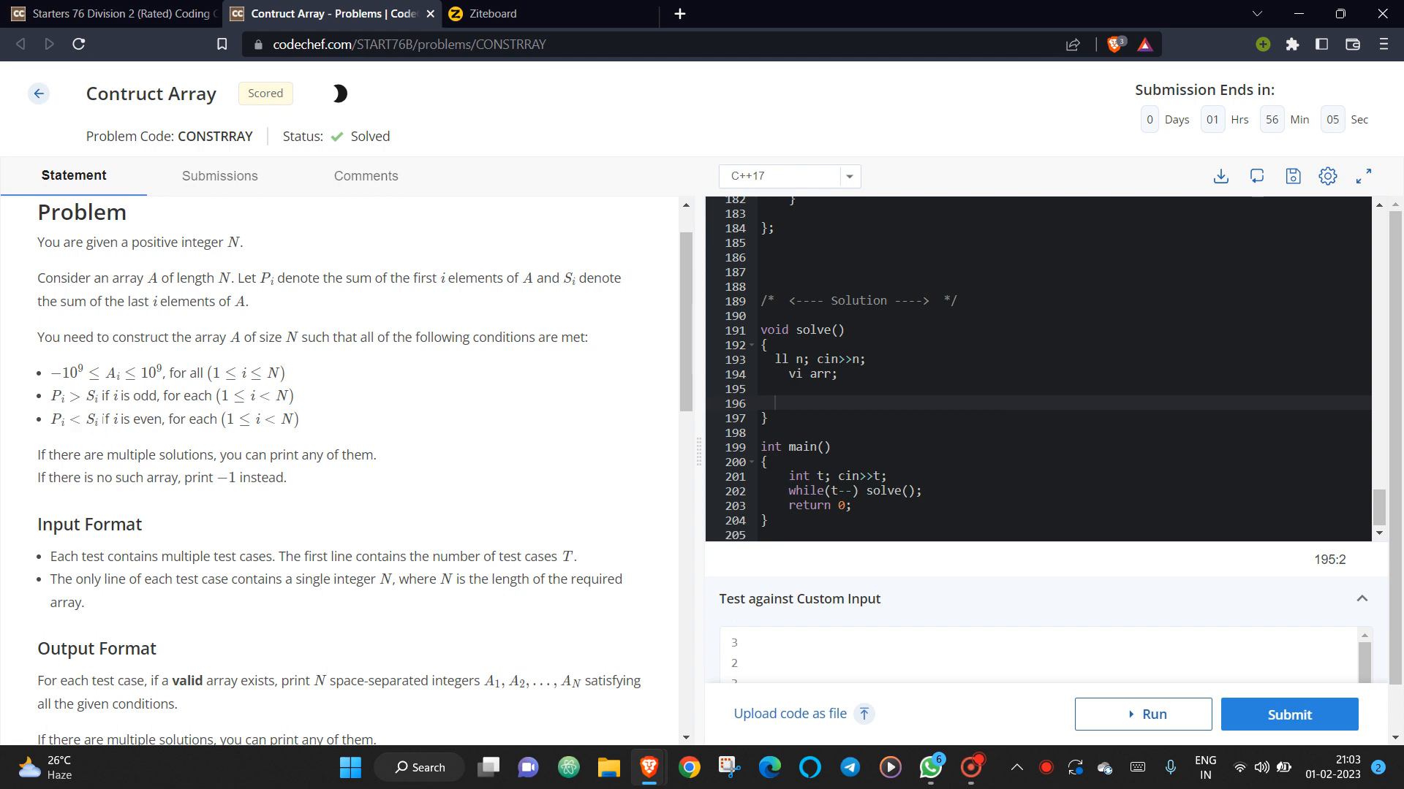
drag(102, 420, 162, 420)
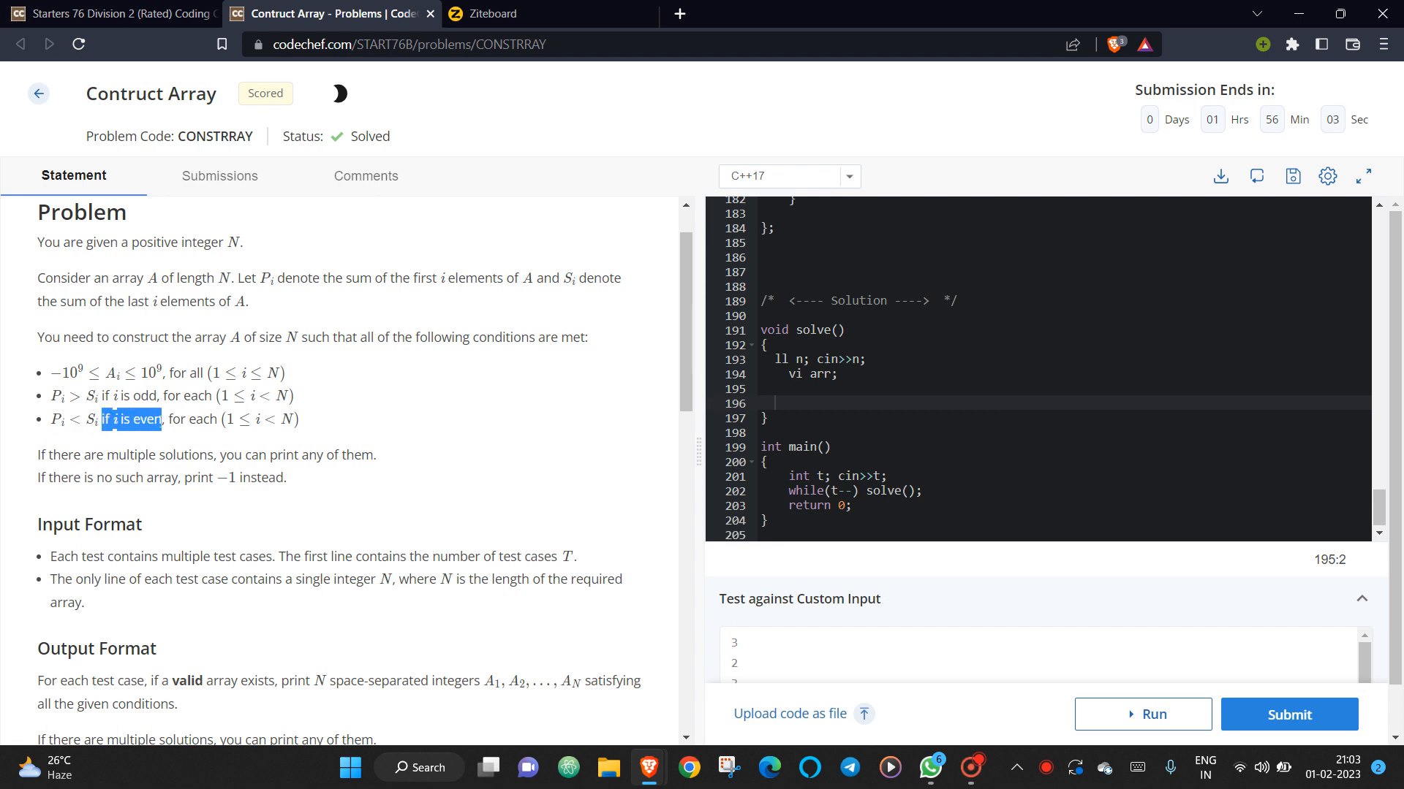
click(252, 471)
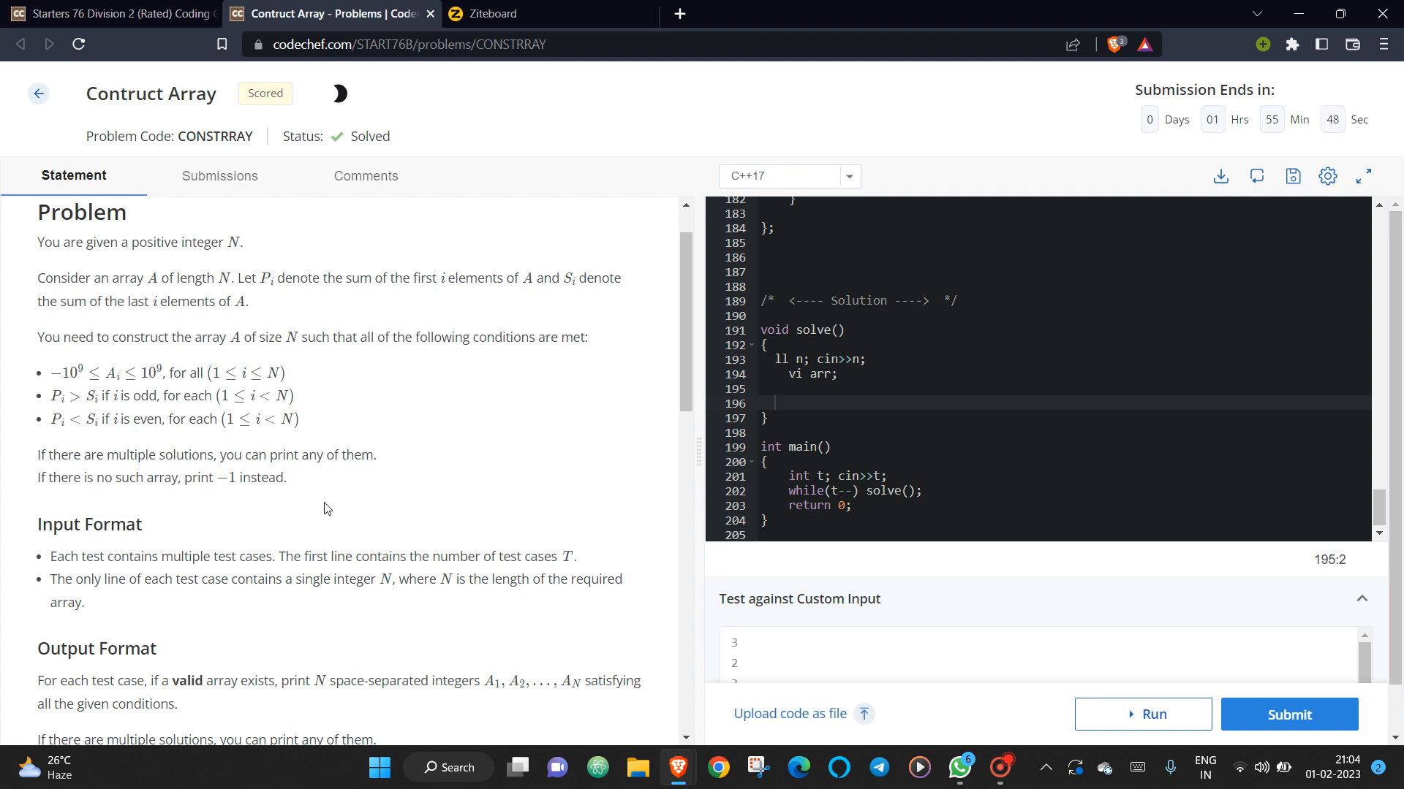
scroll(down, 3)
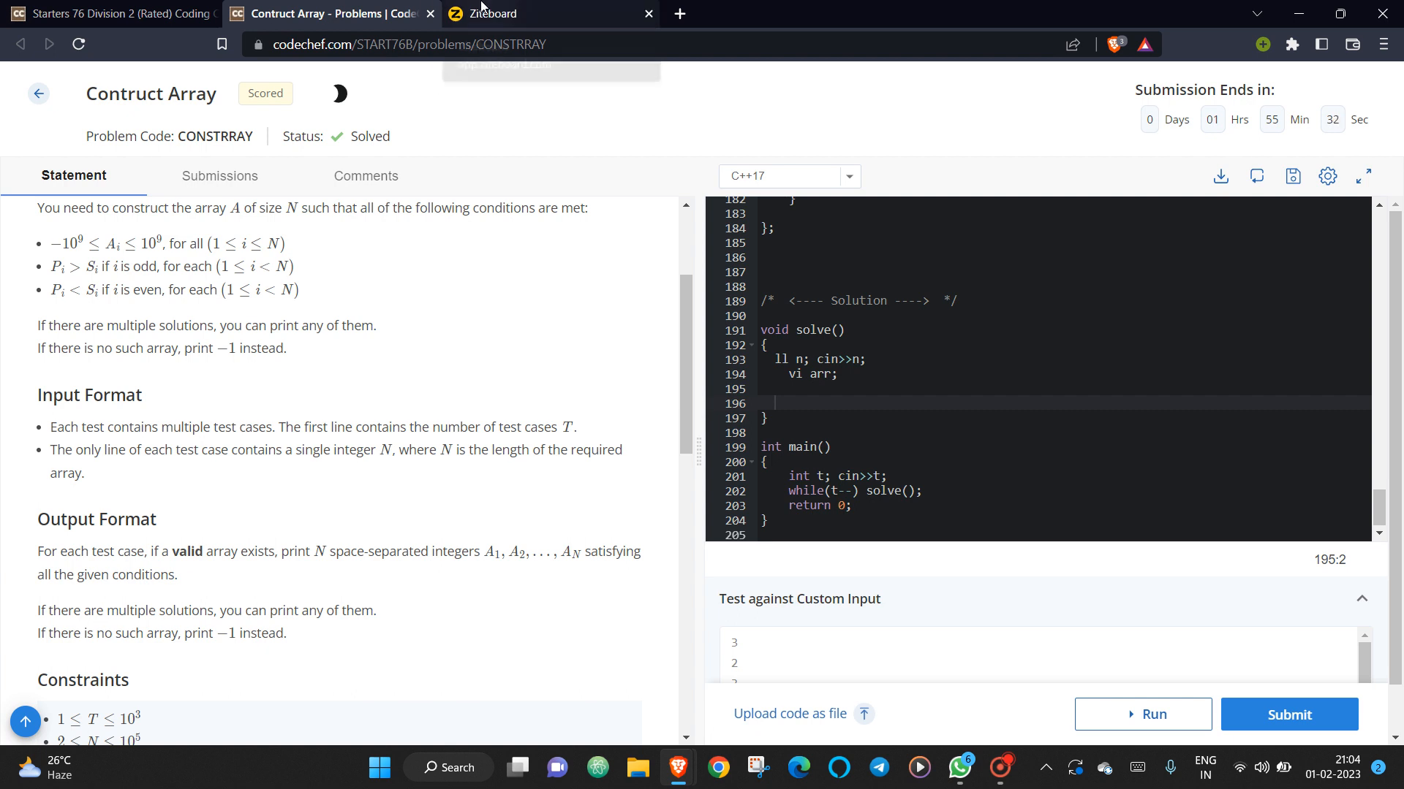
On the whiteboard, write the n=2 example array 1 -1.
click(514, 13)
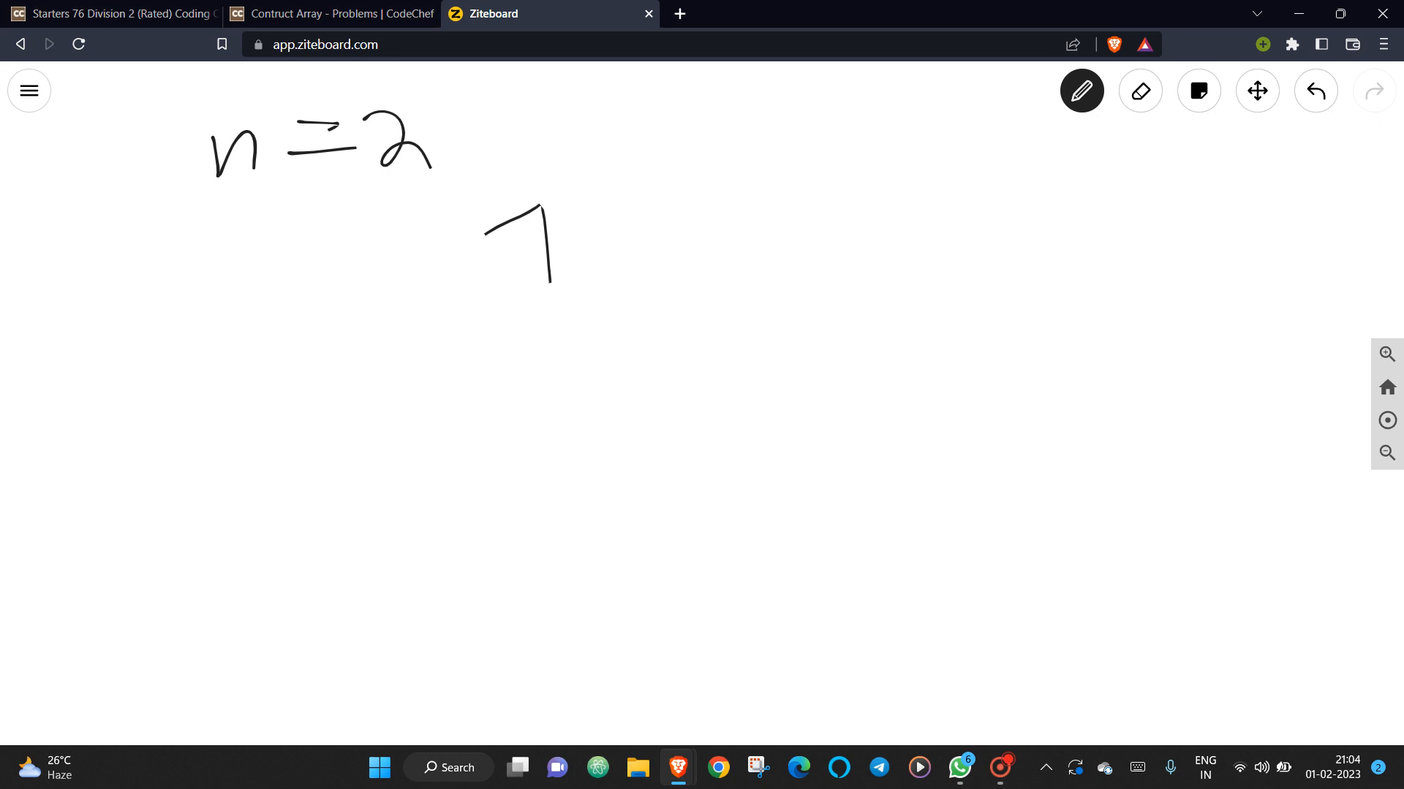
drag(515, 288, 582, 288)
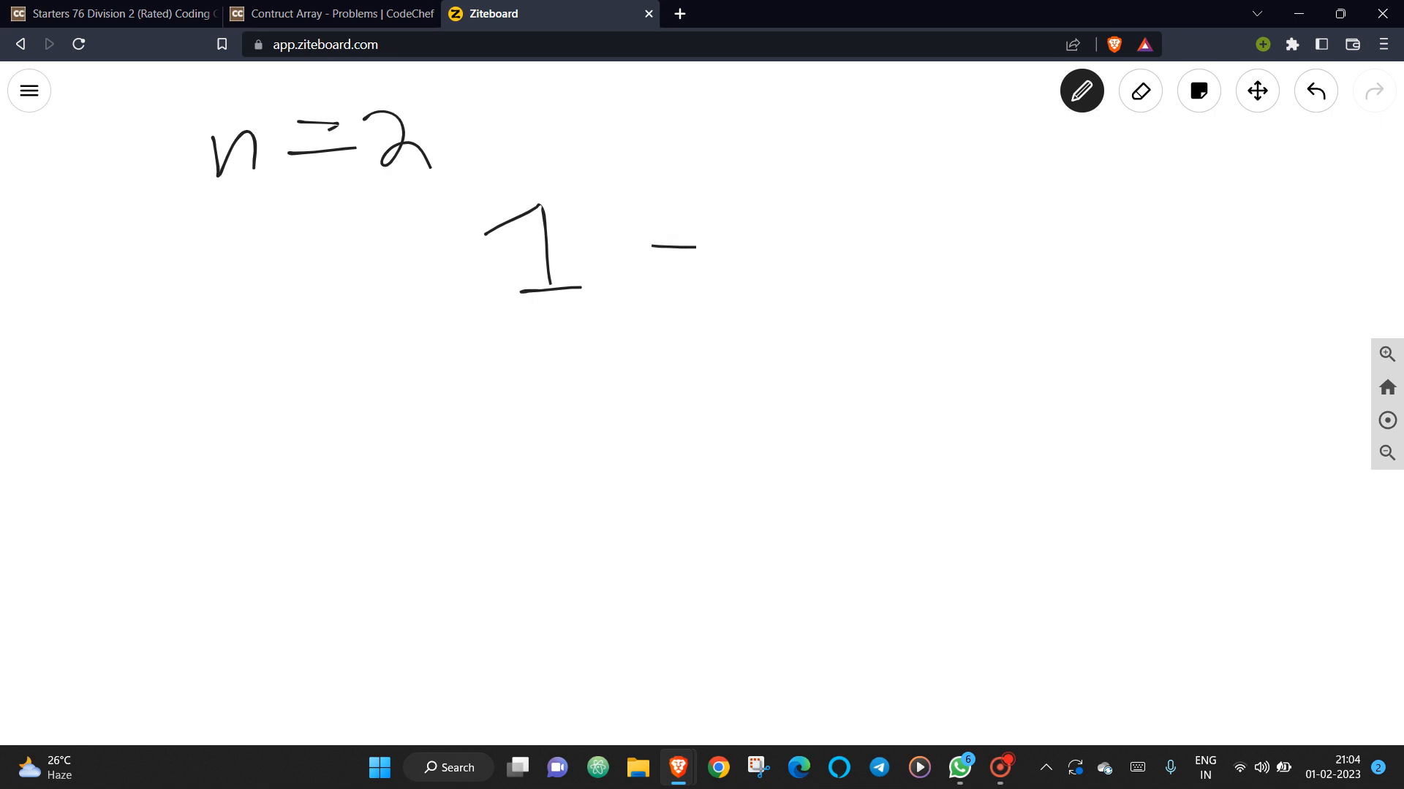
drag(792, 193, 793, 286)
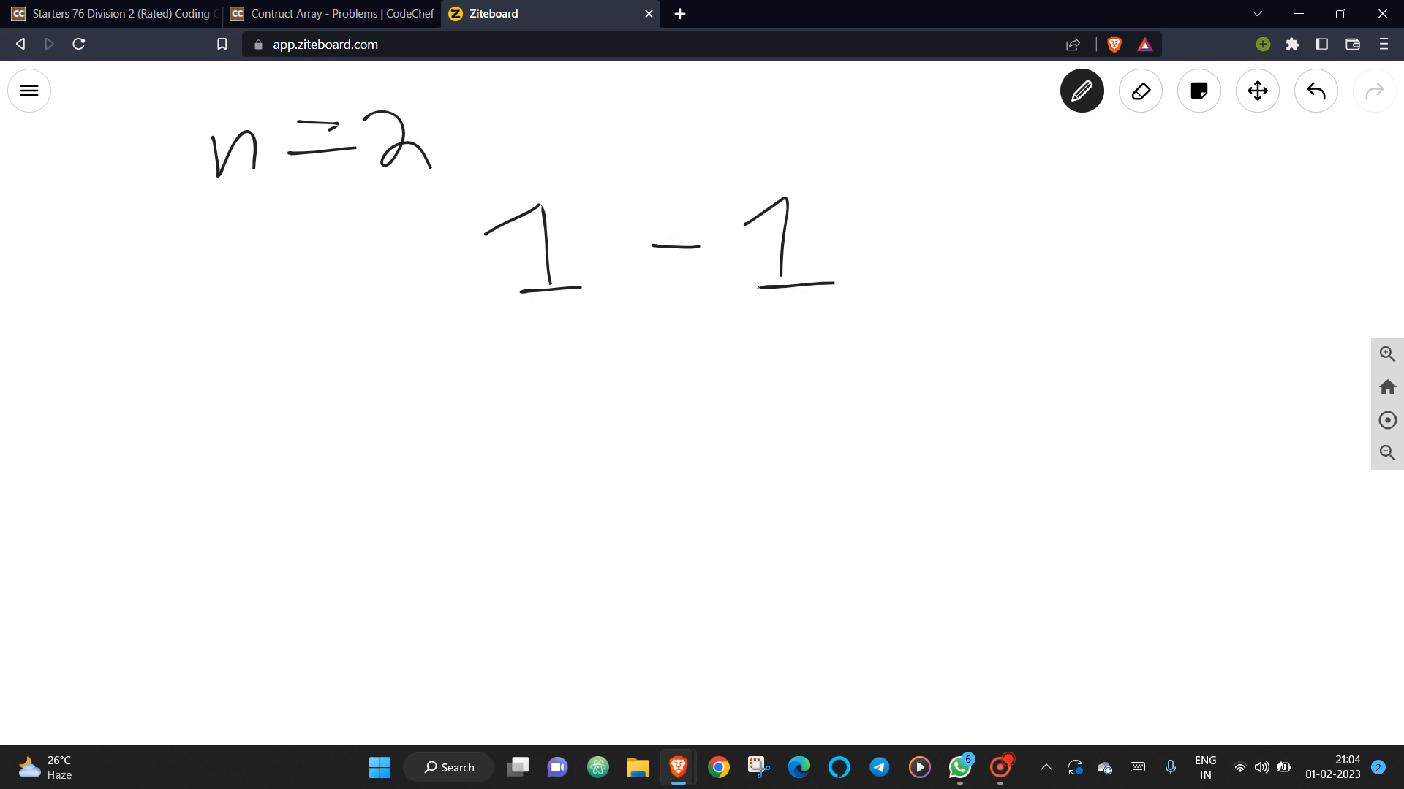
click(209, 342)
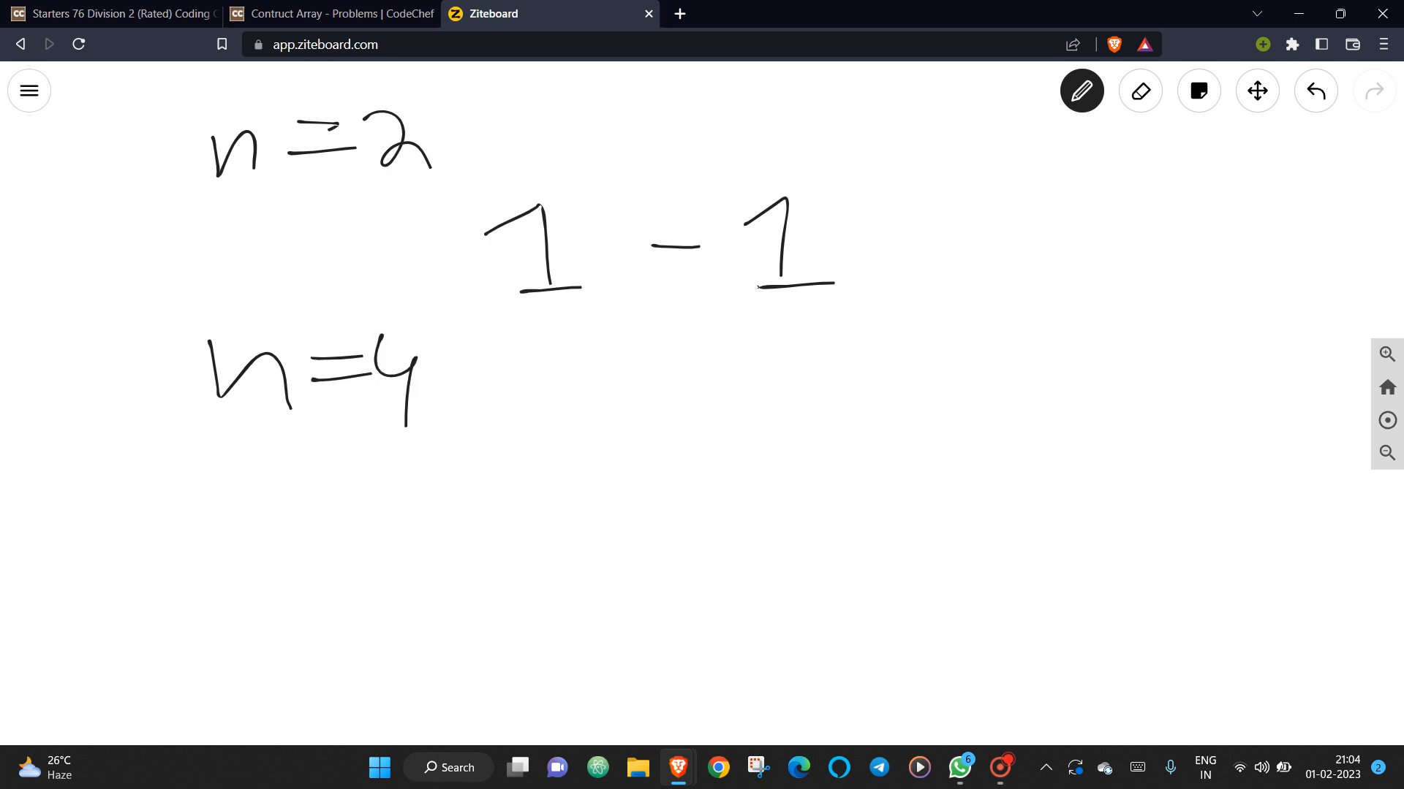
Write the n=4 example 1 -2 | 2 -1 with a divider between the halves.
drag(524, 434, 523, 502)
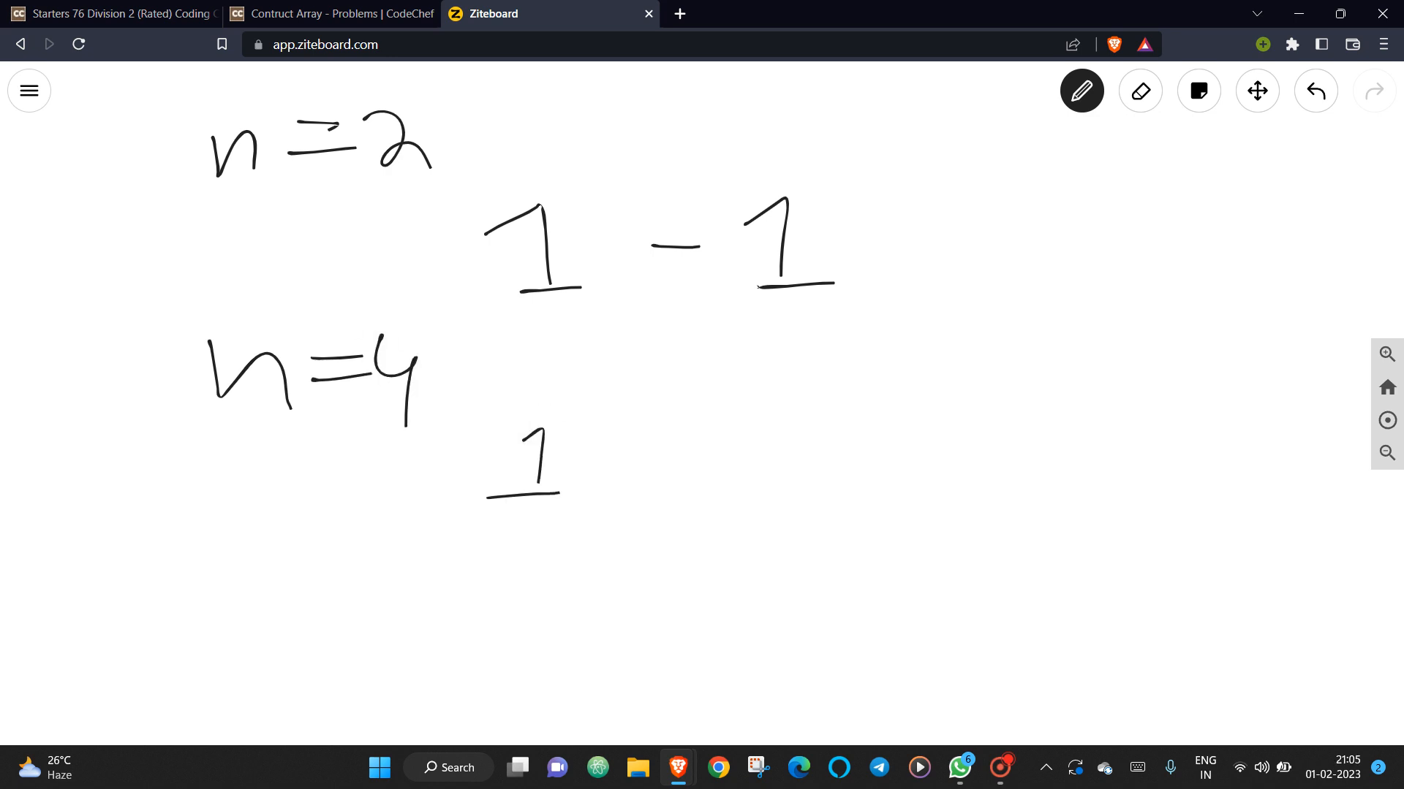
drag(617, 461, 743, 479)
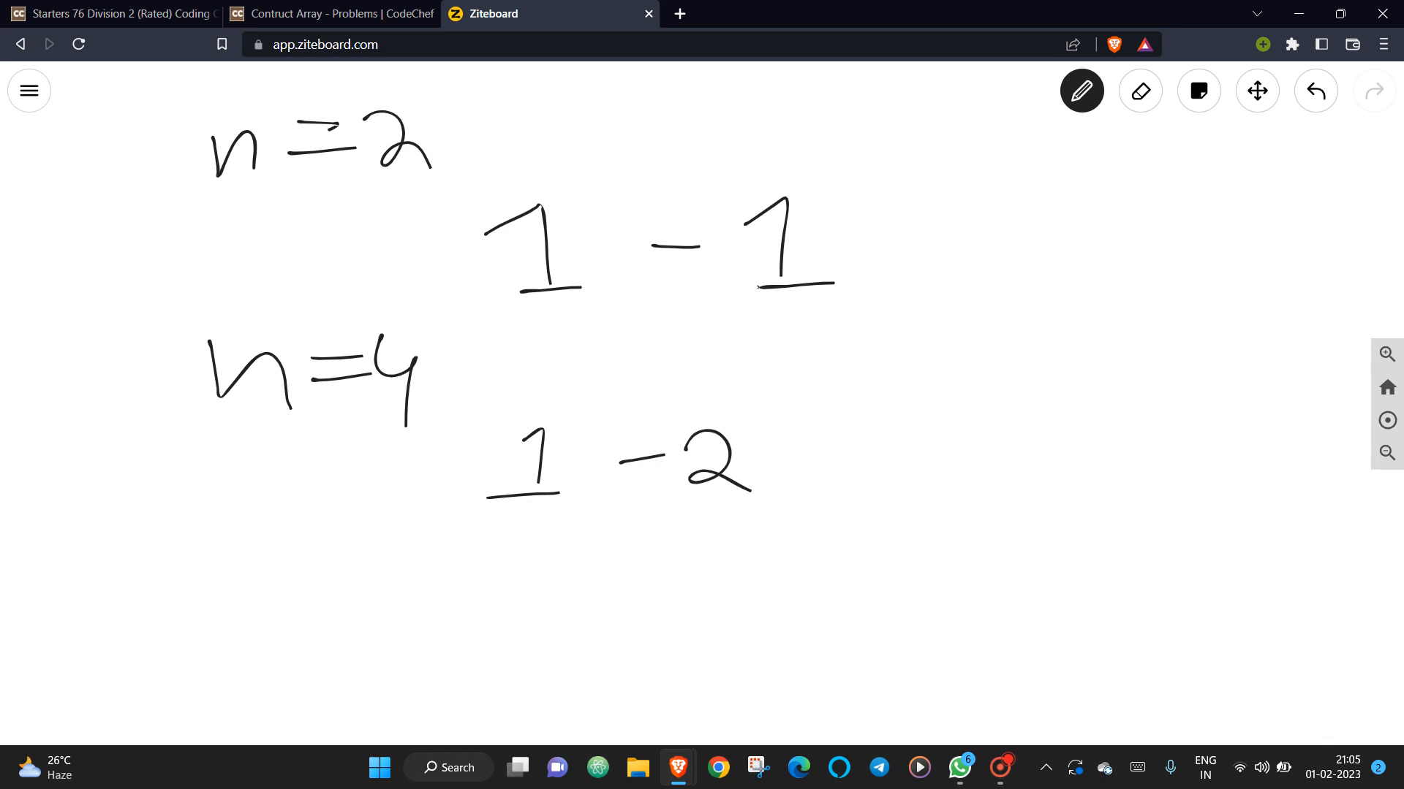
drag(791, 337, 791, 541)
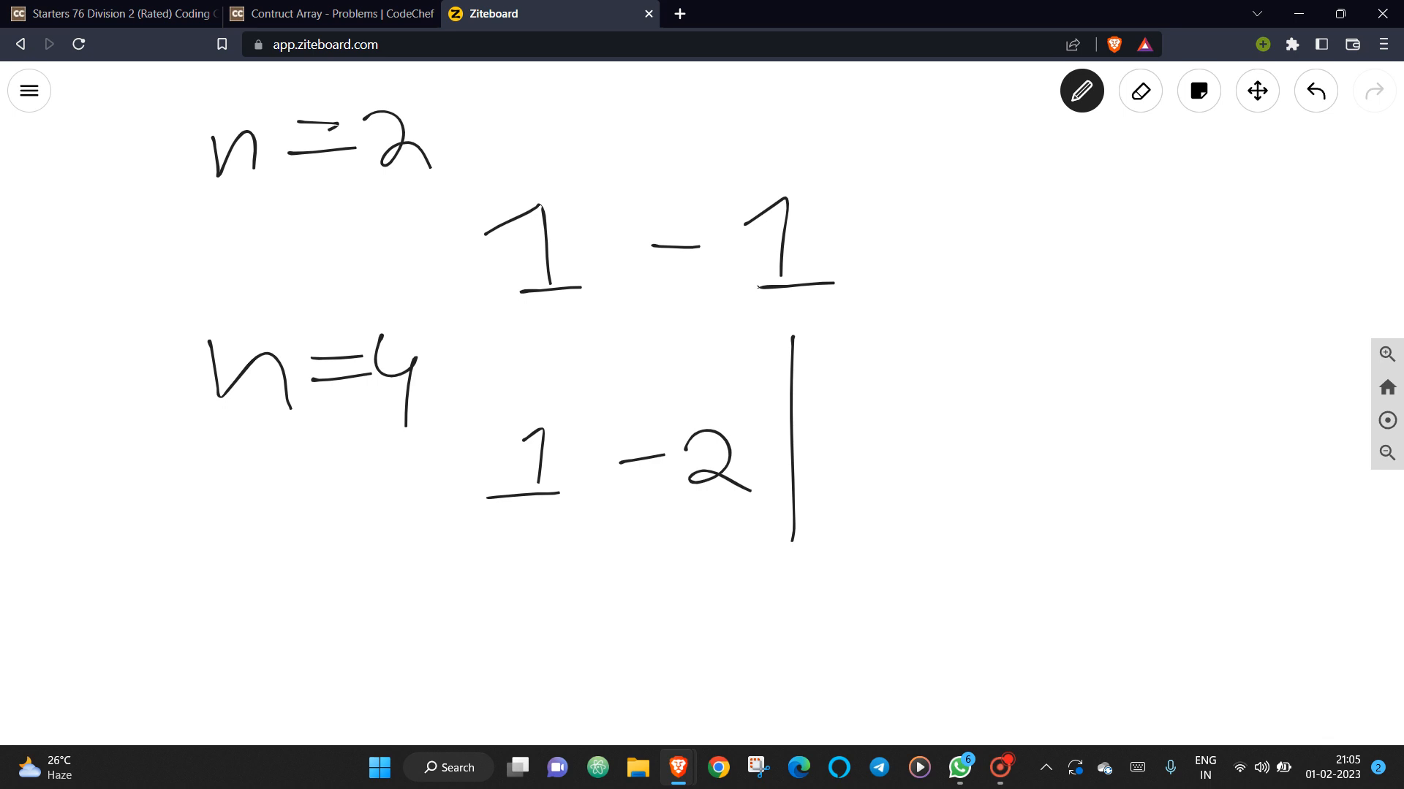
drag(824, 430, 886, 484)
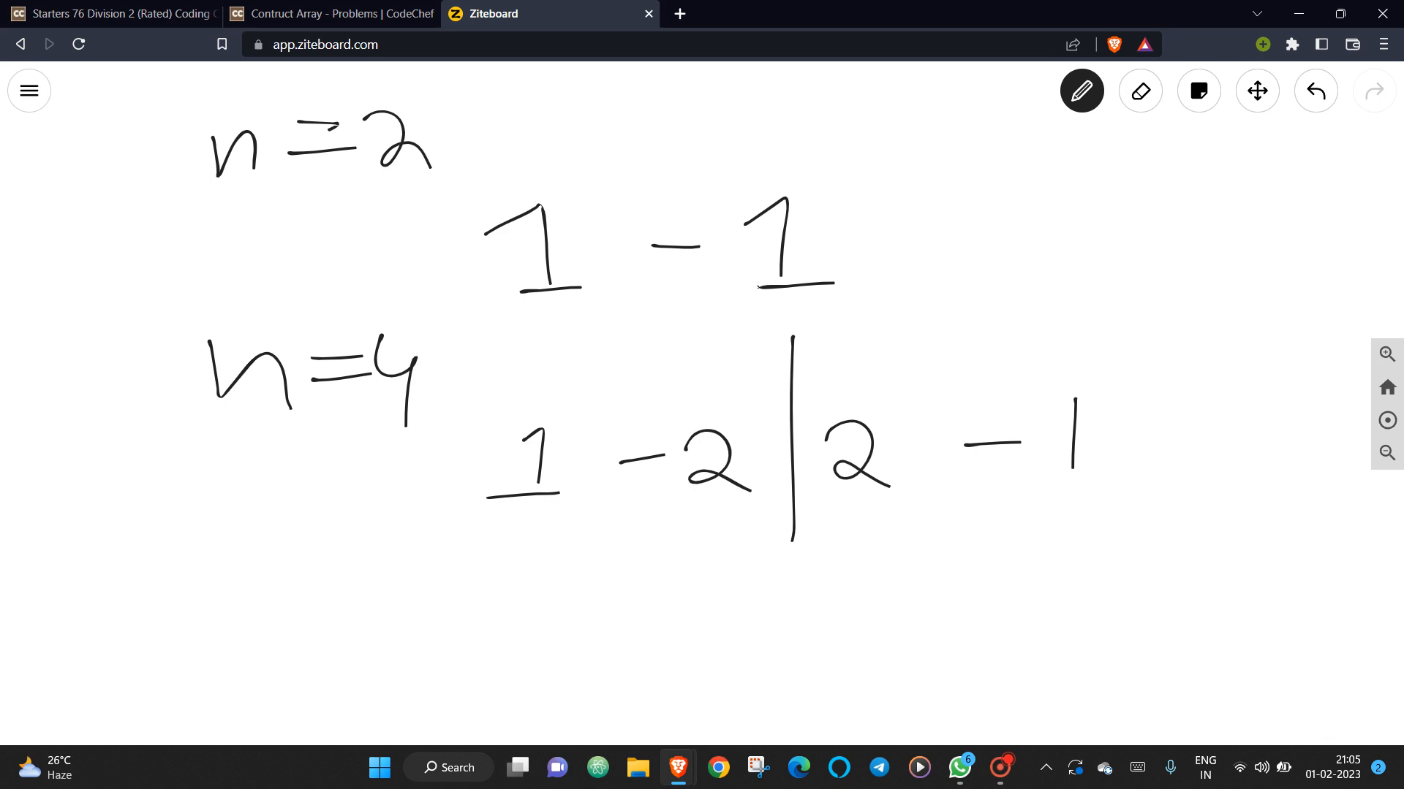
Mark the two halves of the n=4 array with opposite-direction arrows, redoing one stroke.
drag(434, 523, 617, 524)
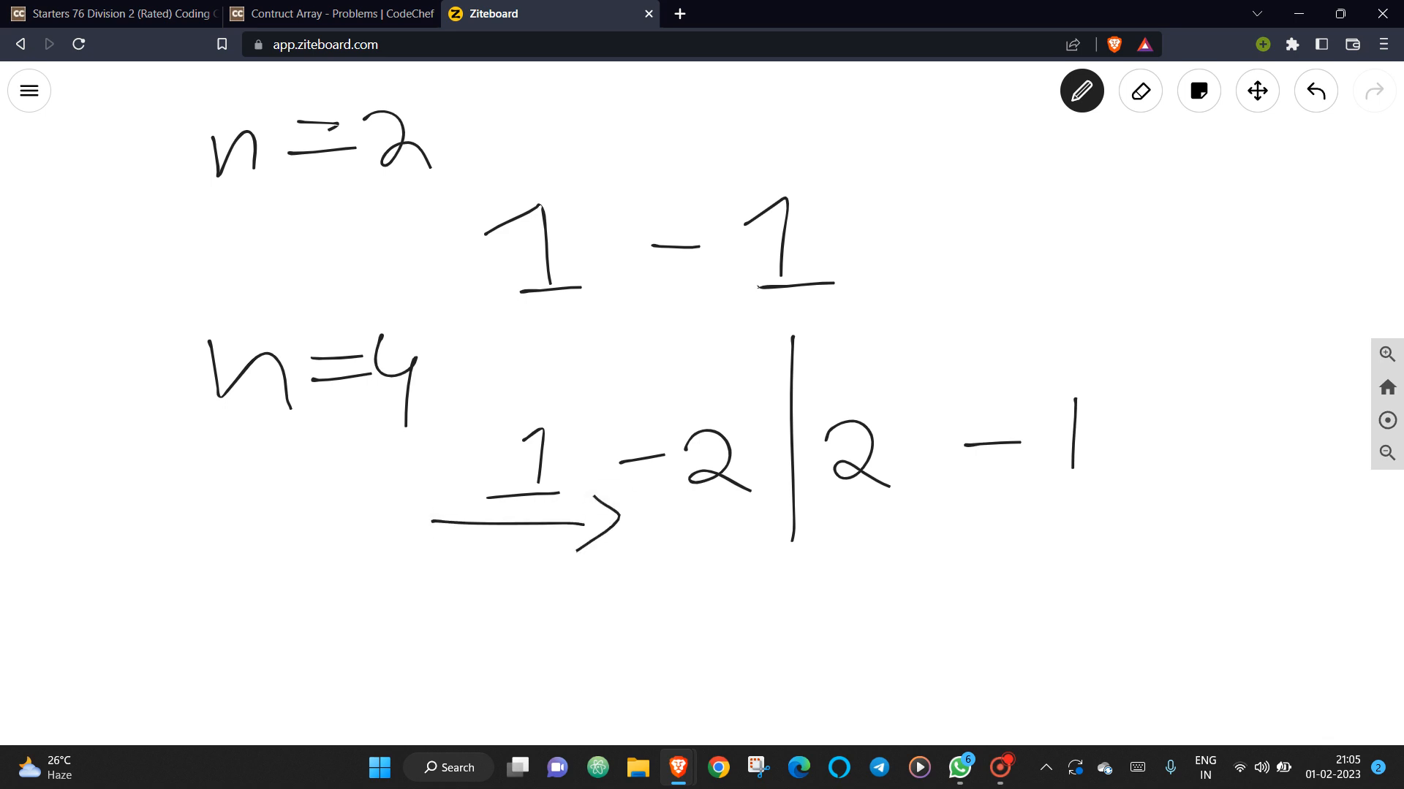
drag(1016, 509, 1190, 507)
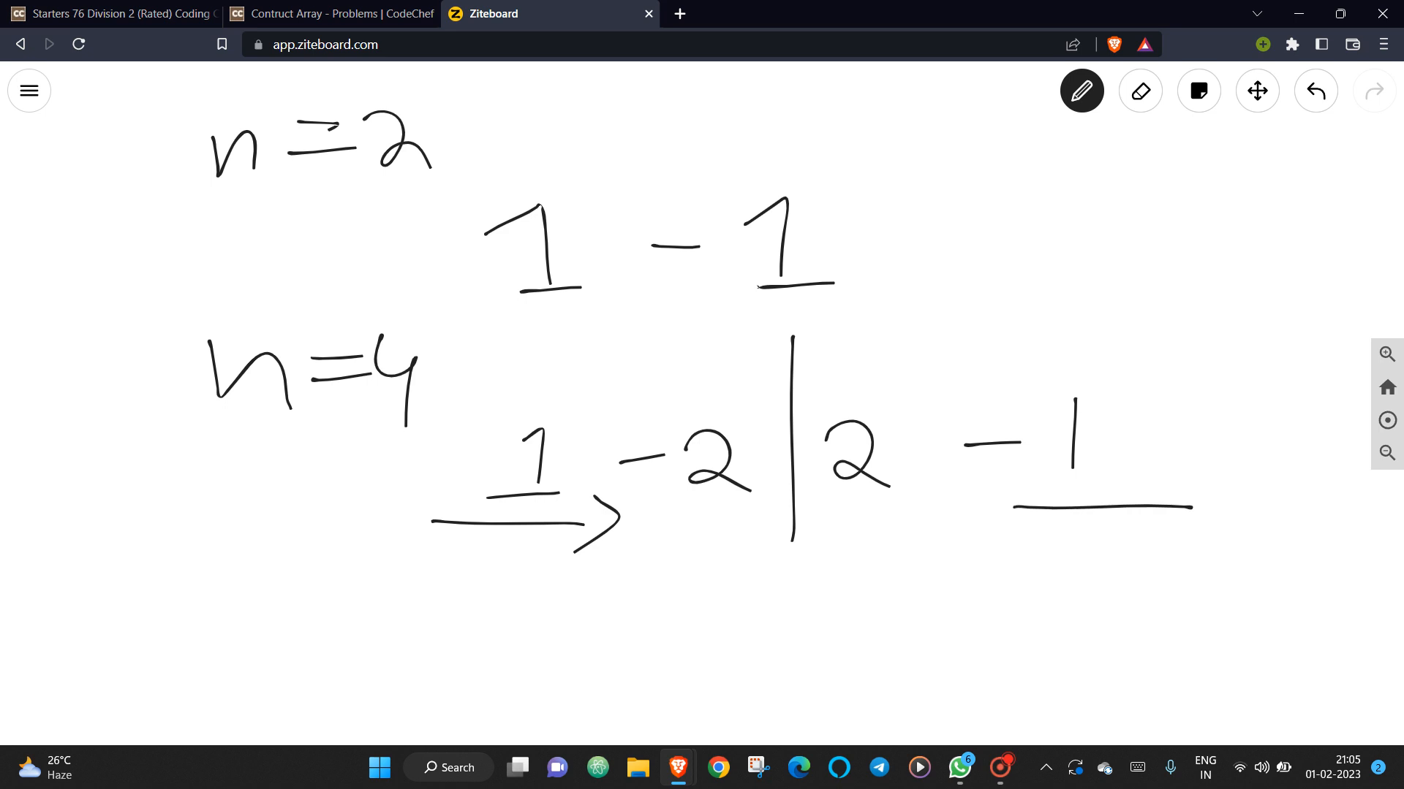
drag(1029, 527, 967, 502)
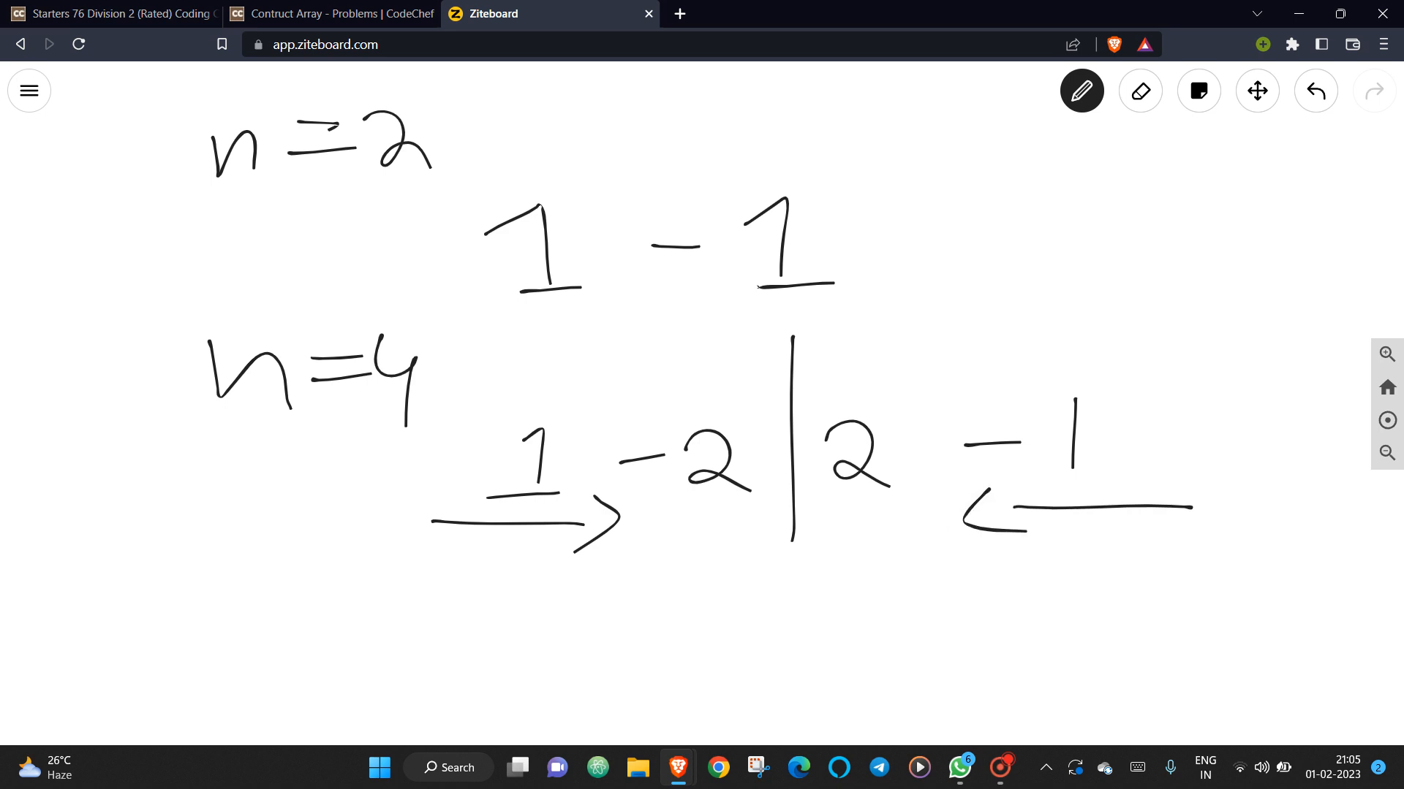
click(1139, 90)
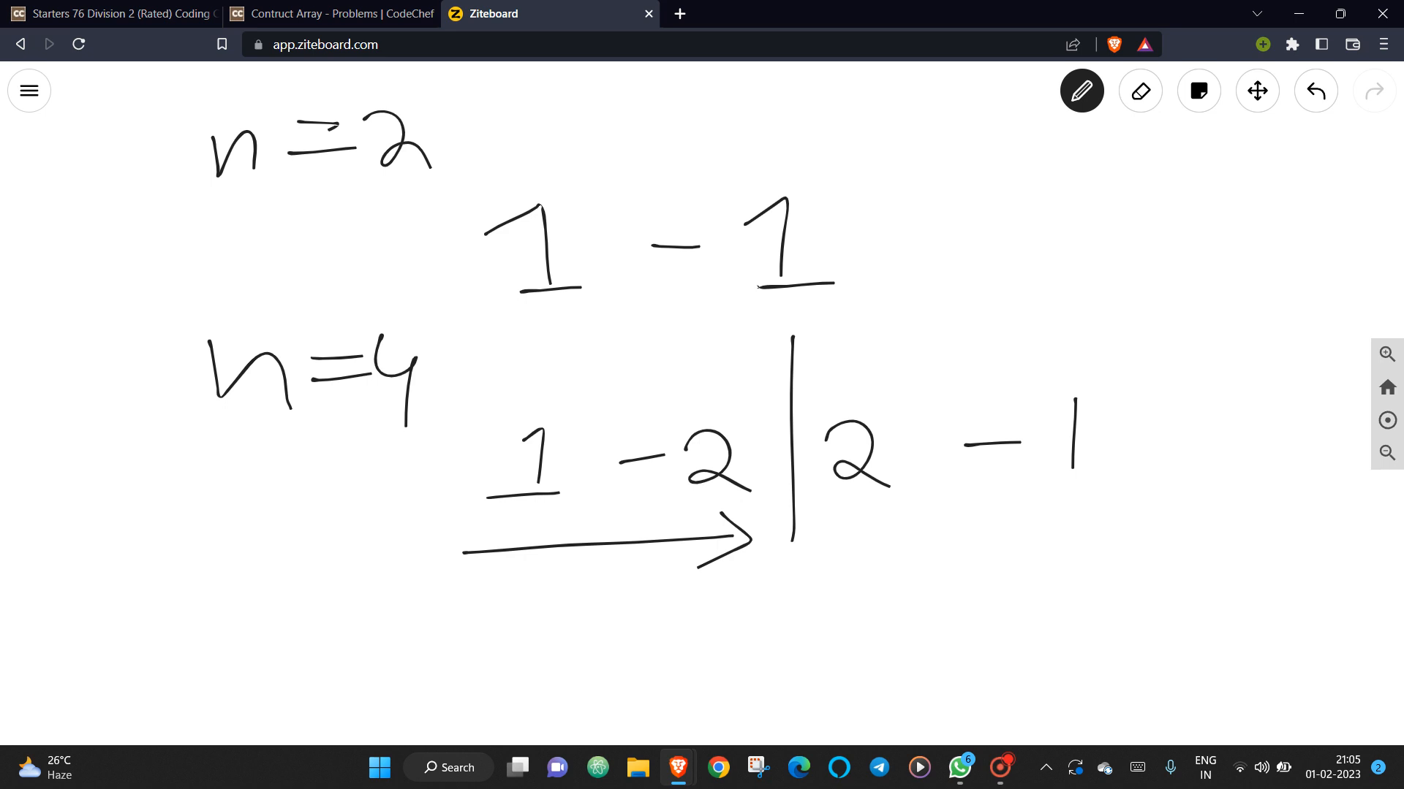
drag(1074, 510, 1159, 497)
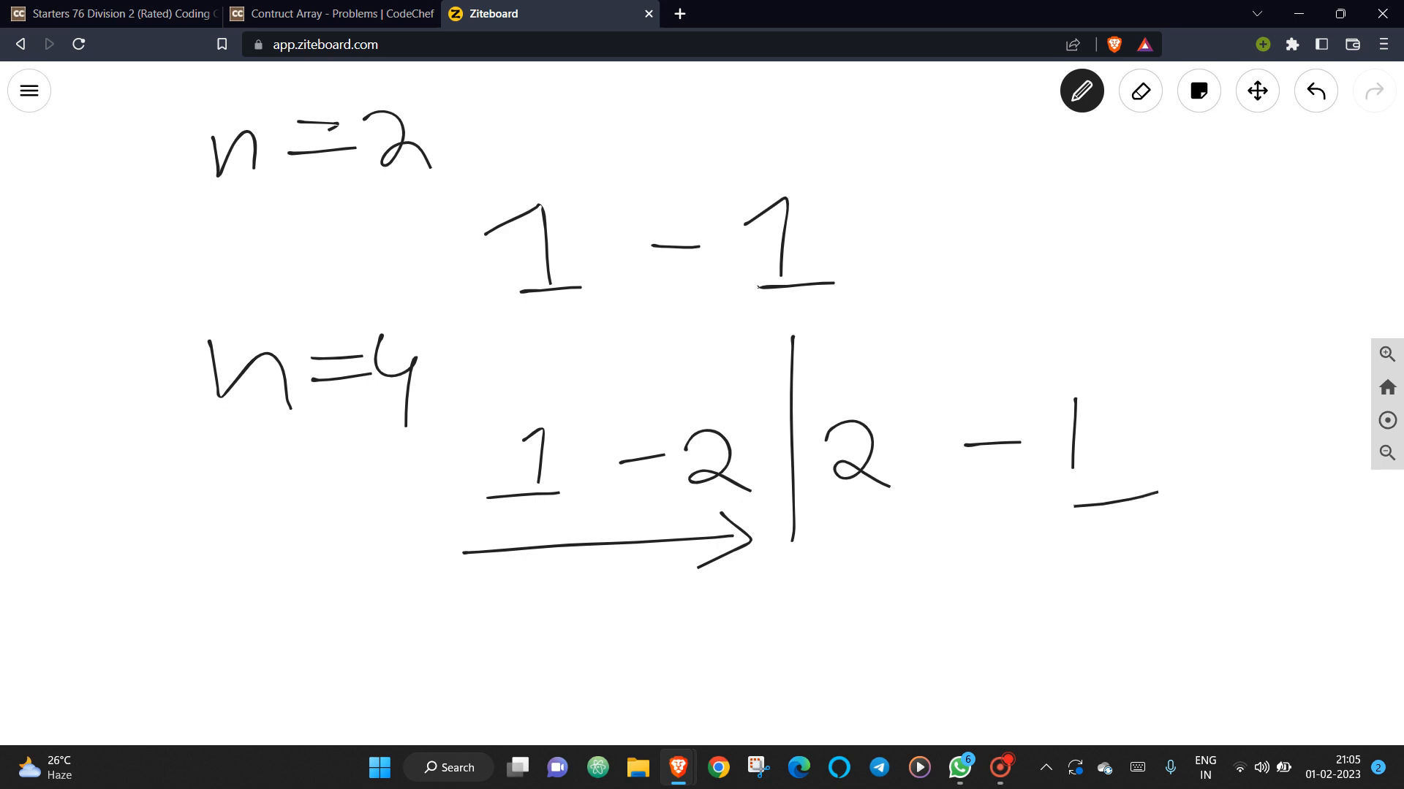
drag(1155, 497, 860, 523)
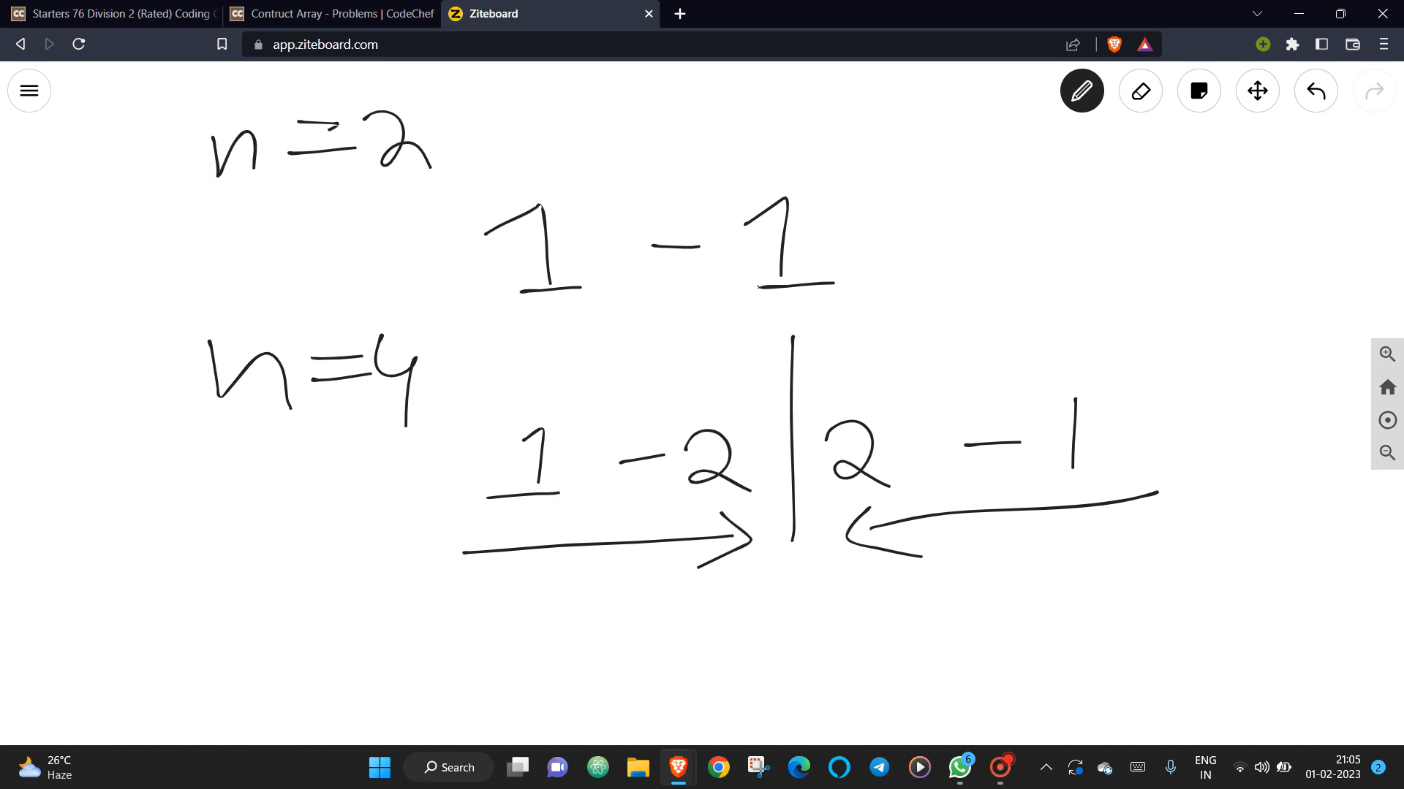
Write the n=6 example 1 -2 3 | -3 2 -1 beneath the n=4 case.
click(1139, 91)
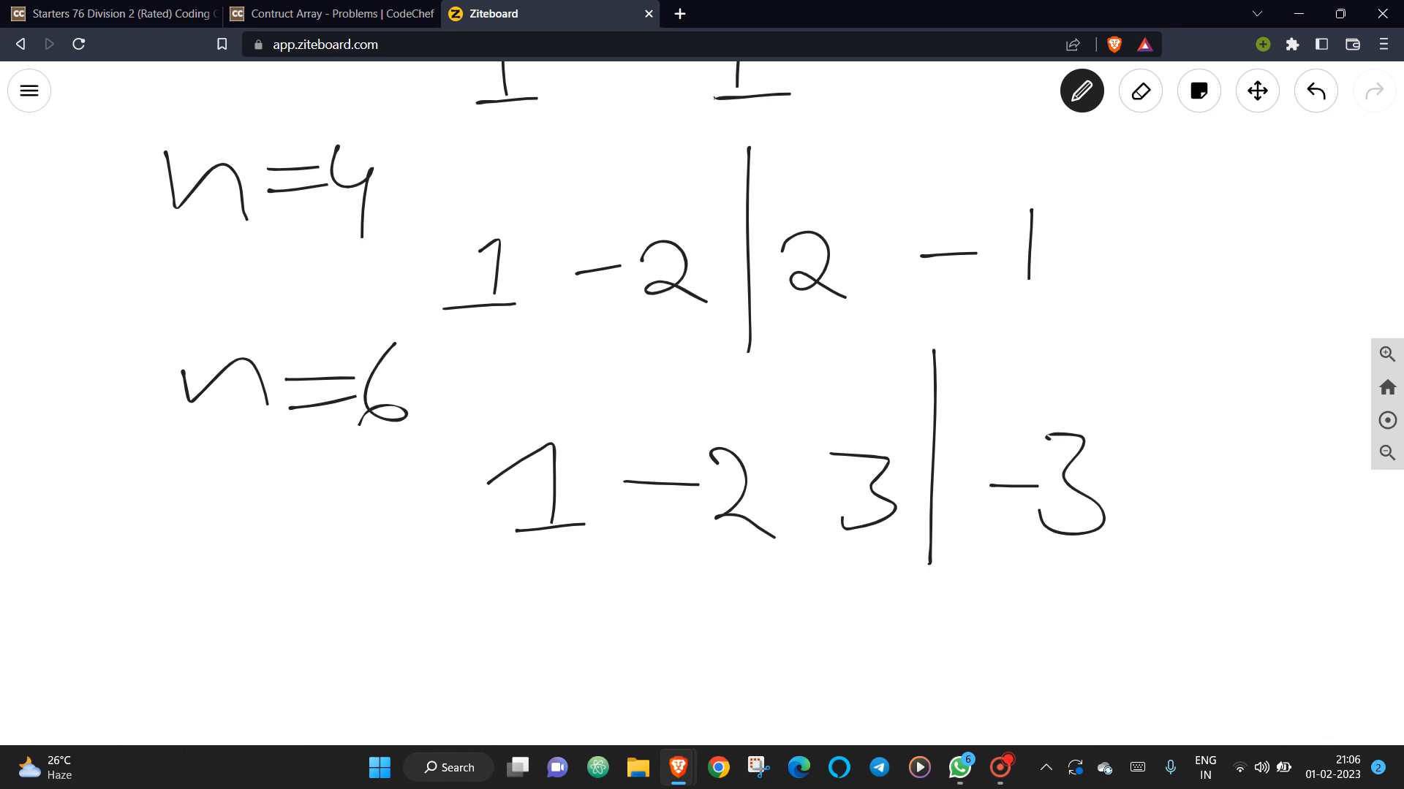
drag(1181, 434, 1190, 511)
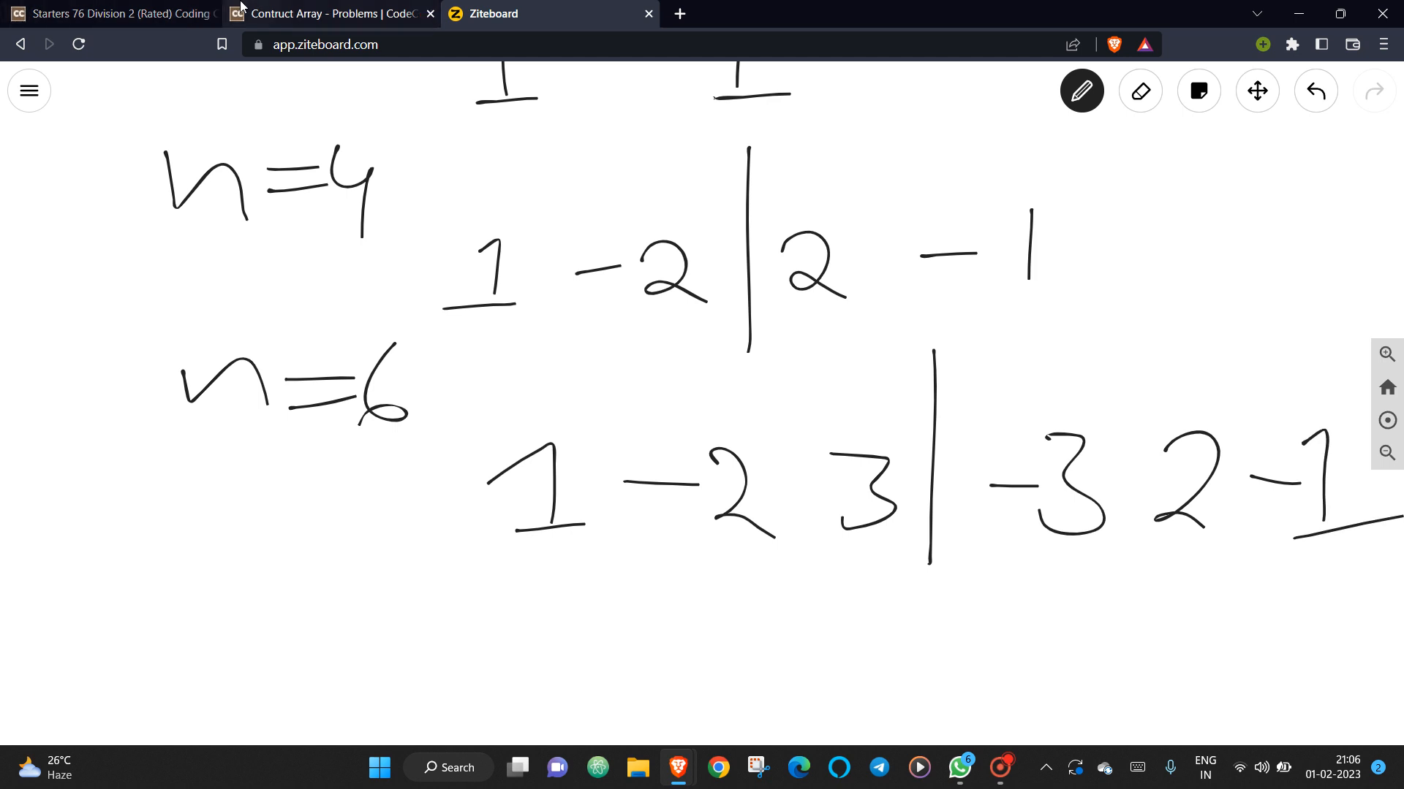
In solve(), print -1 when n is odd and open an else block.
click(329, 13)
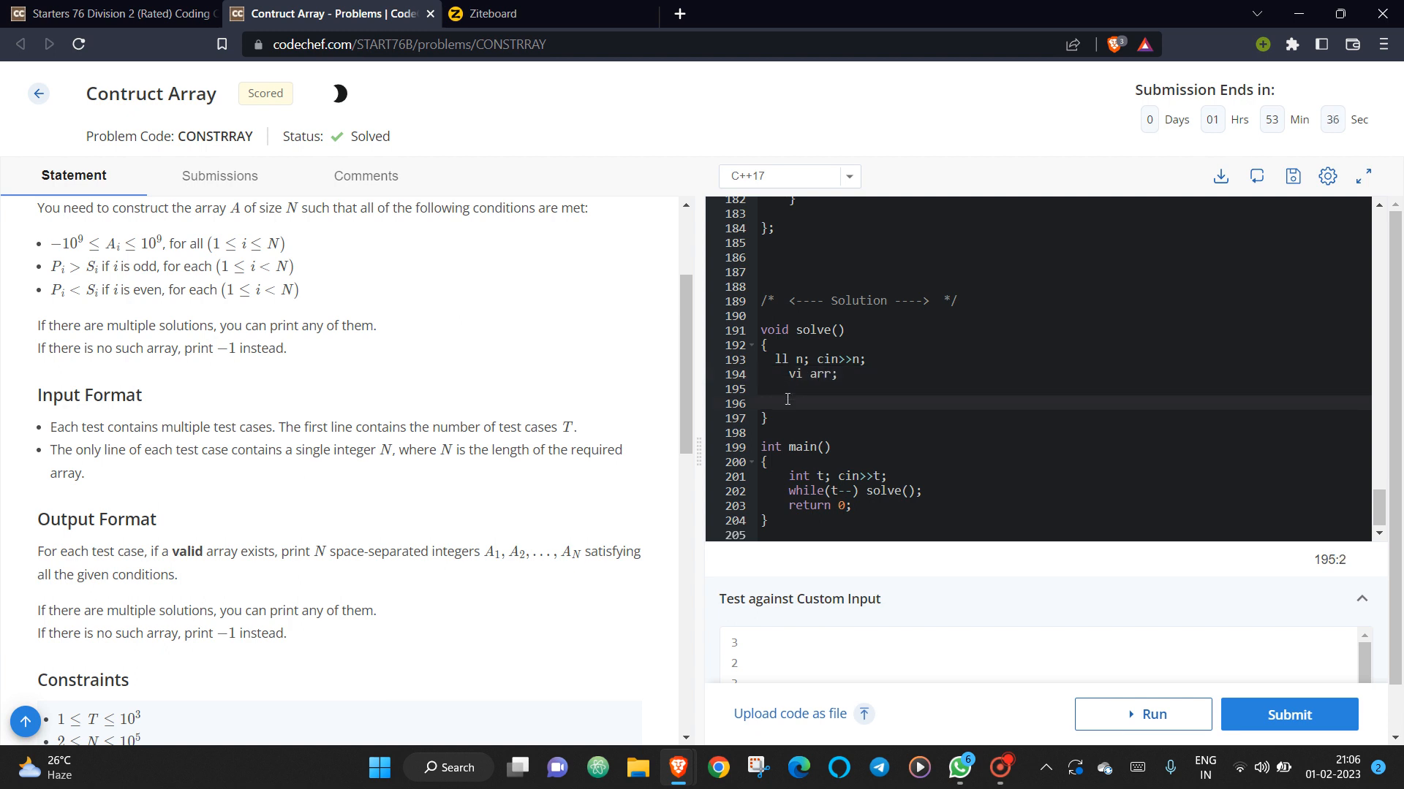
text(if(n%2))
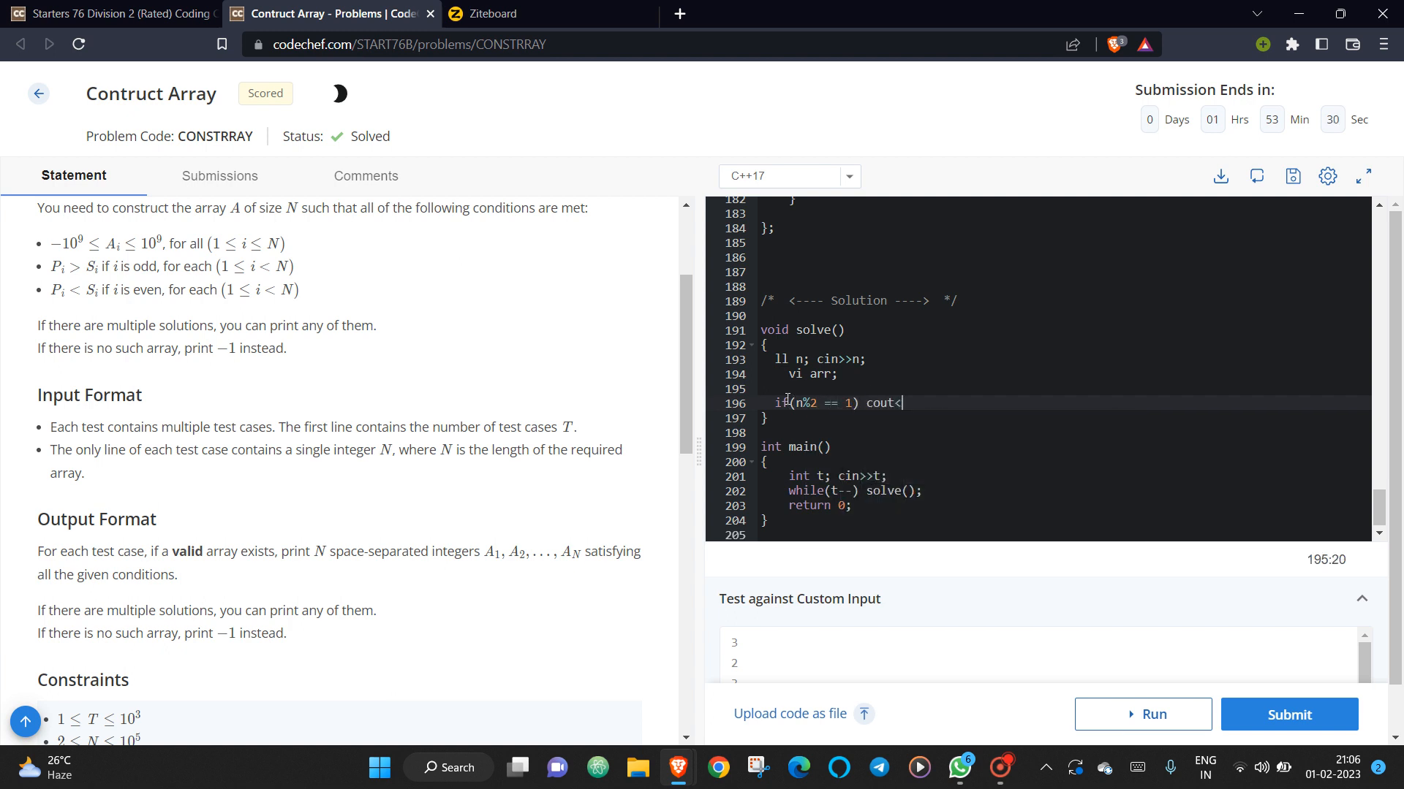
text(<-1<<endl;)
text(else)
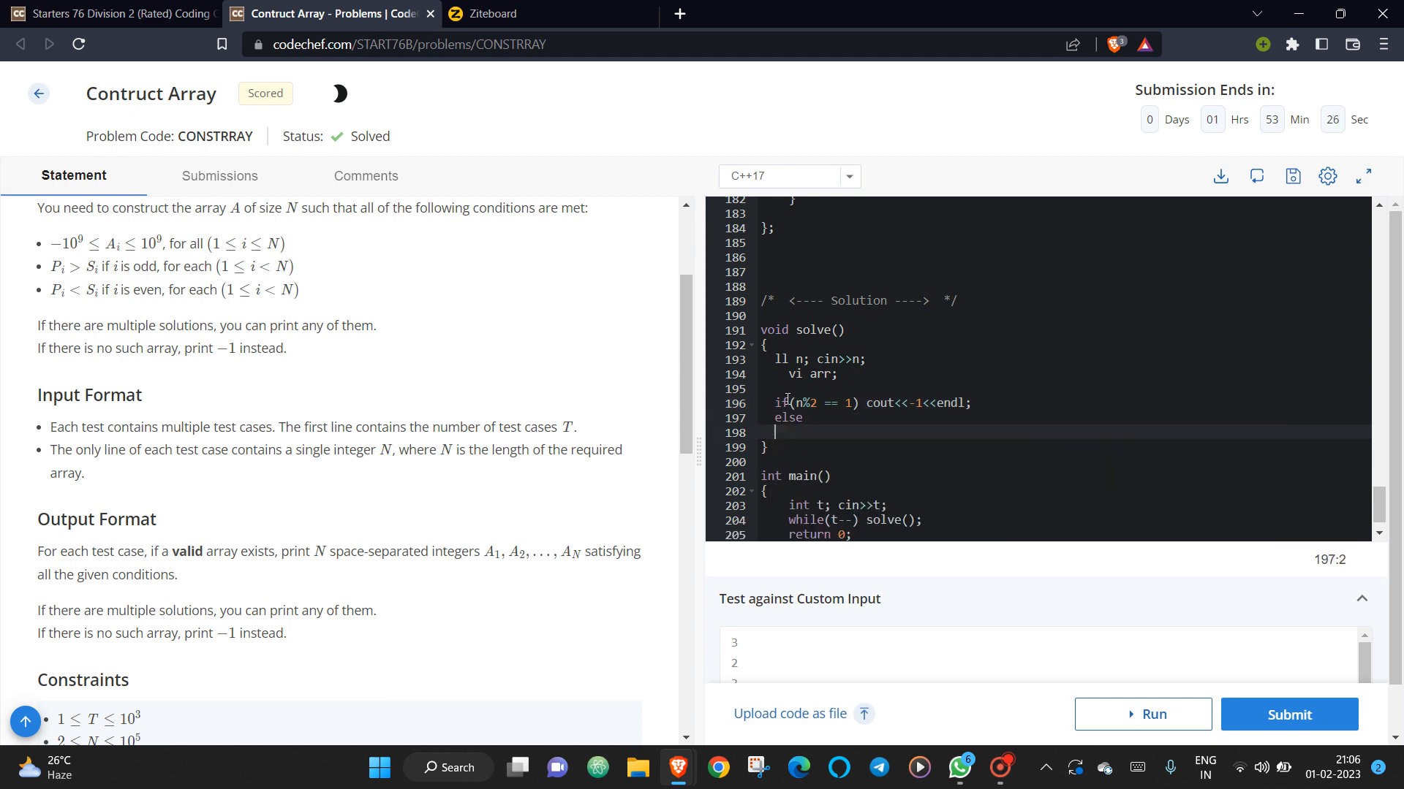
text({)
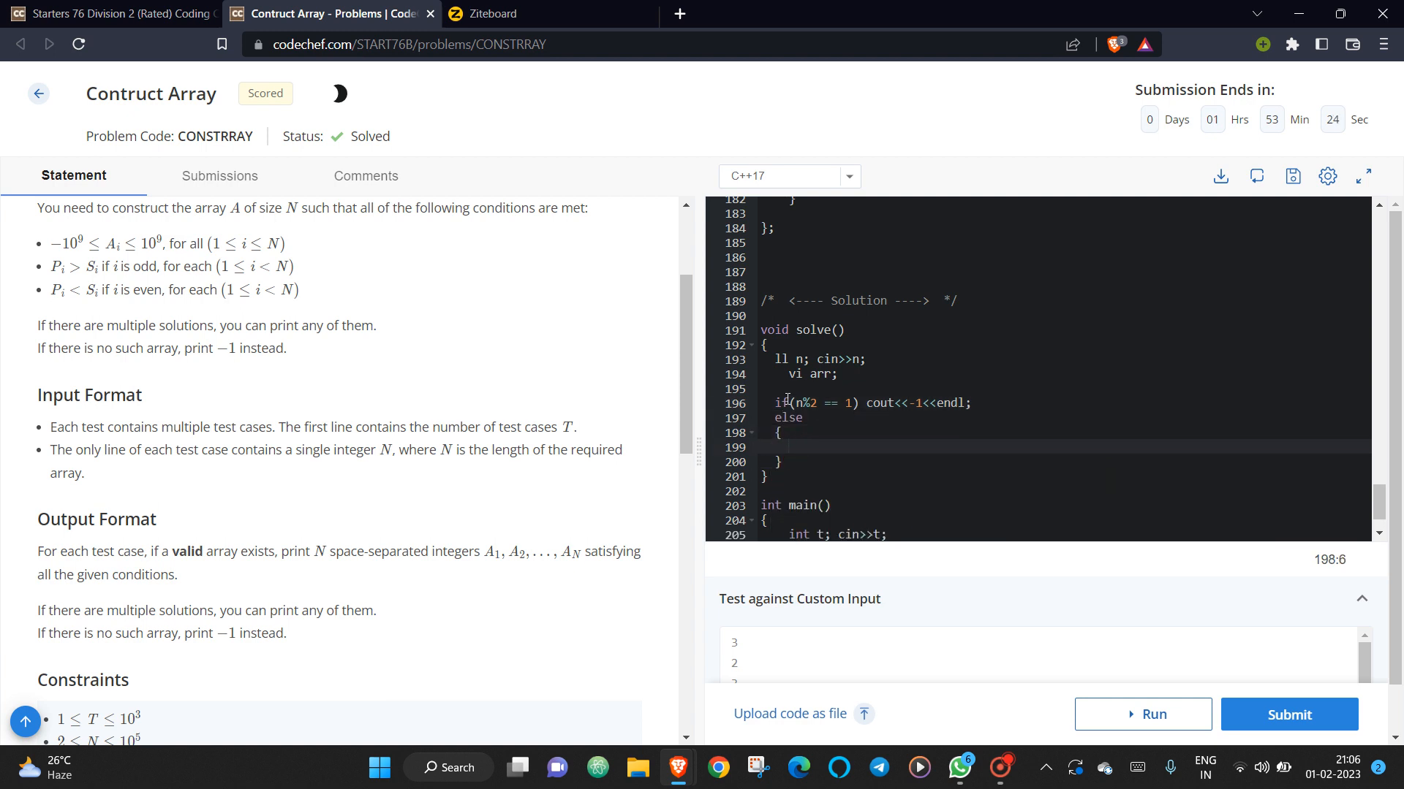
Inside else, add for(int i=1; i<=(n/2); i++) with an empty if(), checking the sketch once.
click(489, 14)
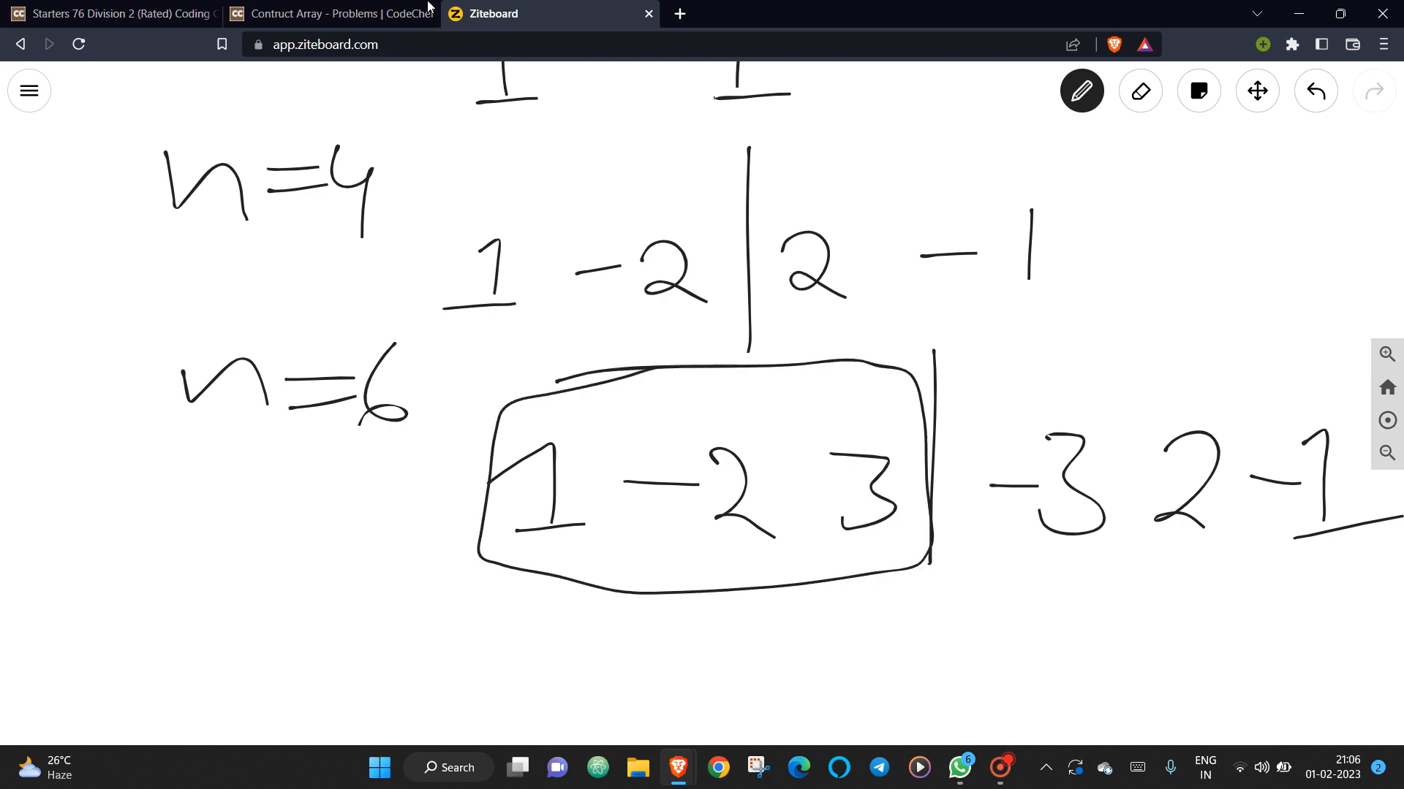
click(332, 13)
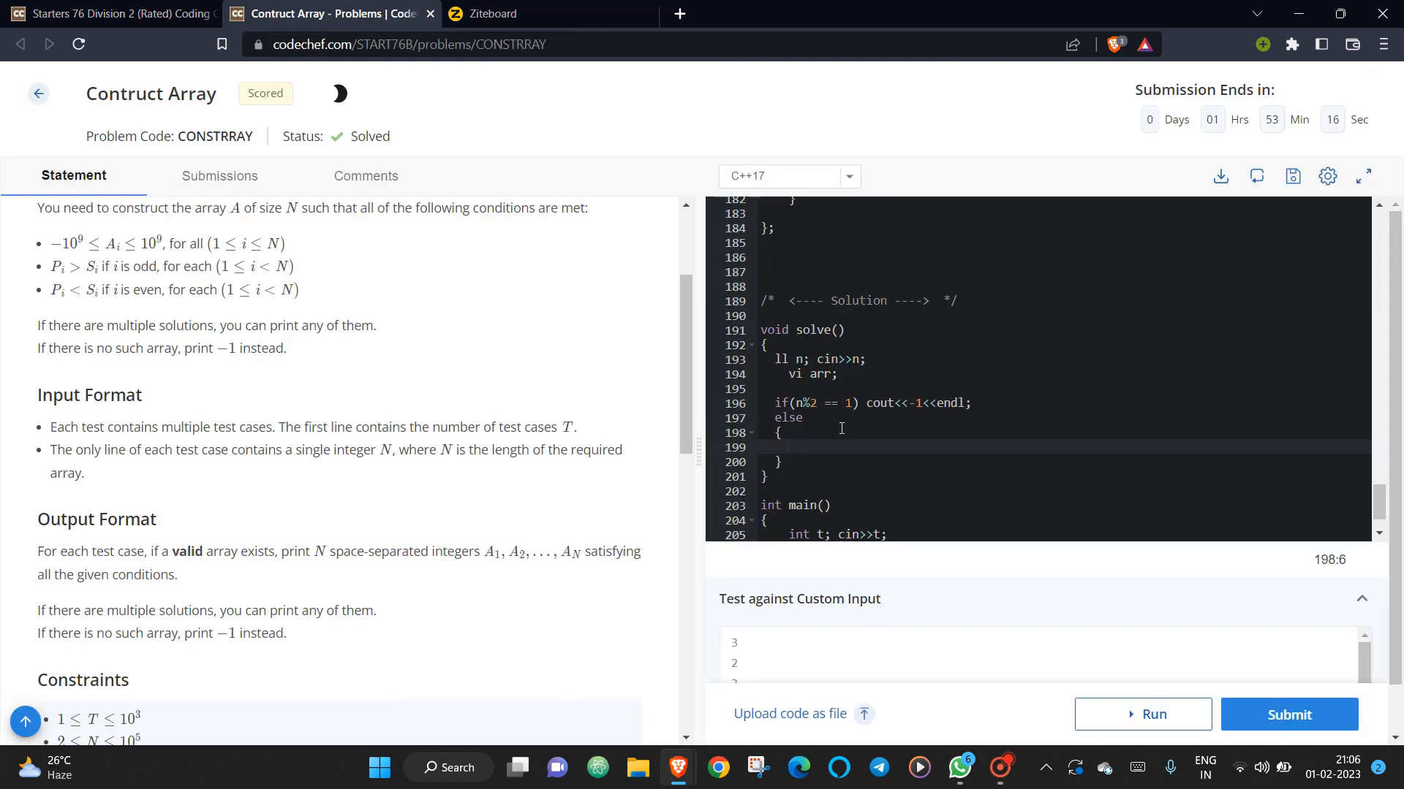
text(for(int i=1; i)
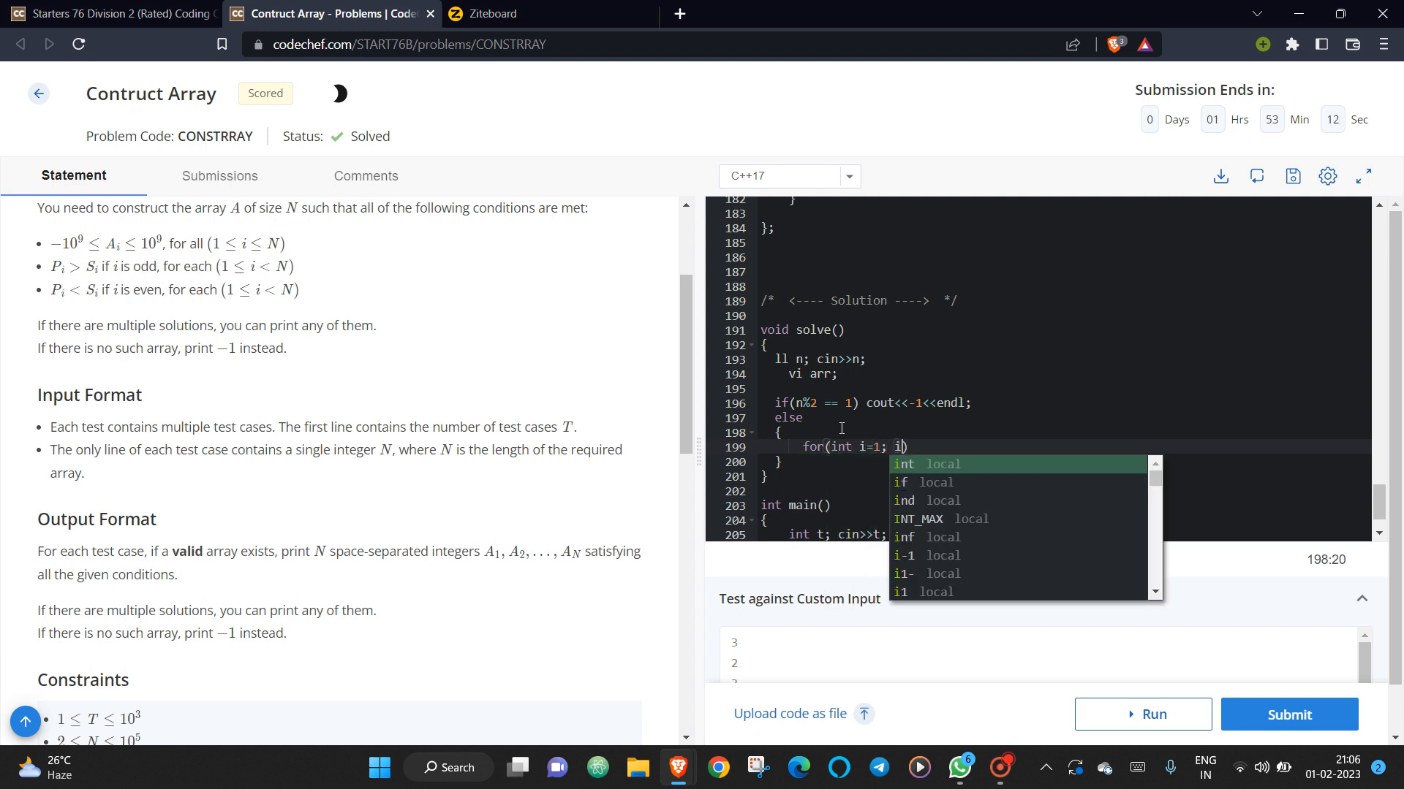
text(<=())
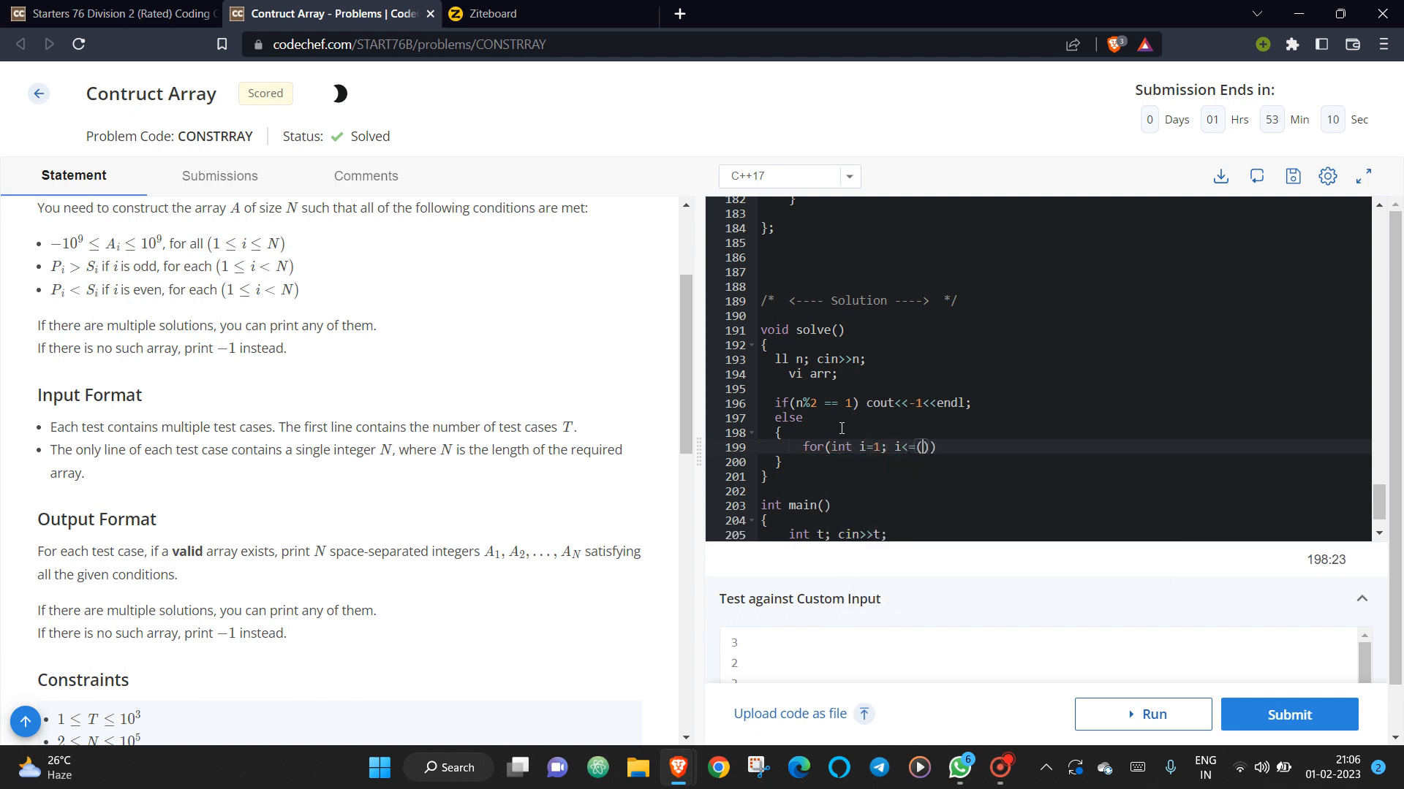
text(n/2)
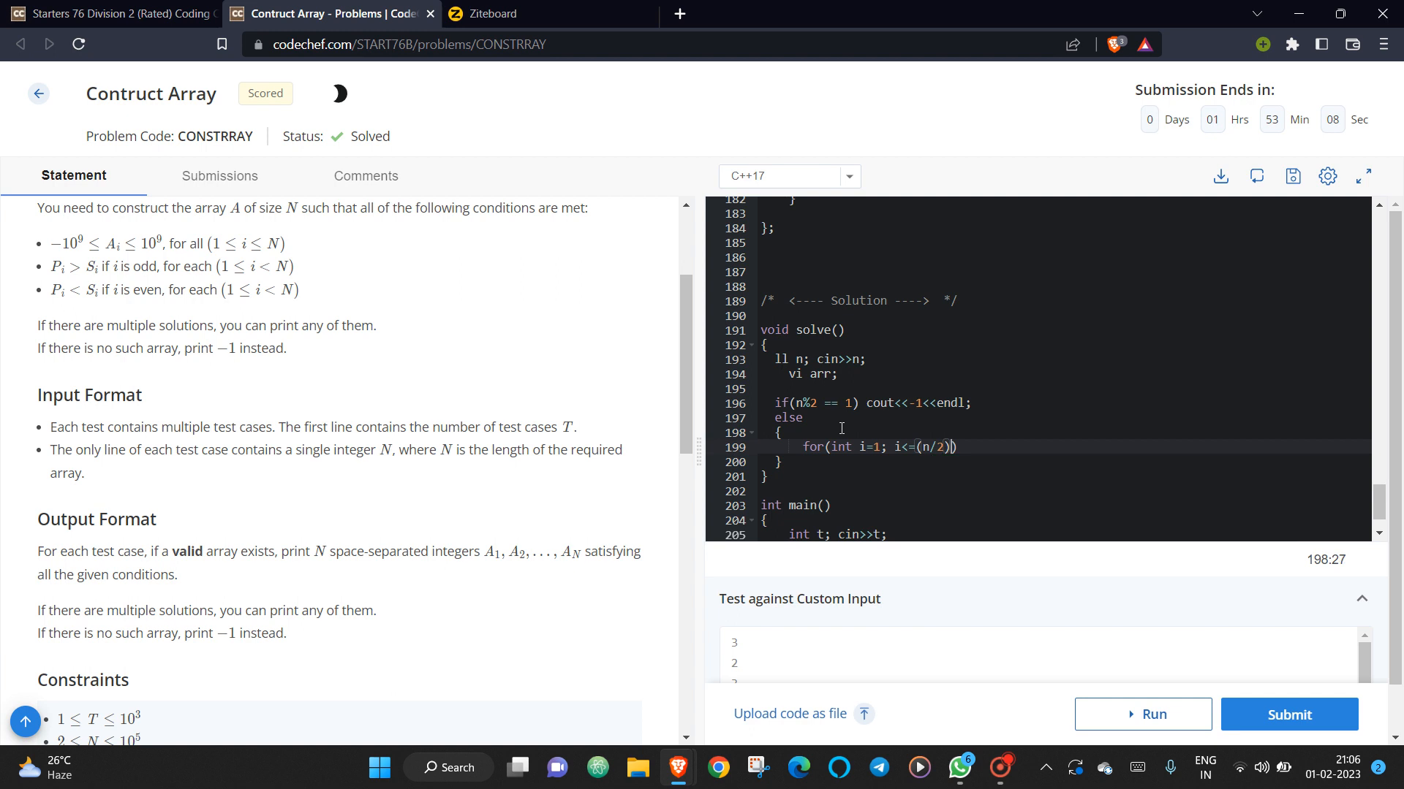
text(; i++))
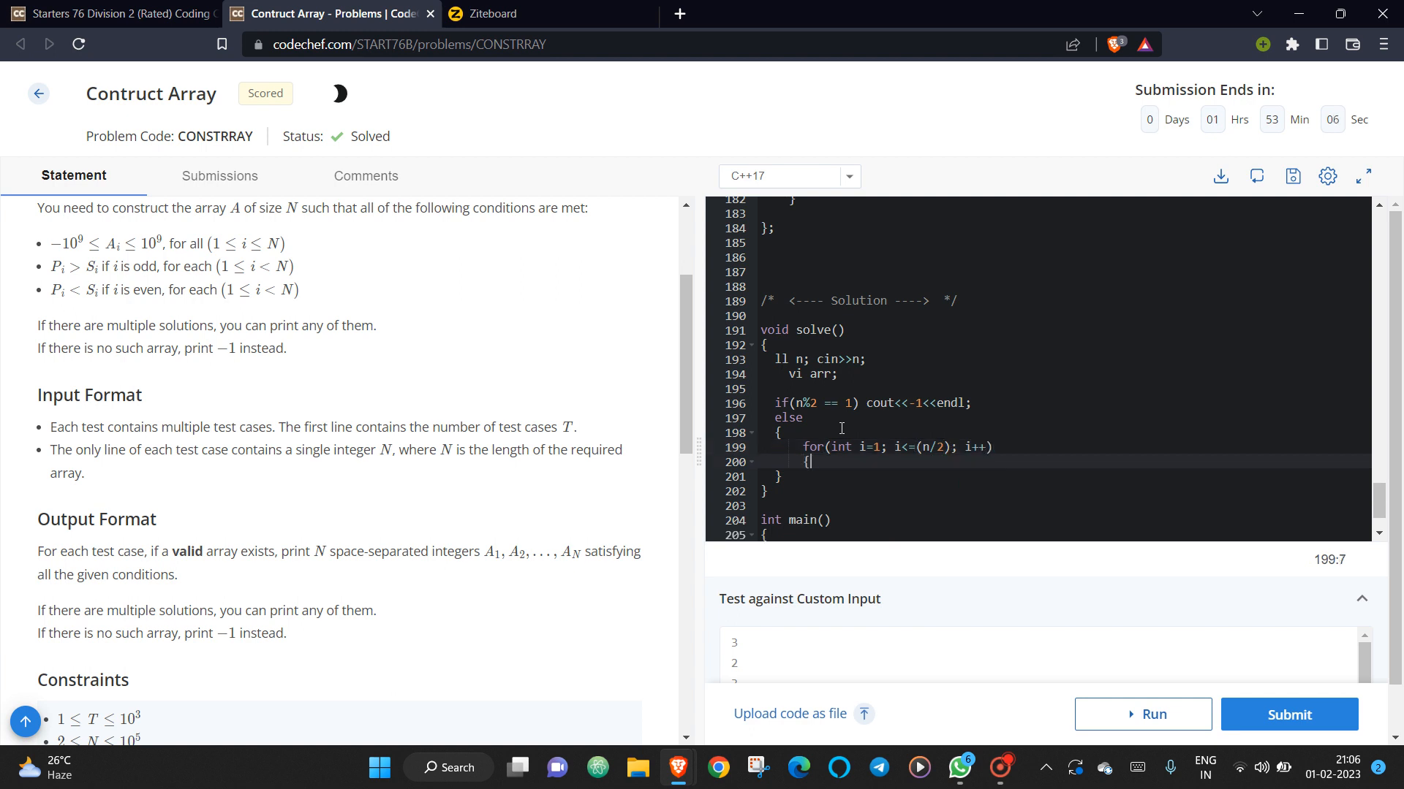
text(if())
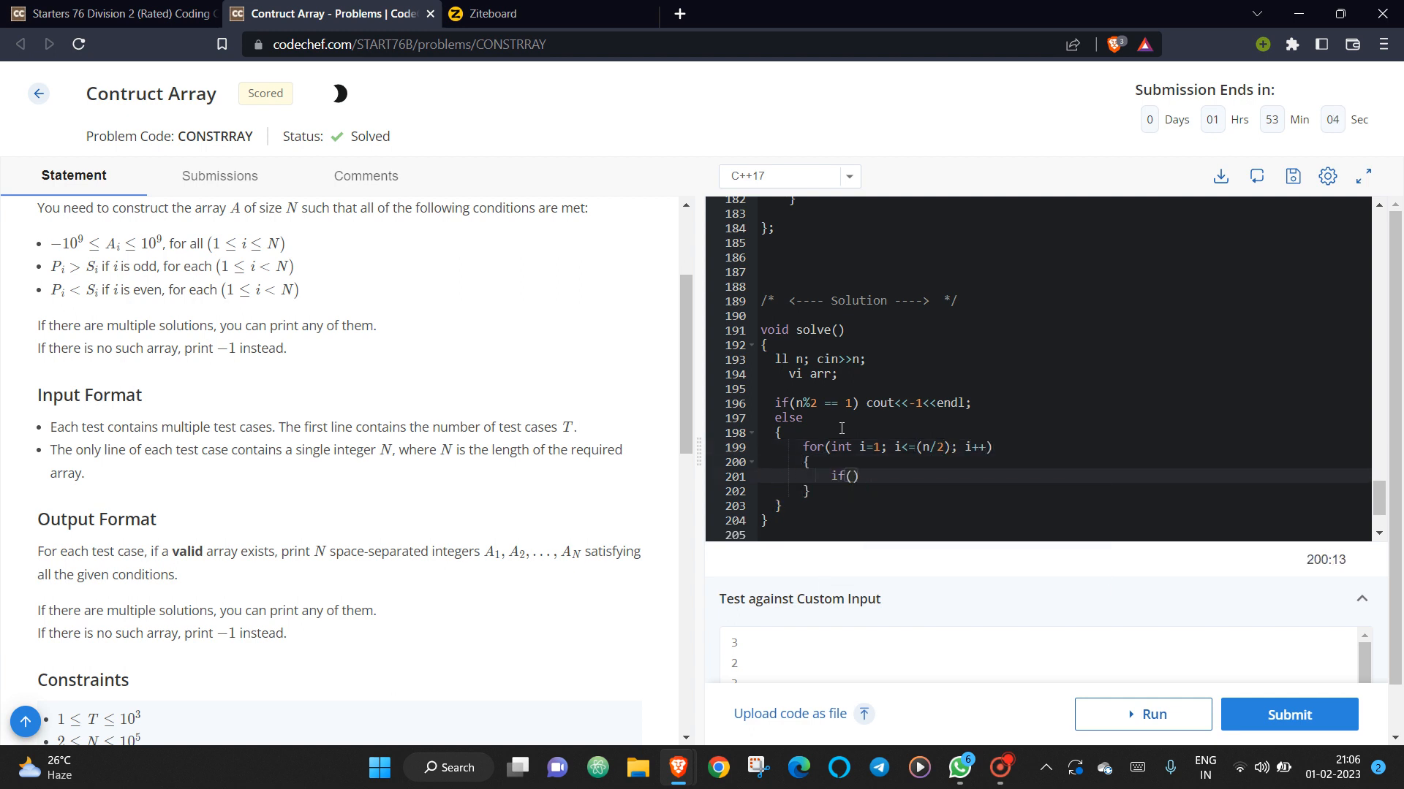
Circle the 1 and the -2 in the first half of the n=6 array on the whiteboard.
click(495, 14)
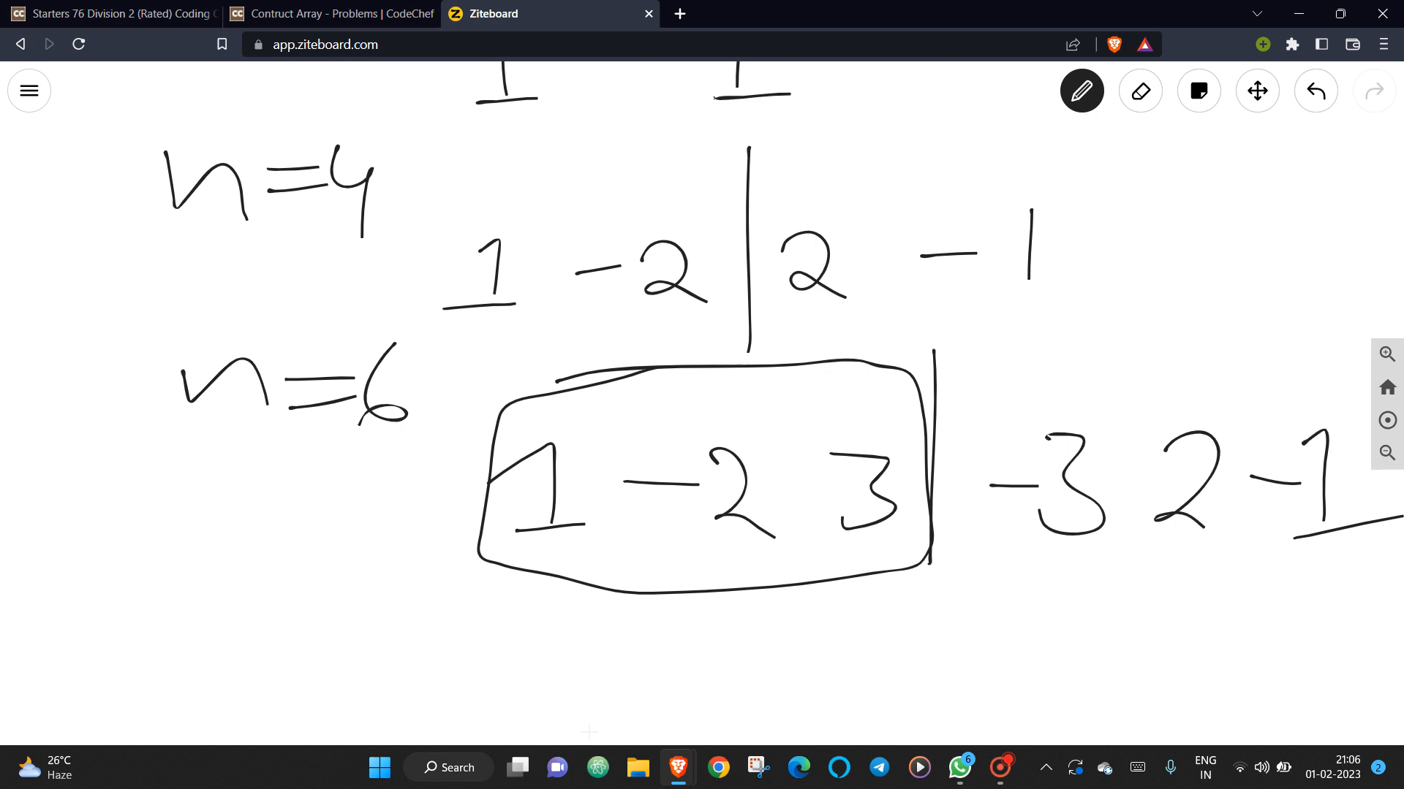
drag(564, 417, 537, 582)
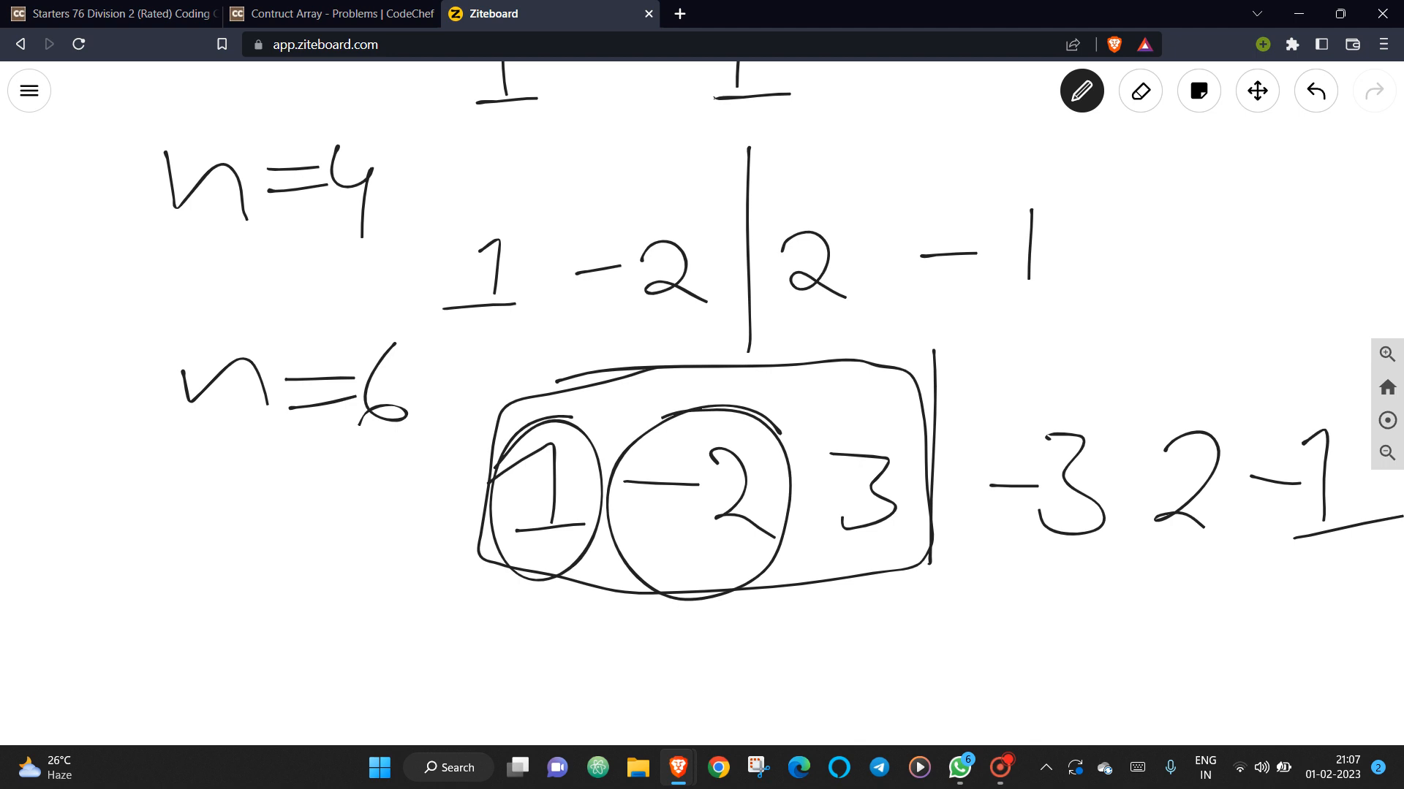
Make the loop push_back i for odd i and -1*i for even i into arr.
click(332, 14)
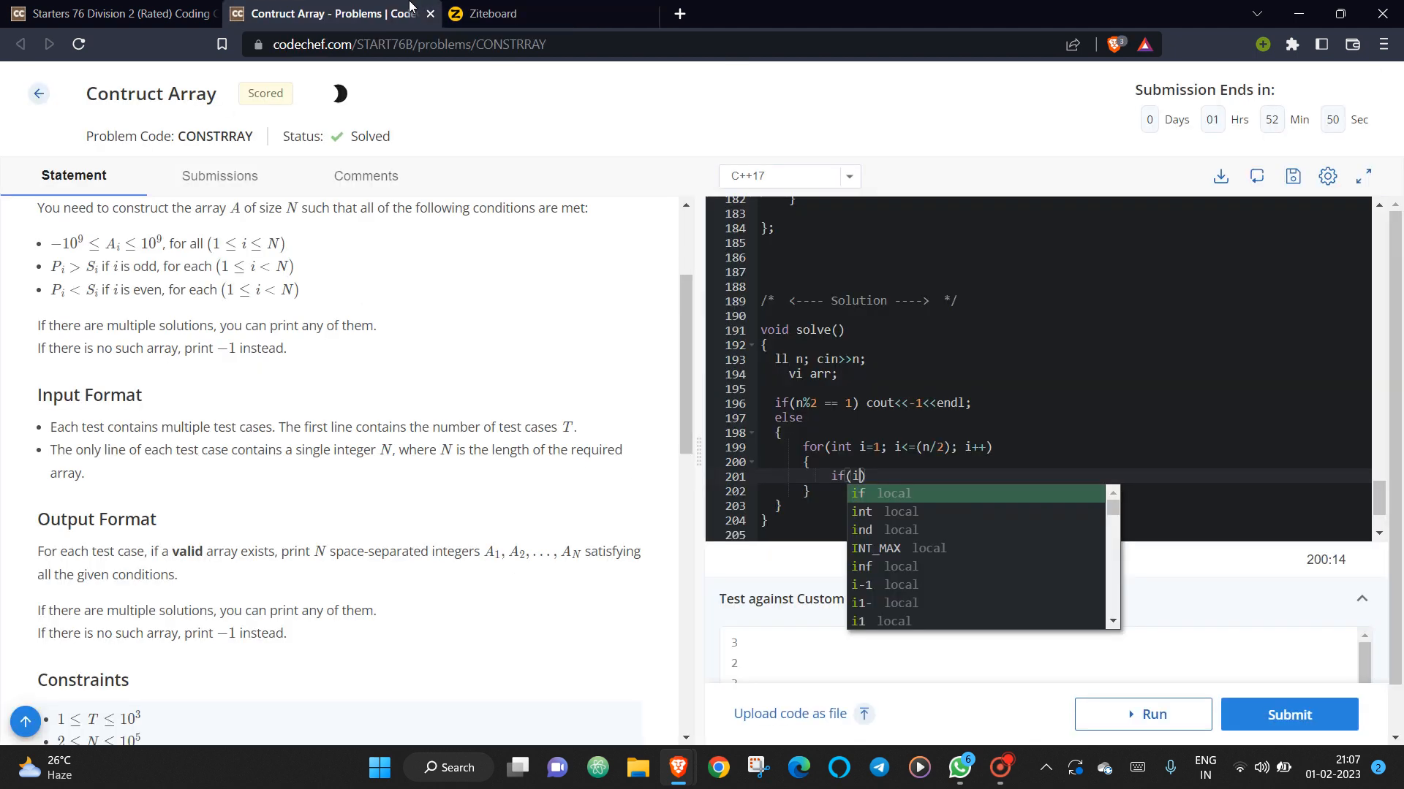
text(%2 == 1)
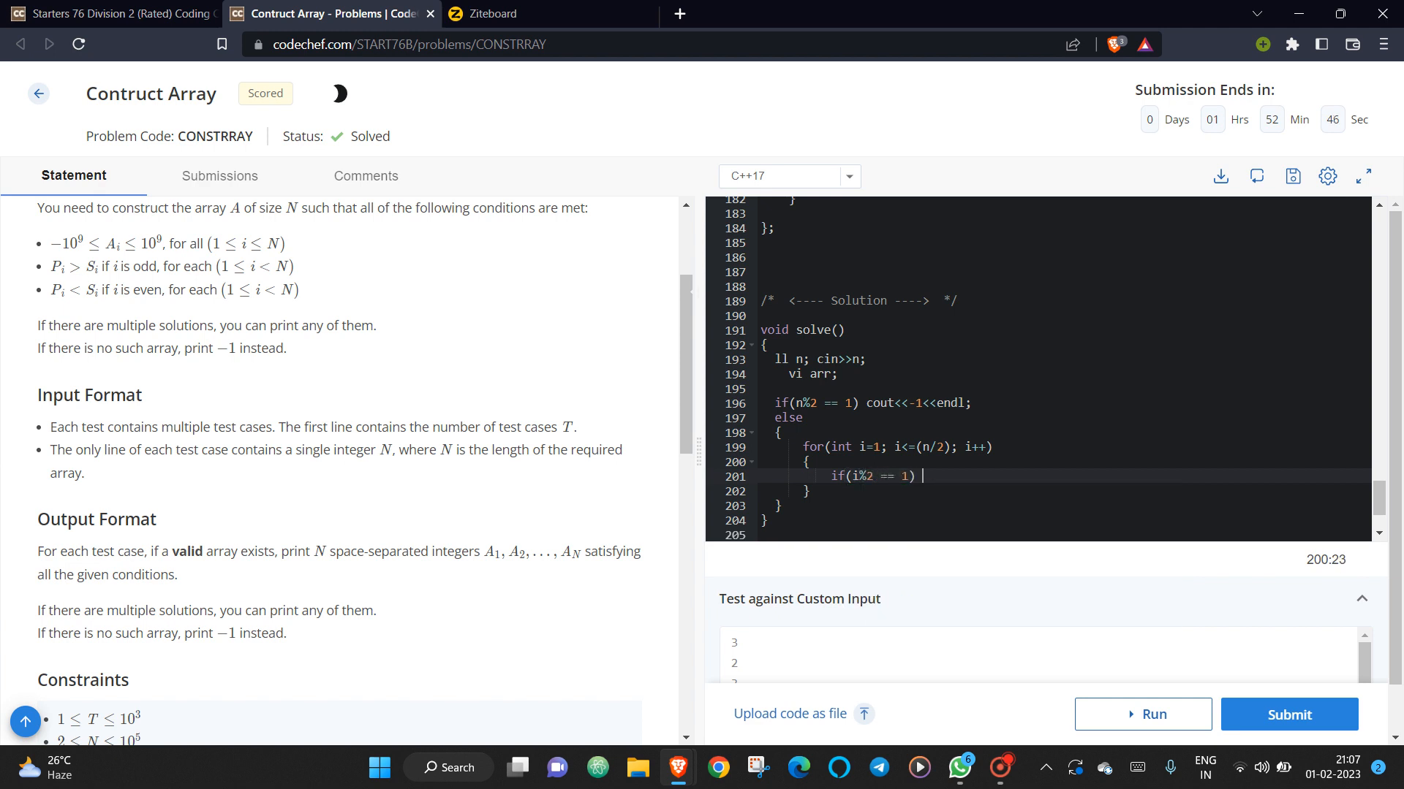
text(arr)
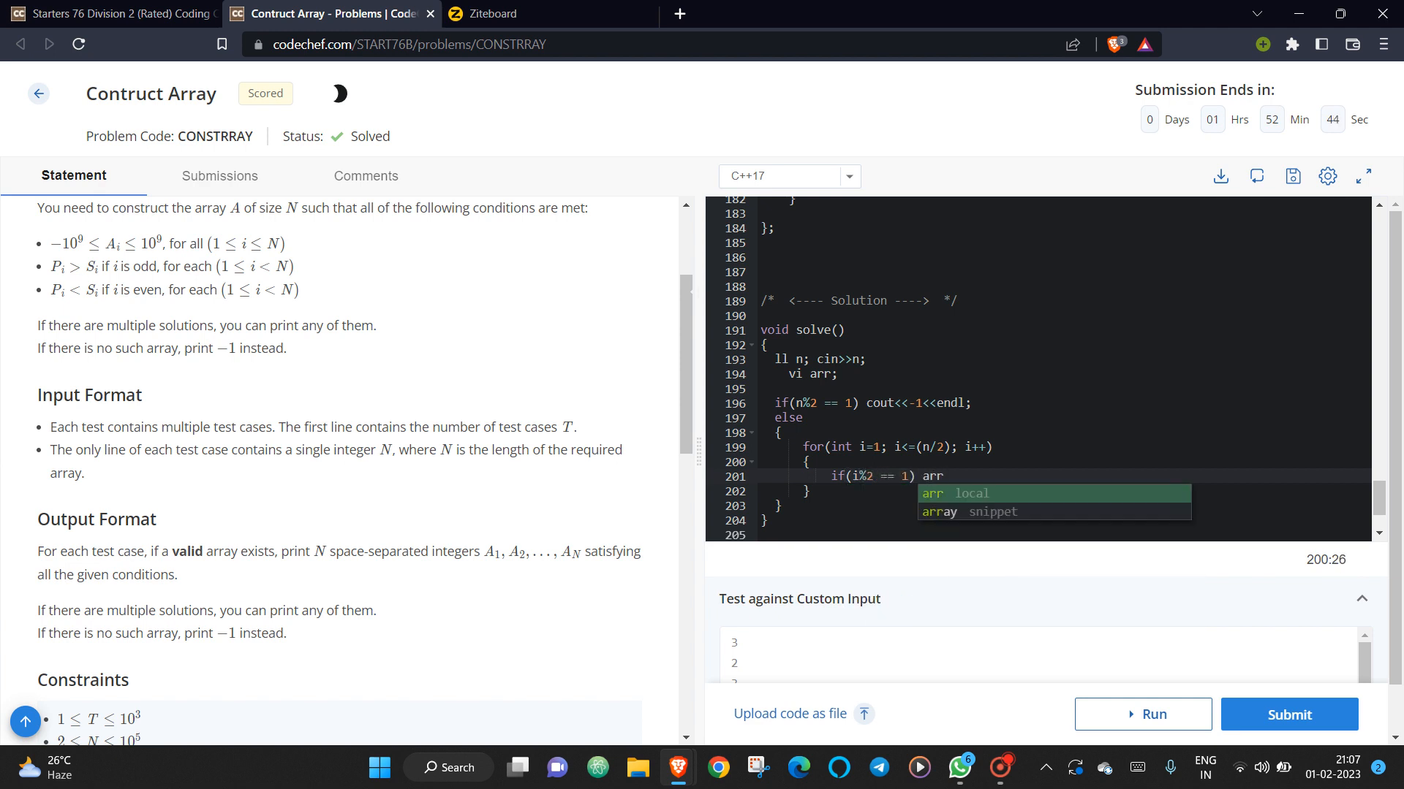
text(.push_back)
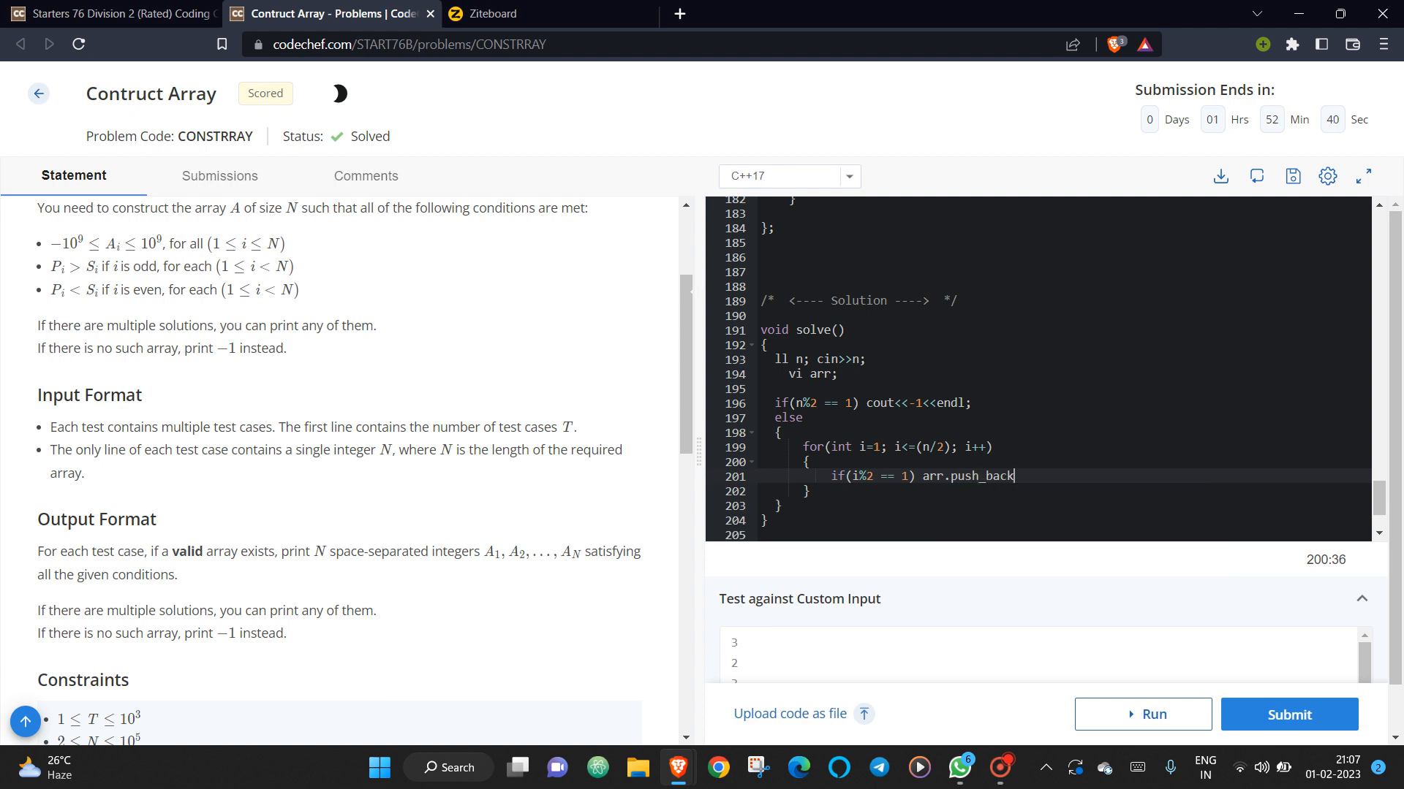
text(())
text(else)
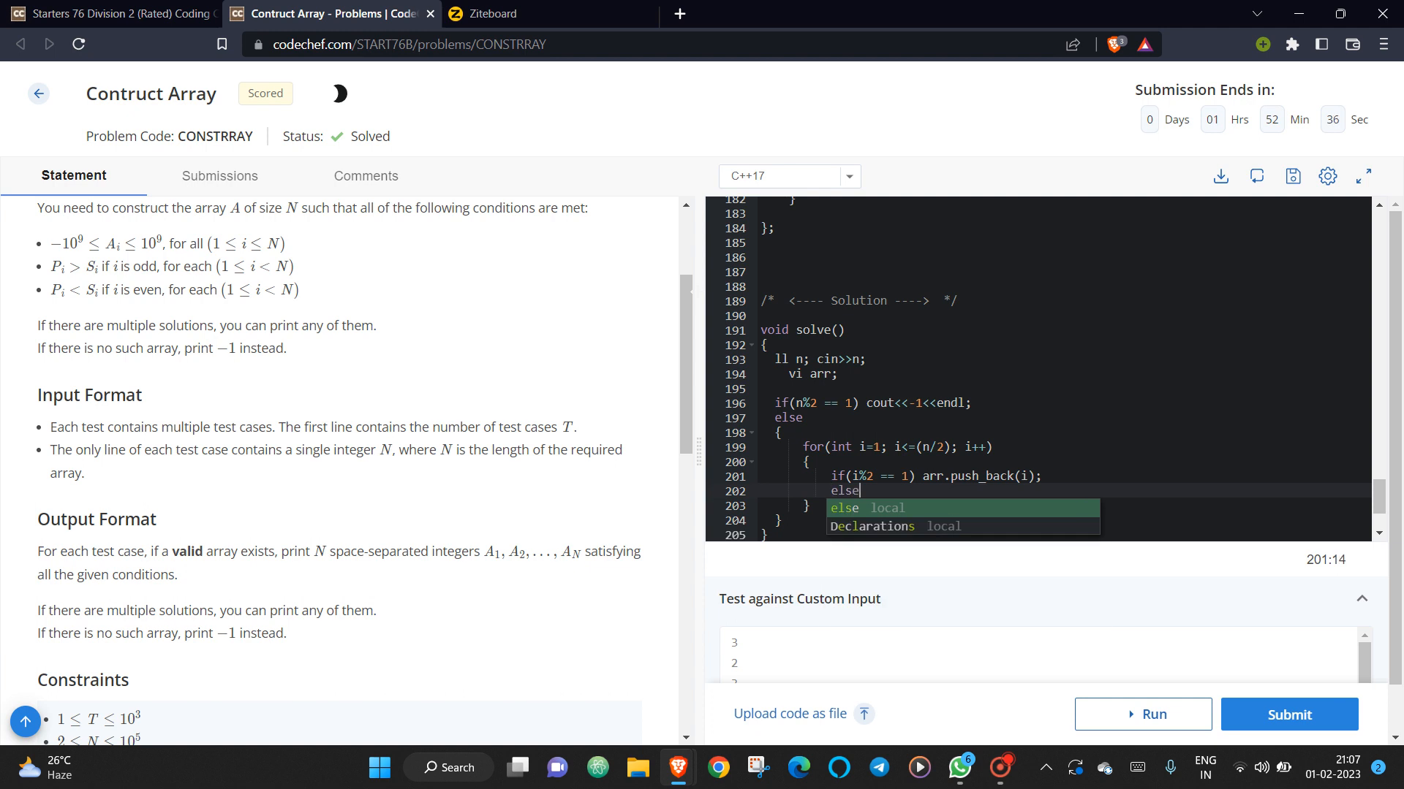
text(arr.push_back)
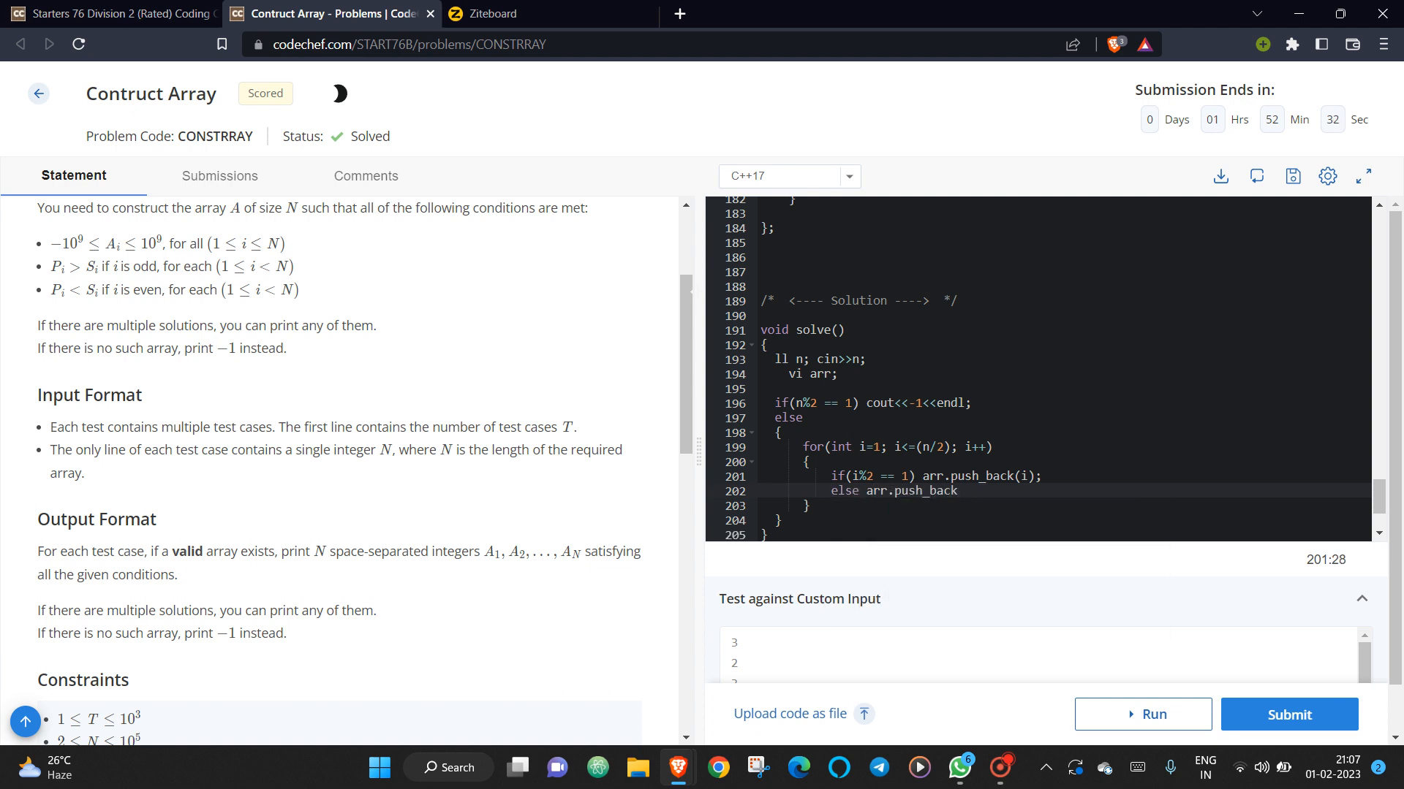
text((-1)
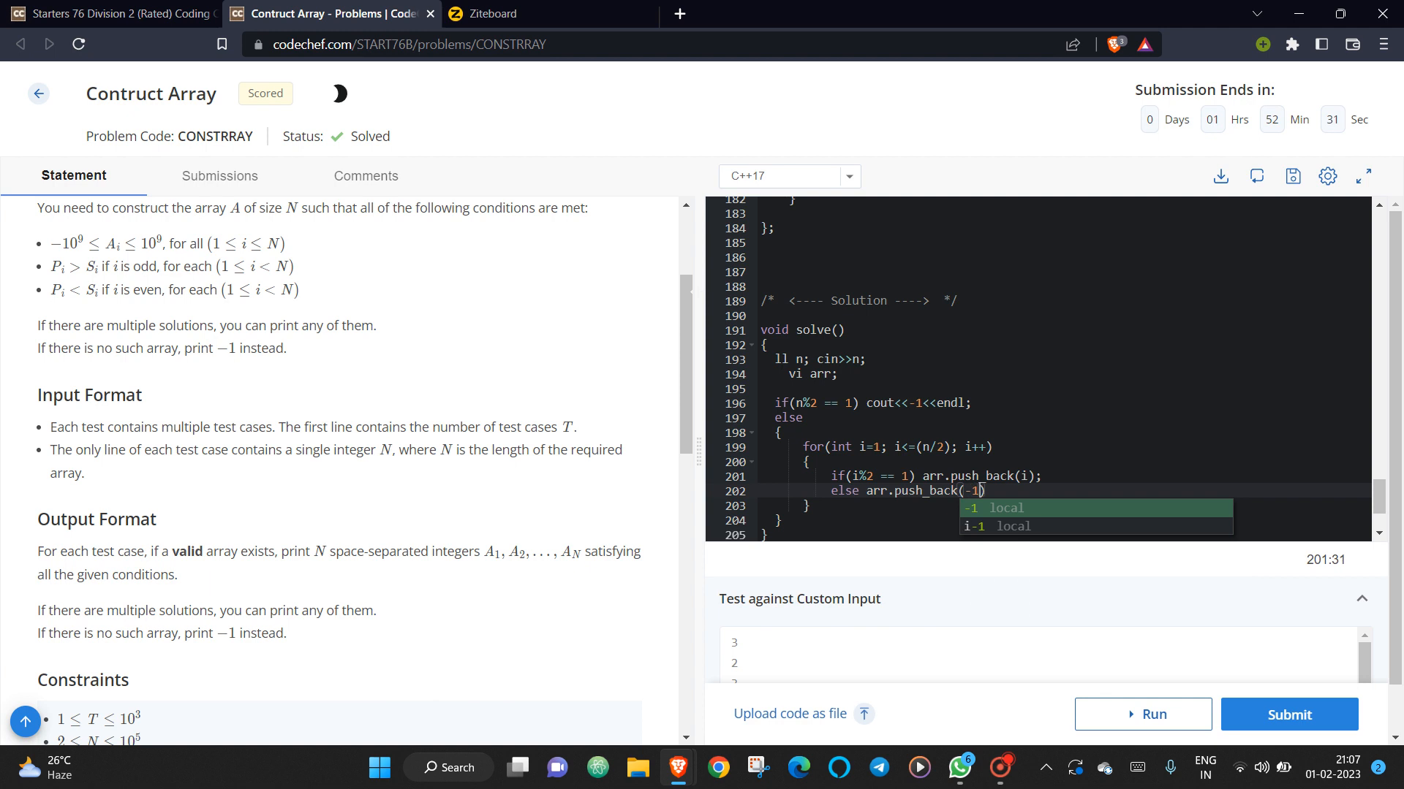
text(*i);)
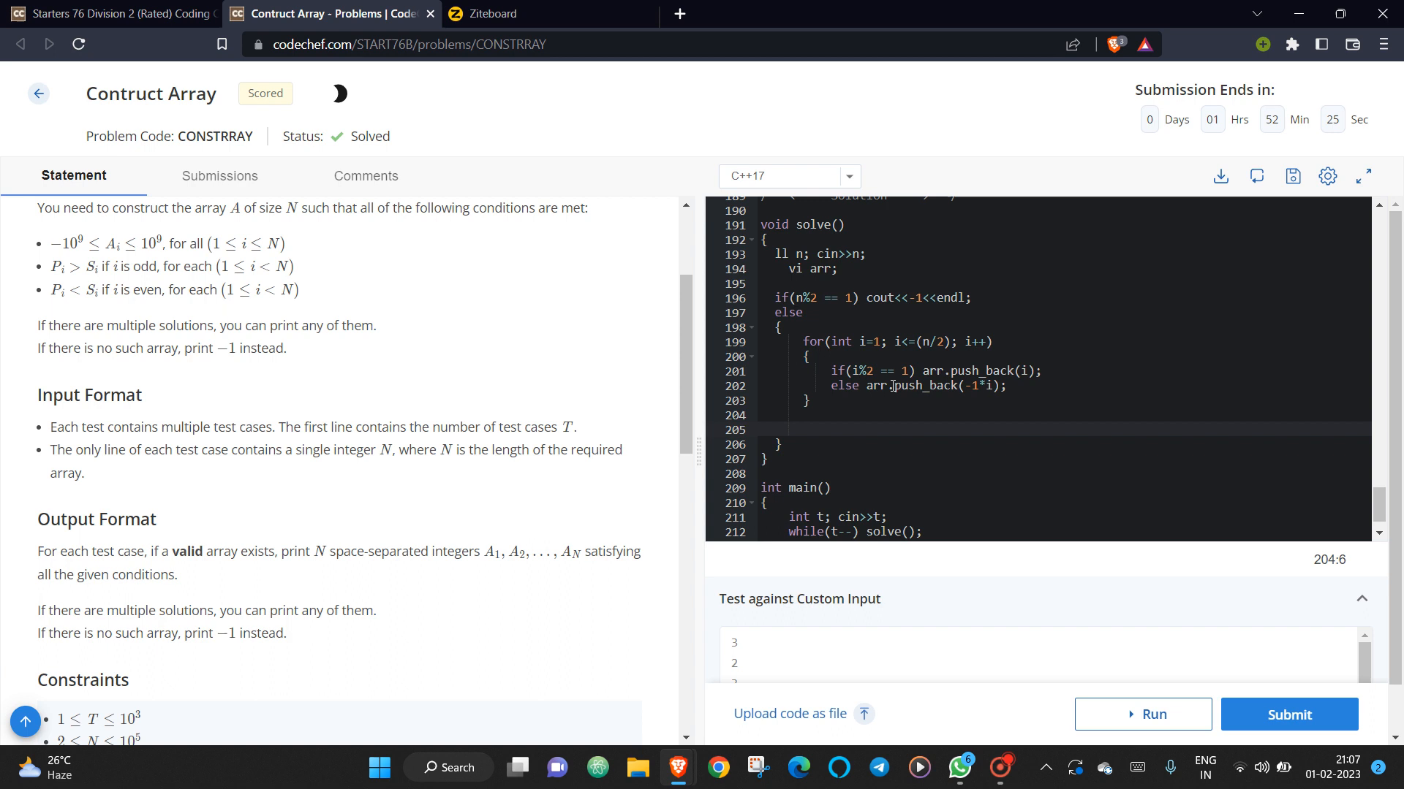
Print arr forward with f(i,0,arr.size()) cout<<arr[i]<<' ', then view the sketch.
text(f(i))
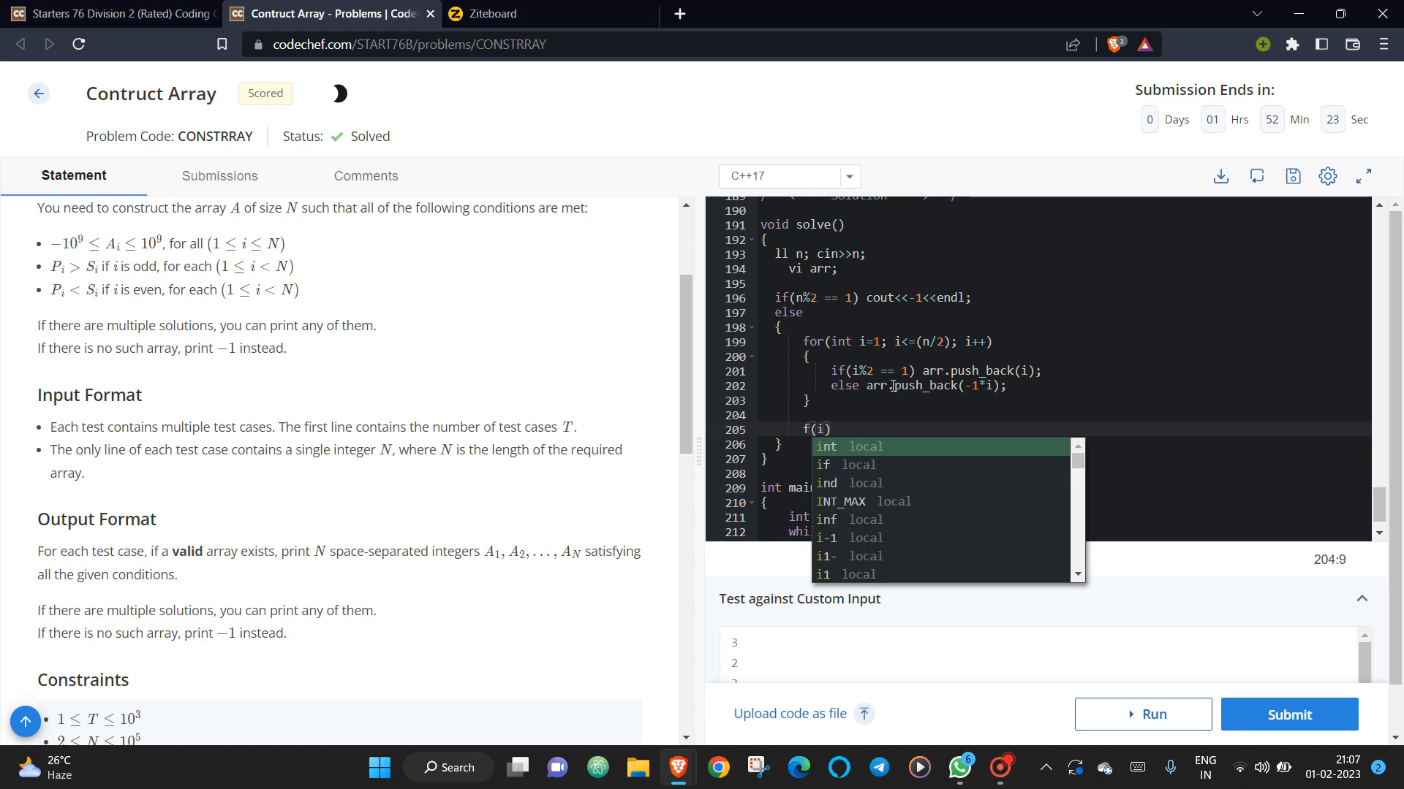
text(,0,arr.)
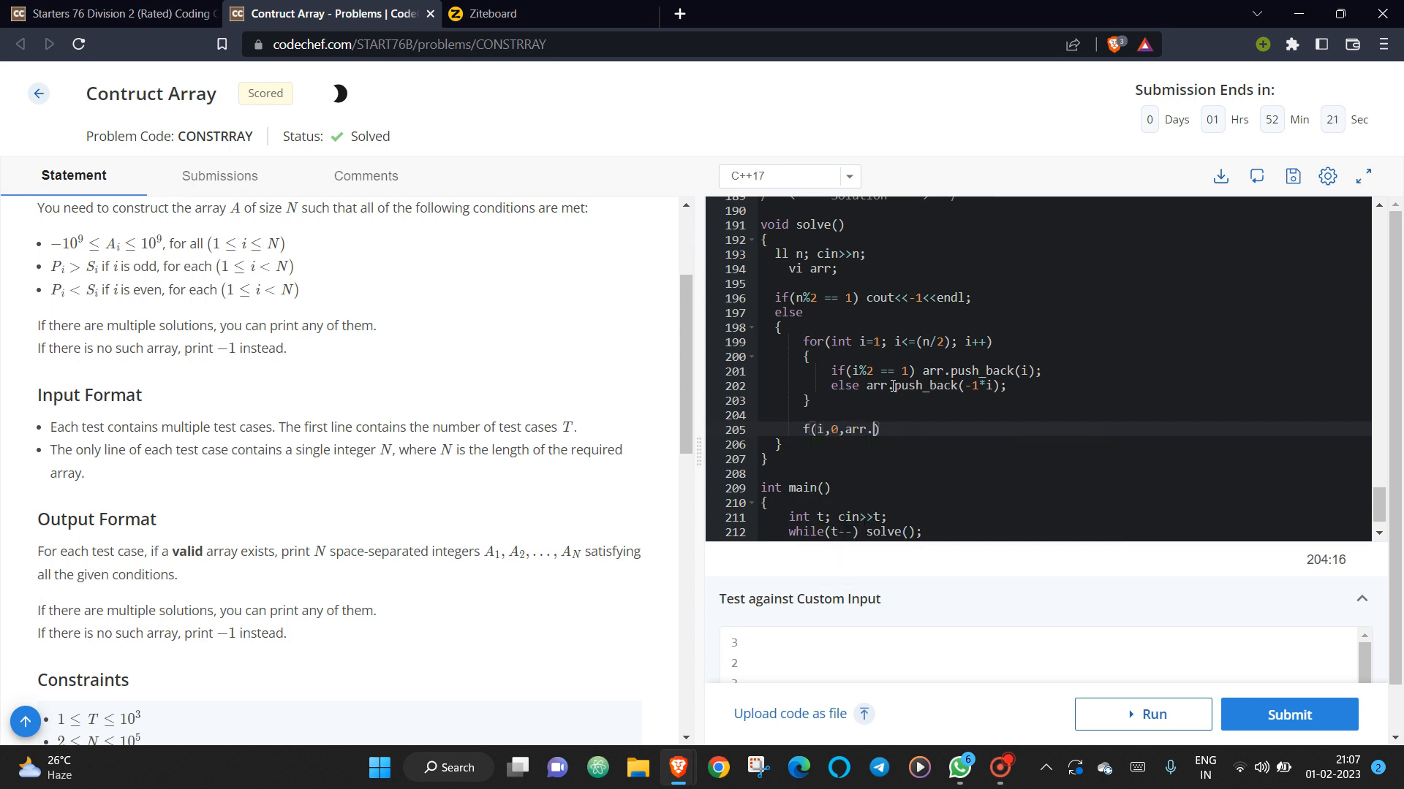
text(size()))
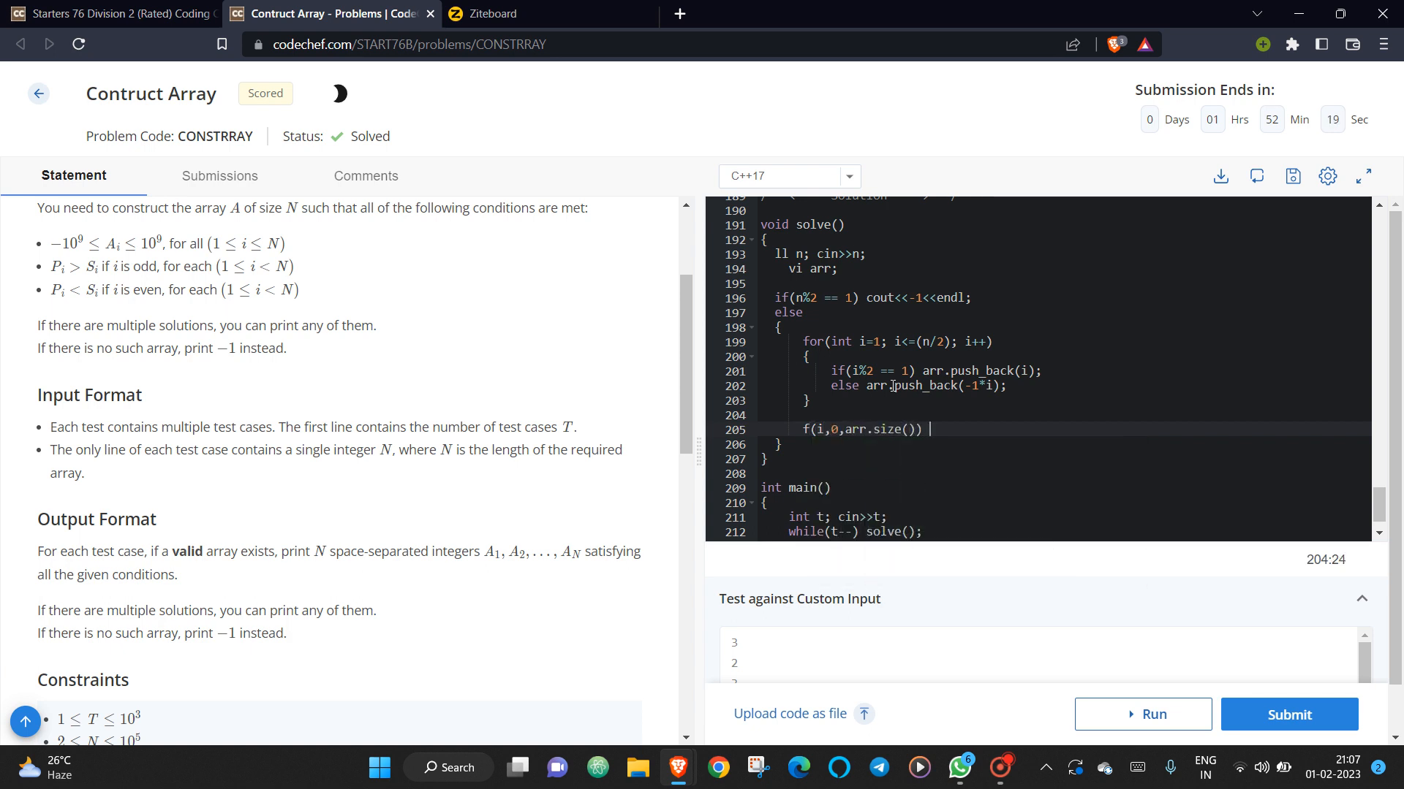
text(cout<<a)
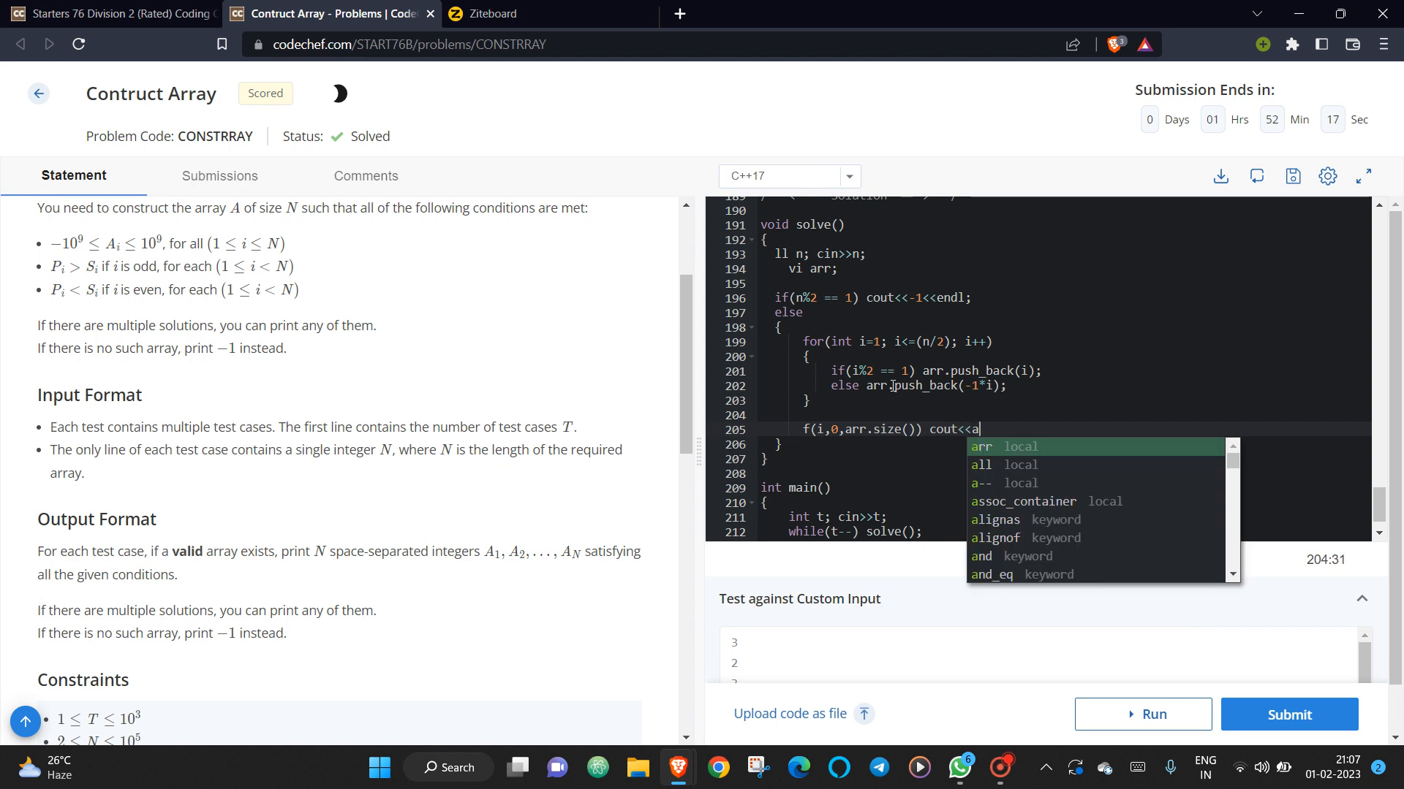
text(rr[i]<<' ';)
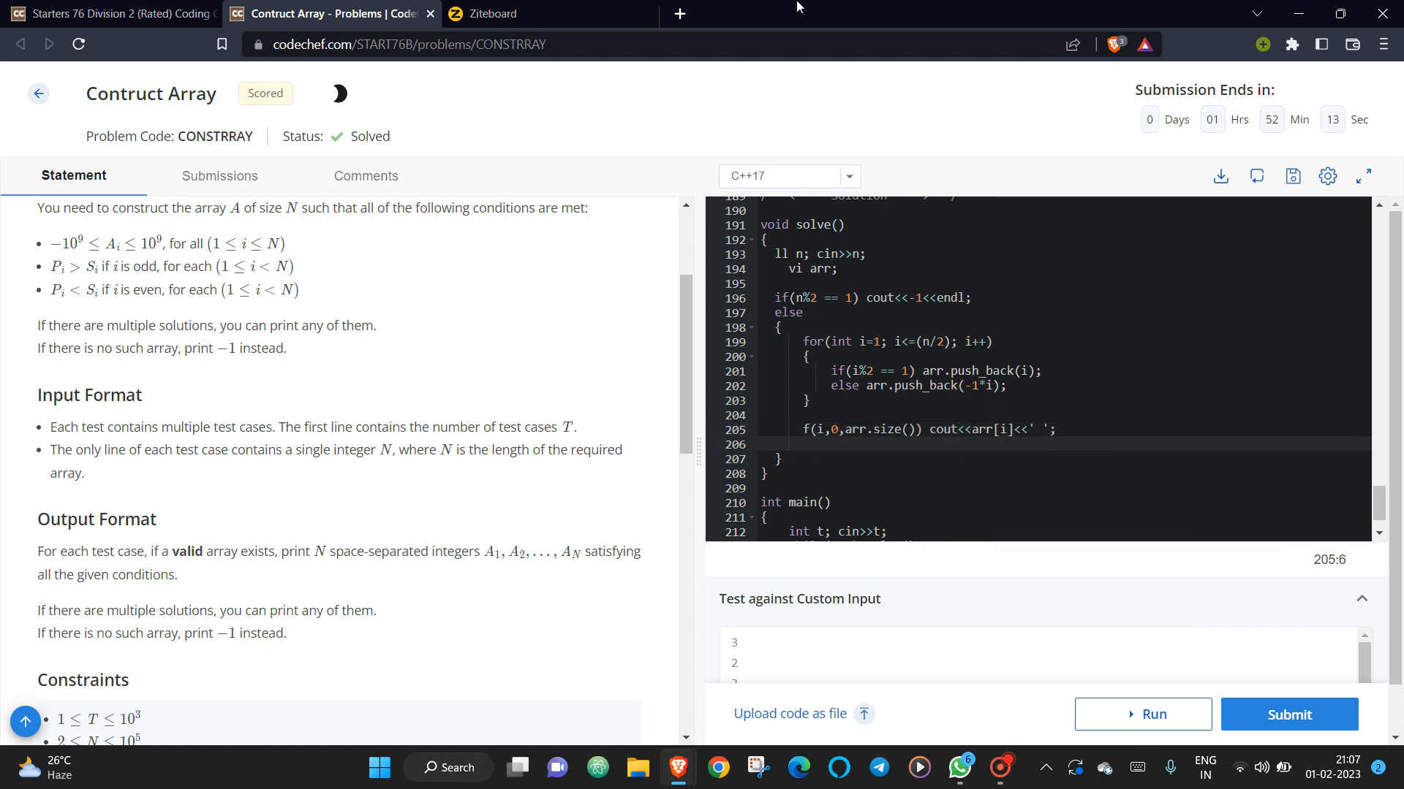
click(501, 13)
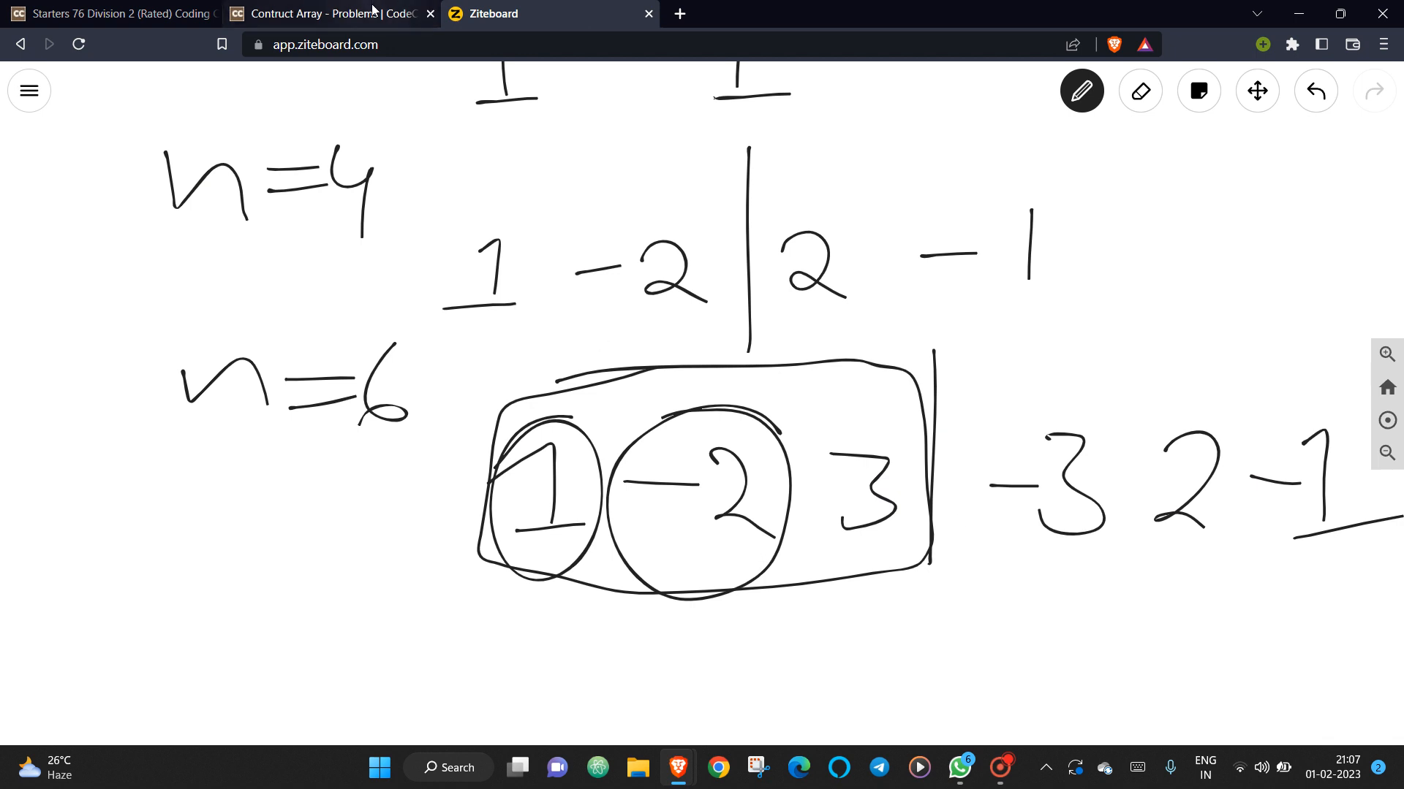
Add reverse(arr.begin(), arr.end()); after the forward print.
click(329, 13)
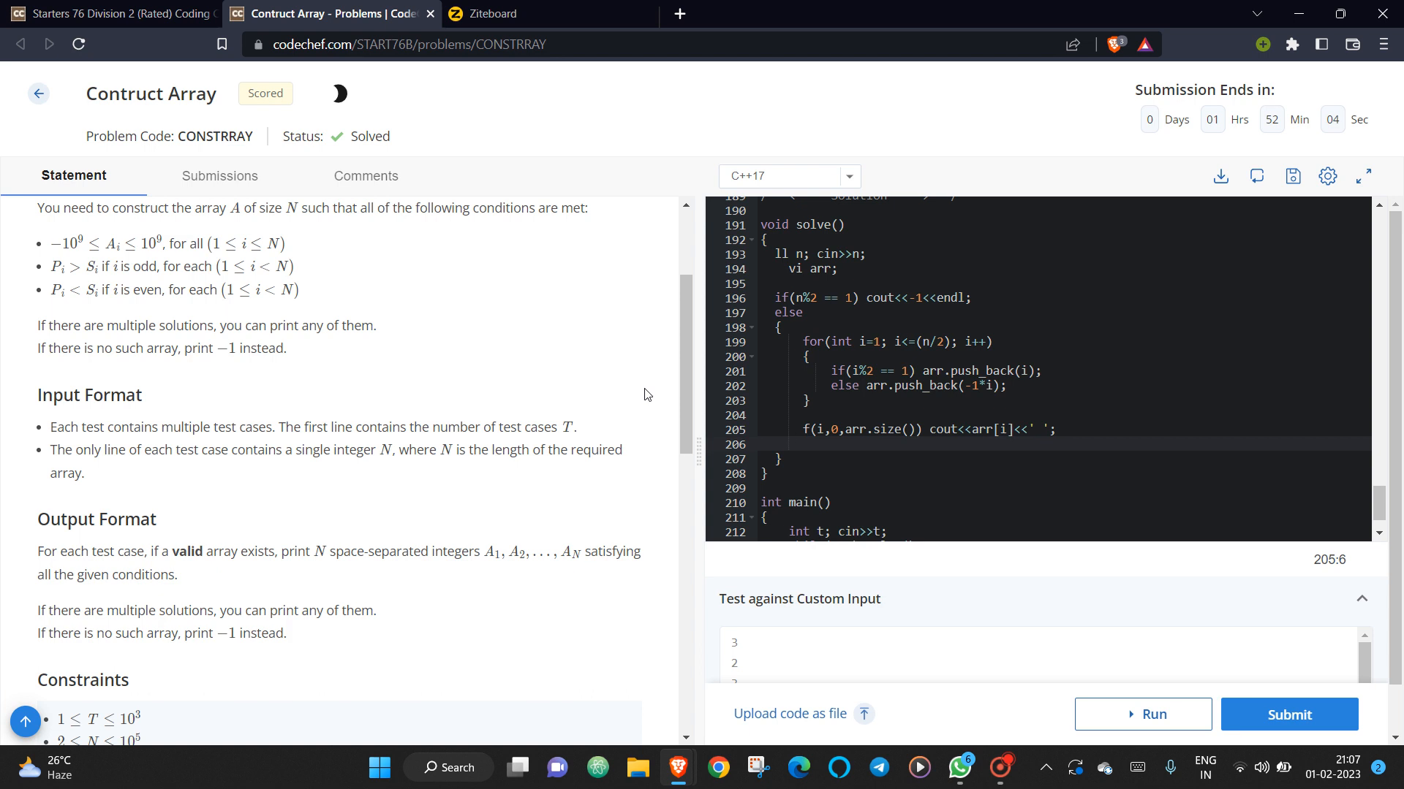
text(reverse(arr.begin)
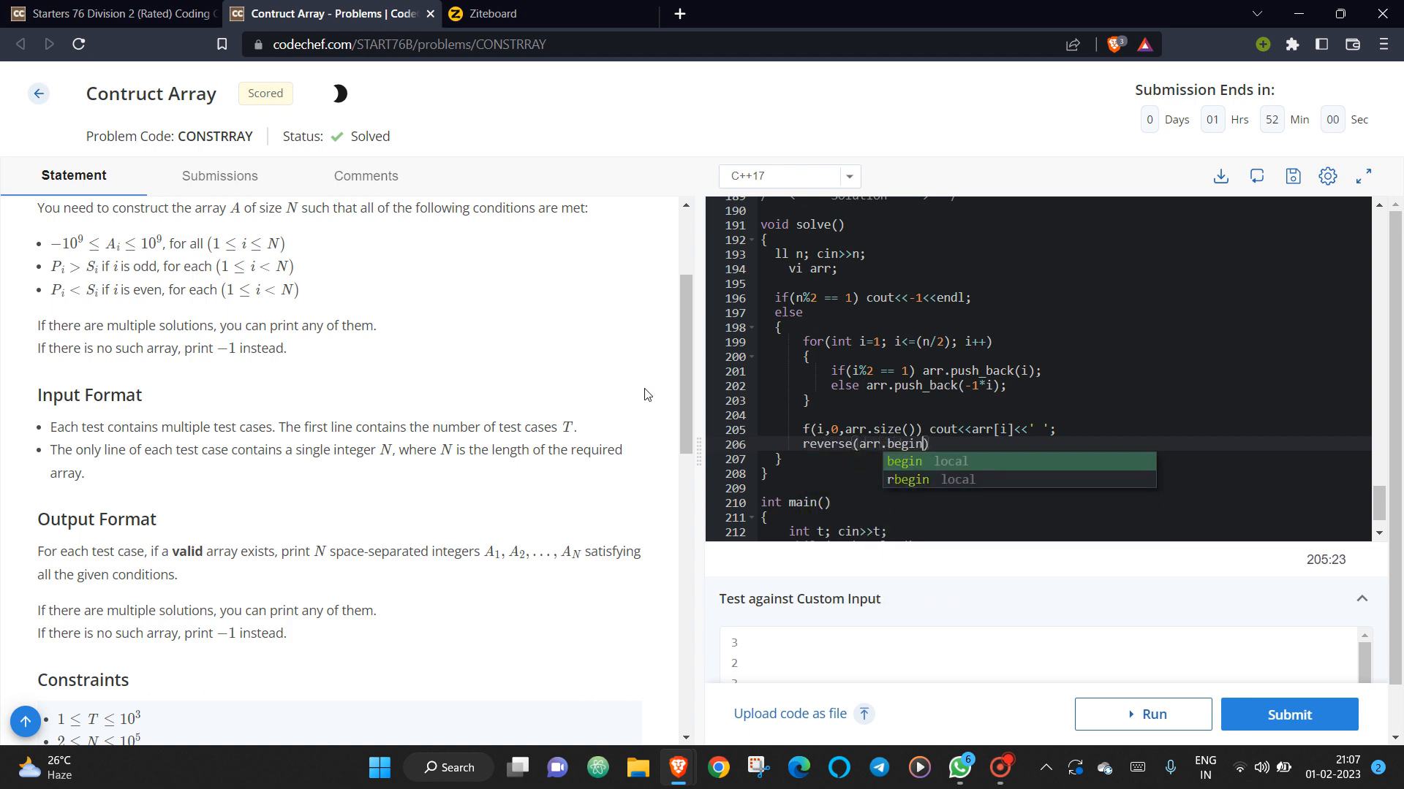
text((), arr.e)
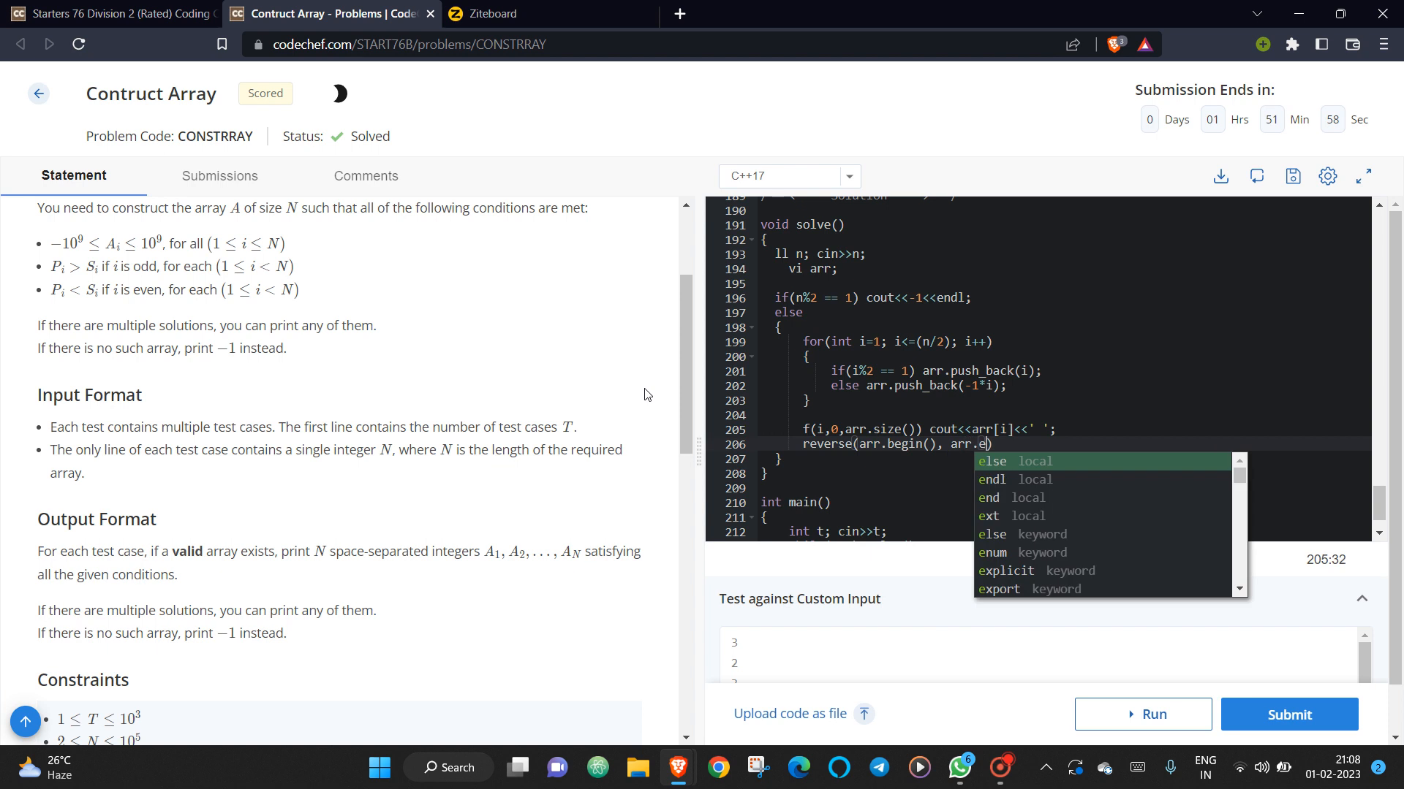
text(nd());)
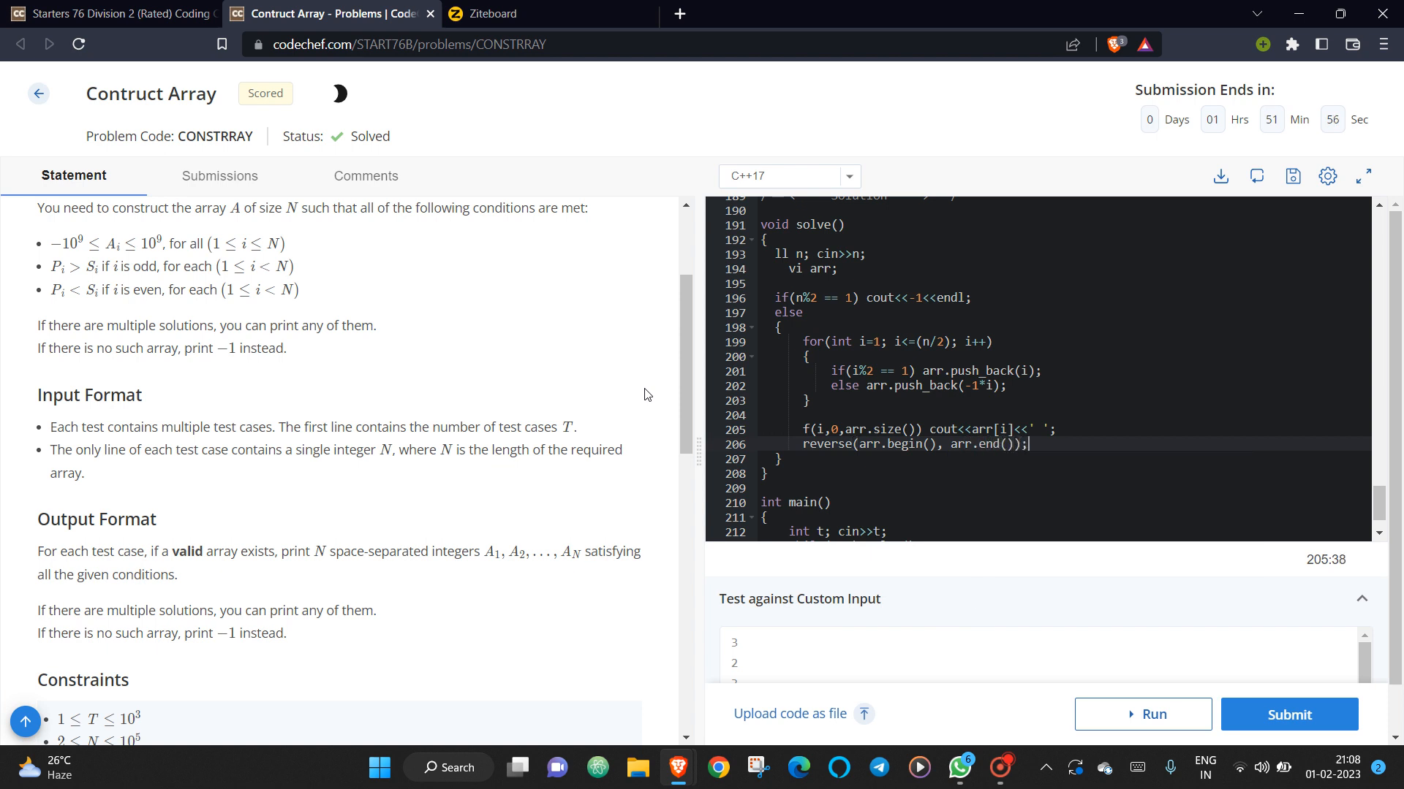
Print every element of the reversed arr negated as -1*arr[i] followed by a space.
text(f())
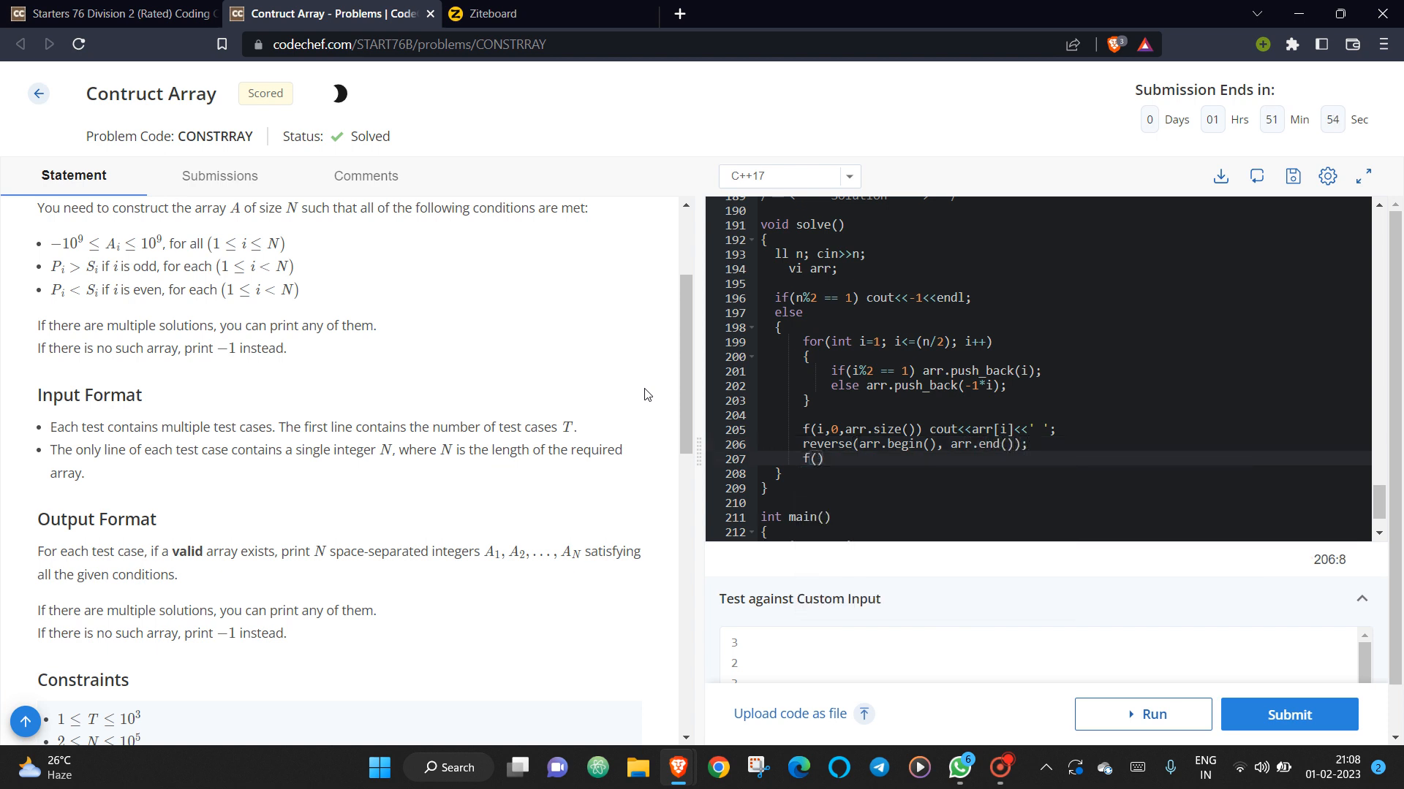
text(i,0,arr.)
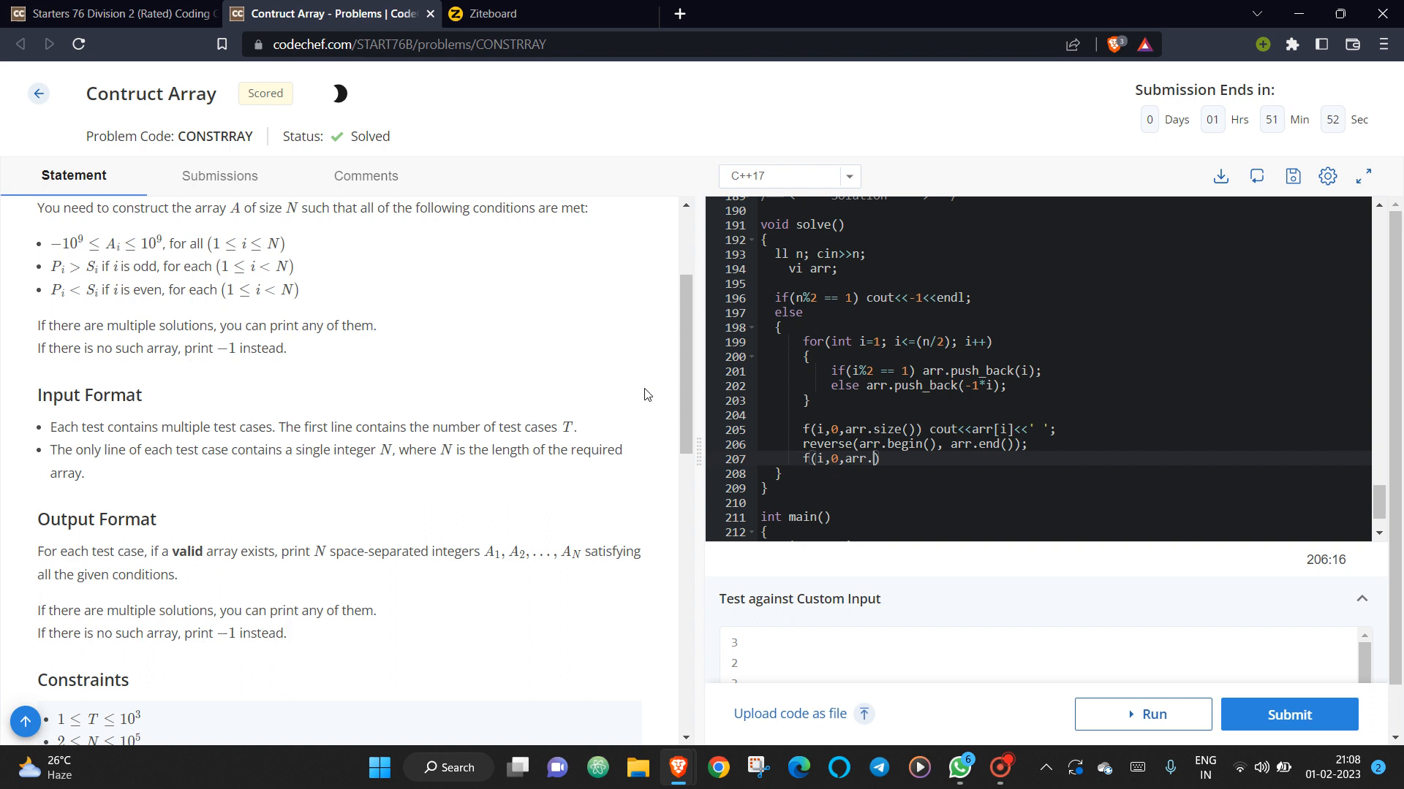
text(size()
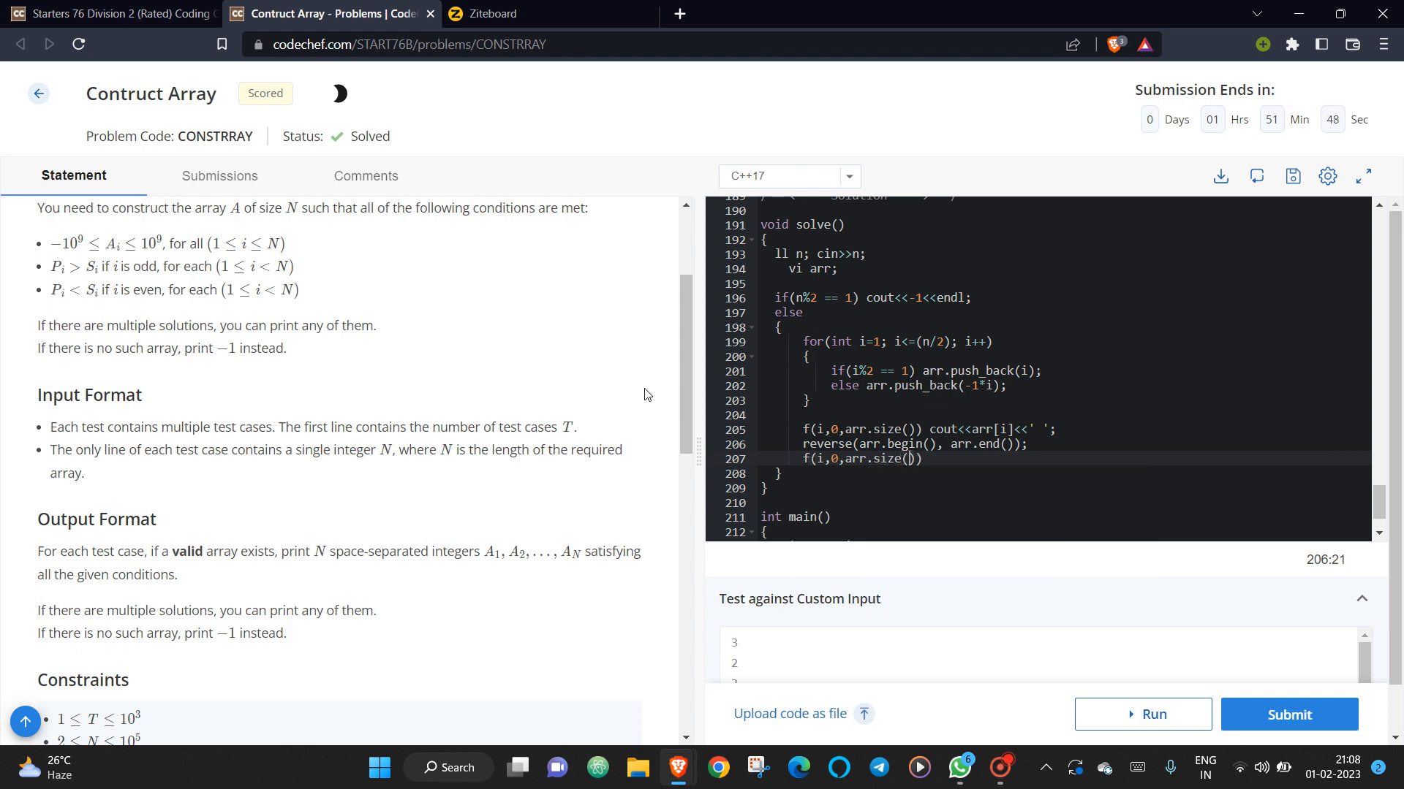
text(cout<<-1*arr[i]<<)
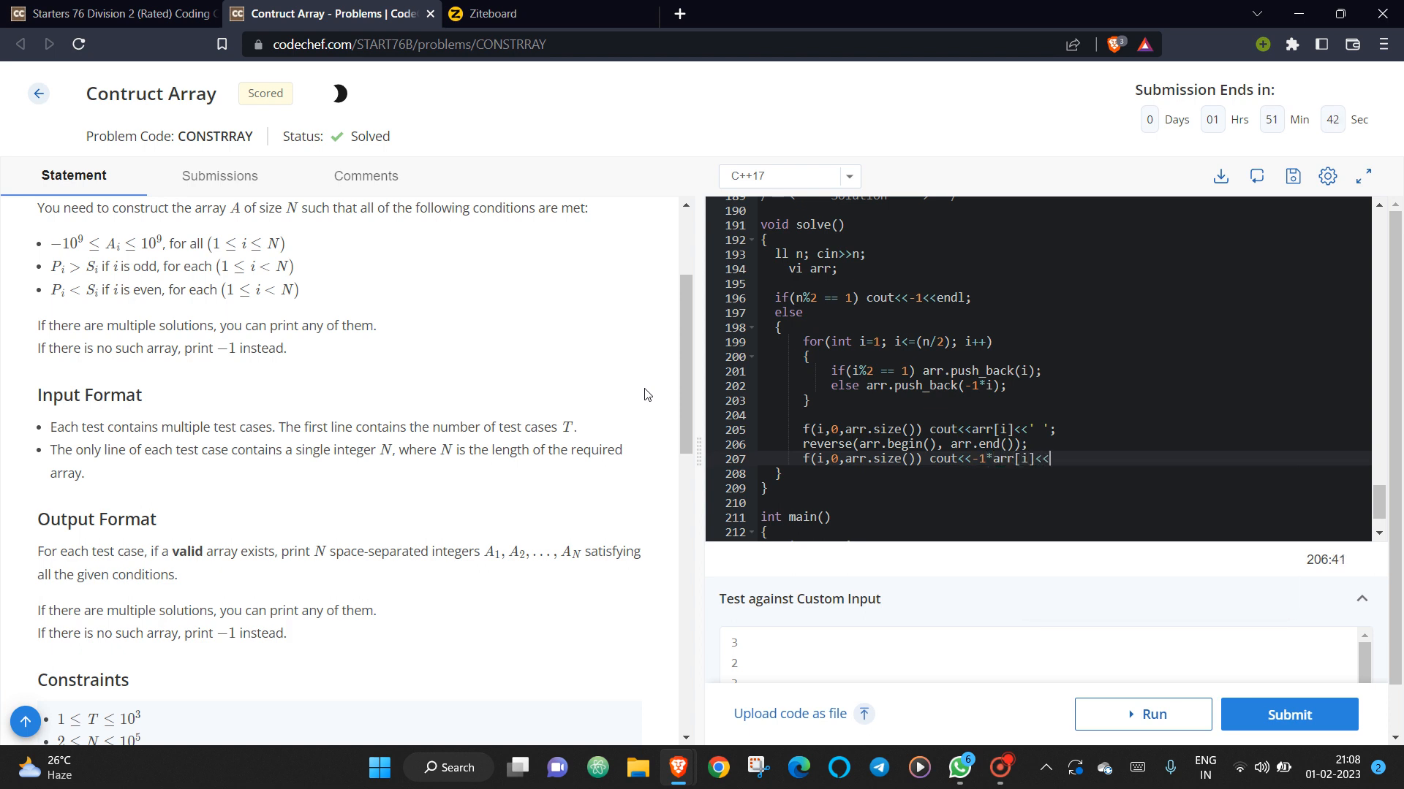
text(' ';)
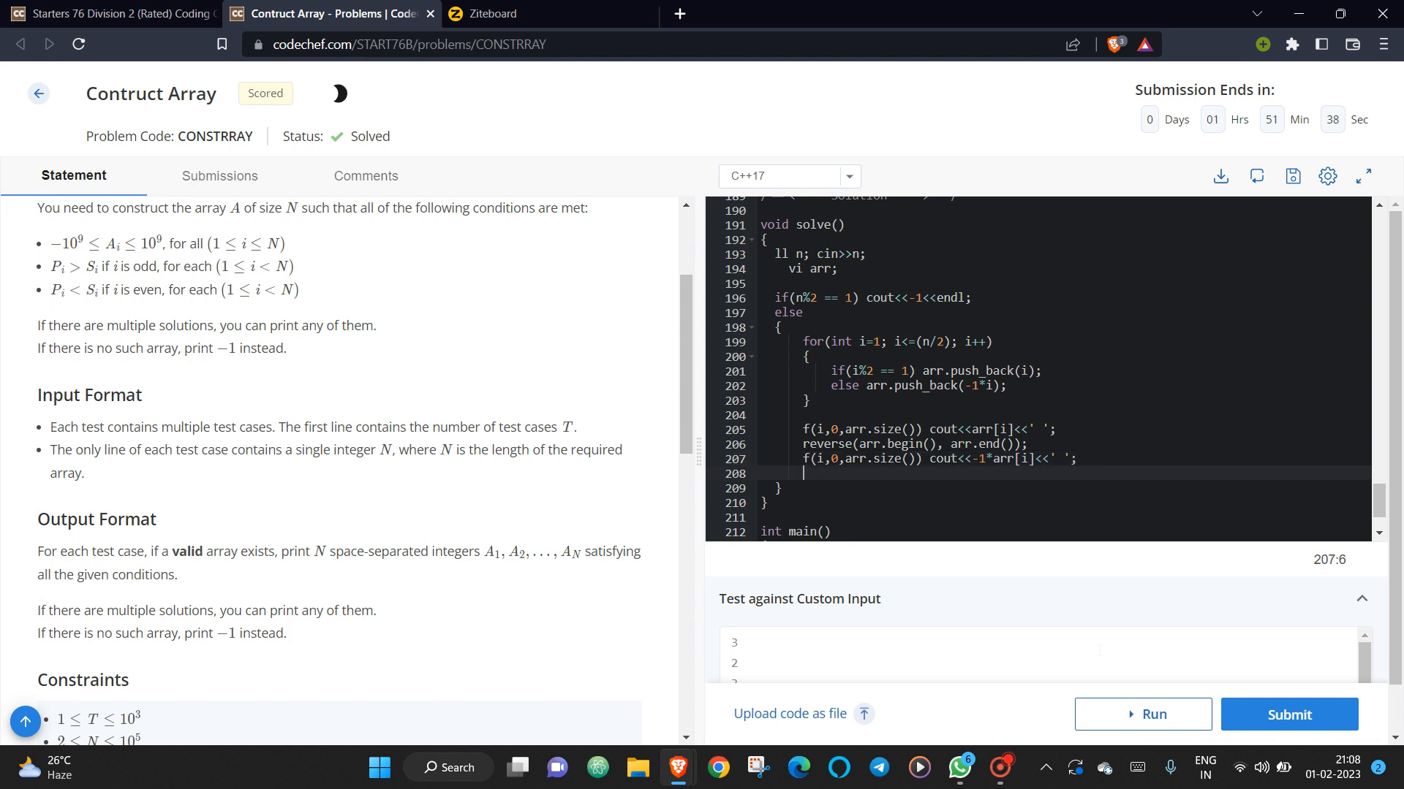
End each test case with cout<<endl;, run on samples 2, 3, 4 and submit.
text(cout<<endl;)
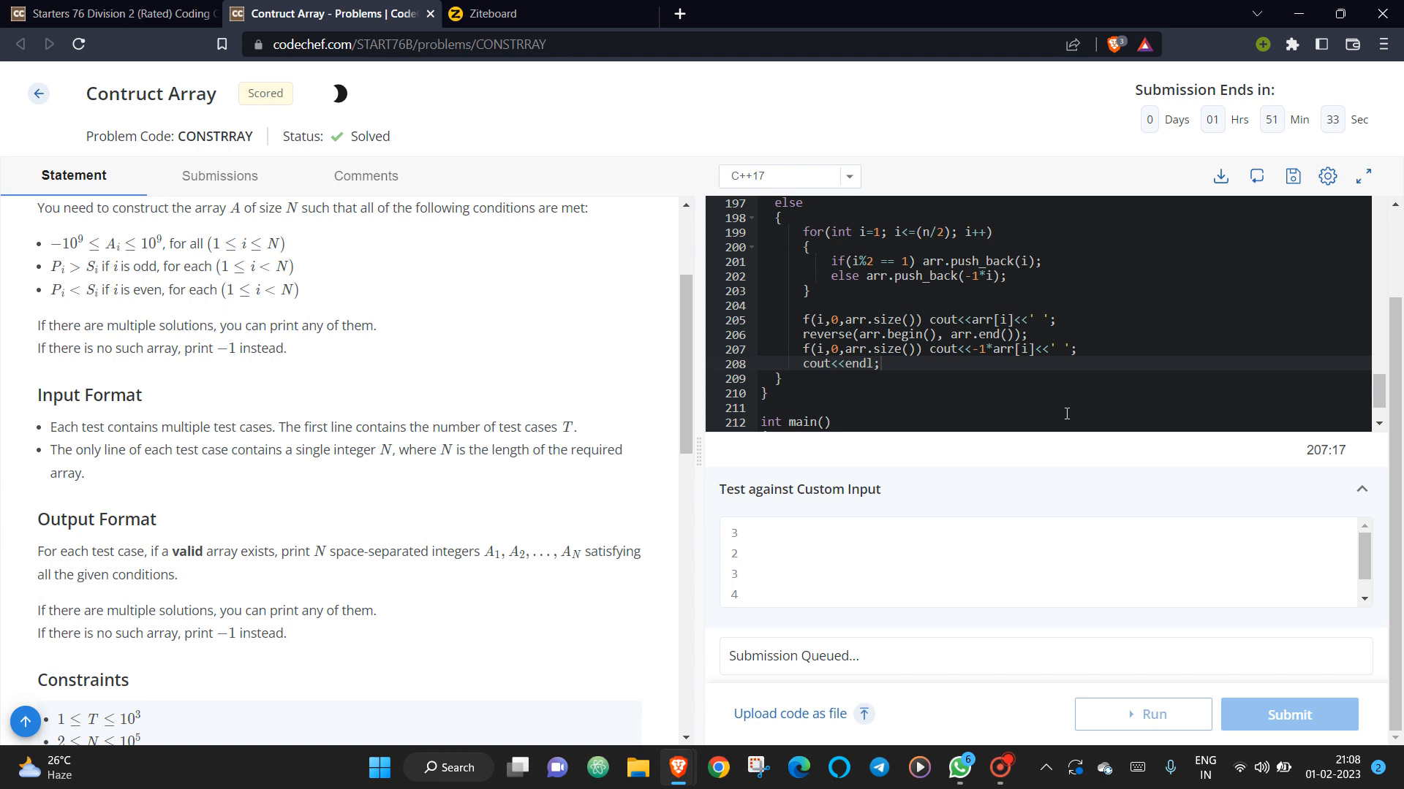
mouse_move(995, 640)
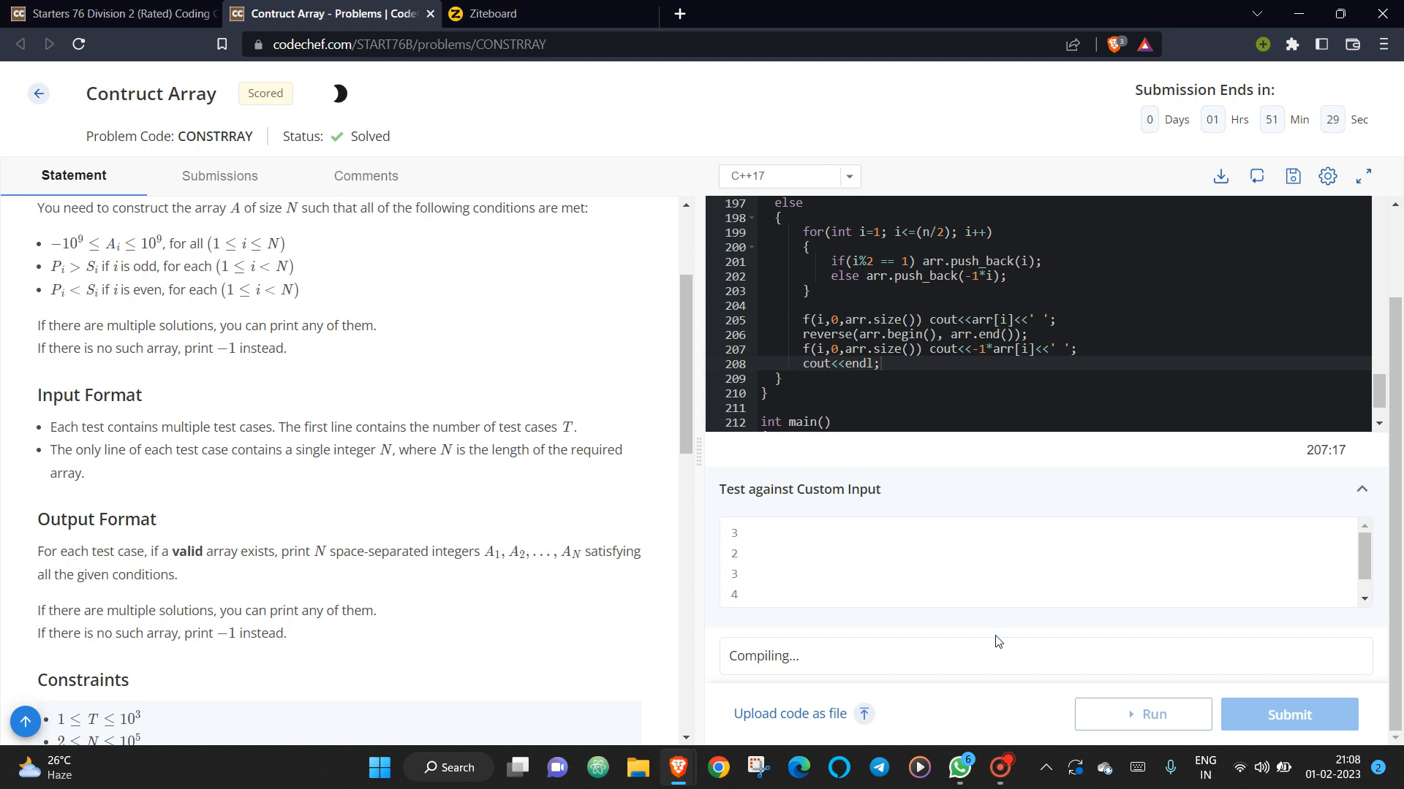
click(1153, 715)
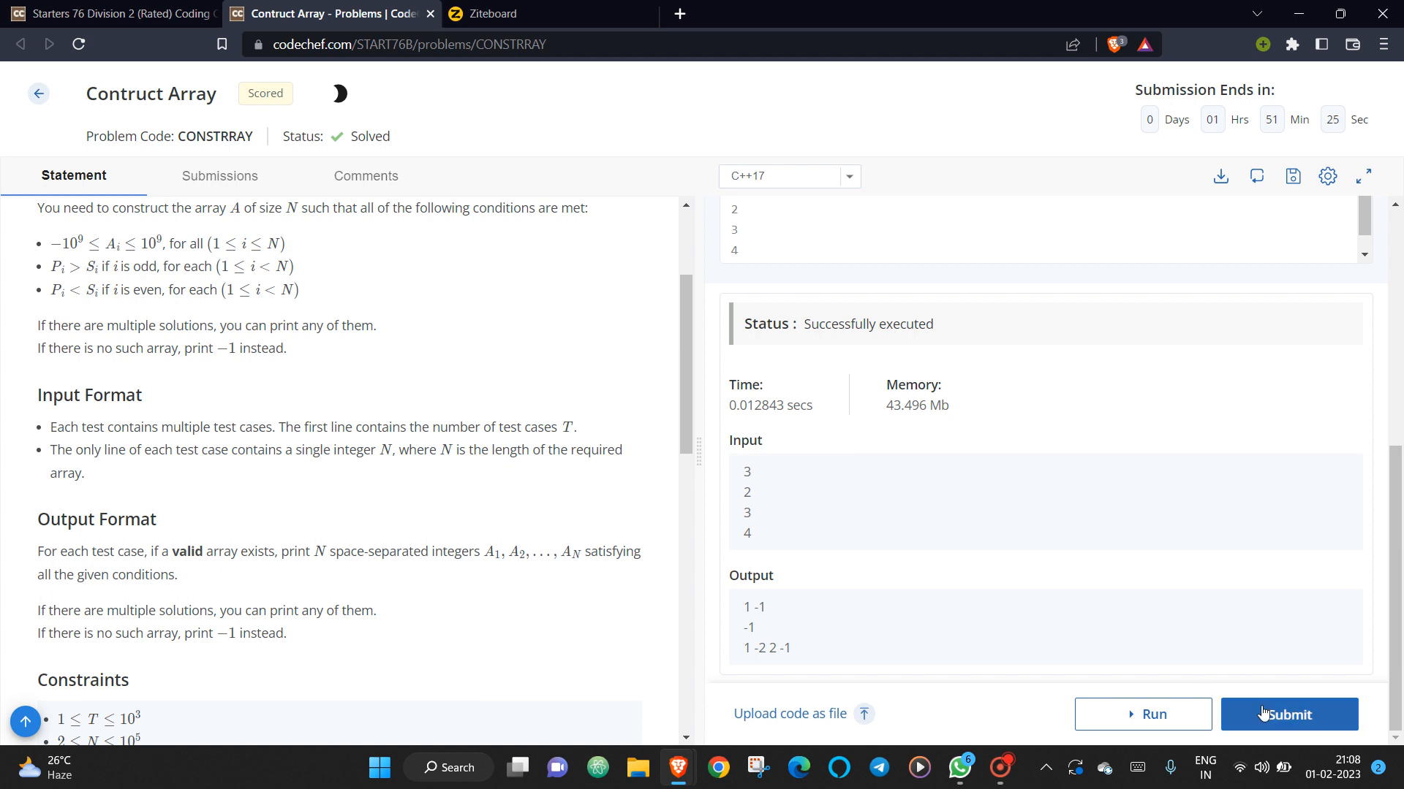
click(1287, 715)
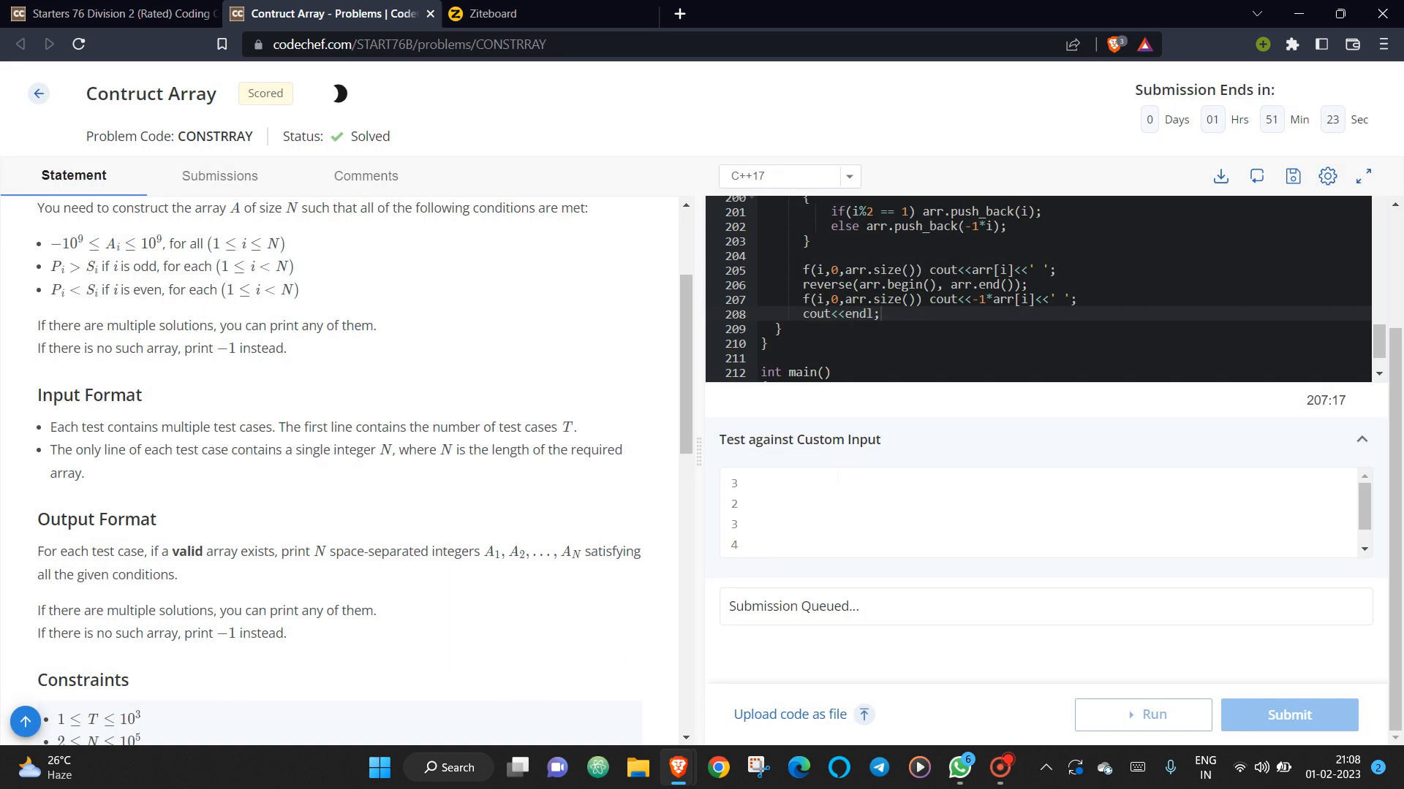